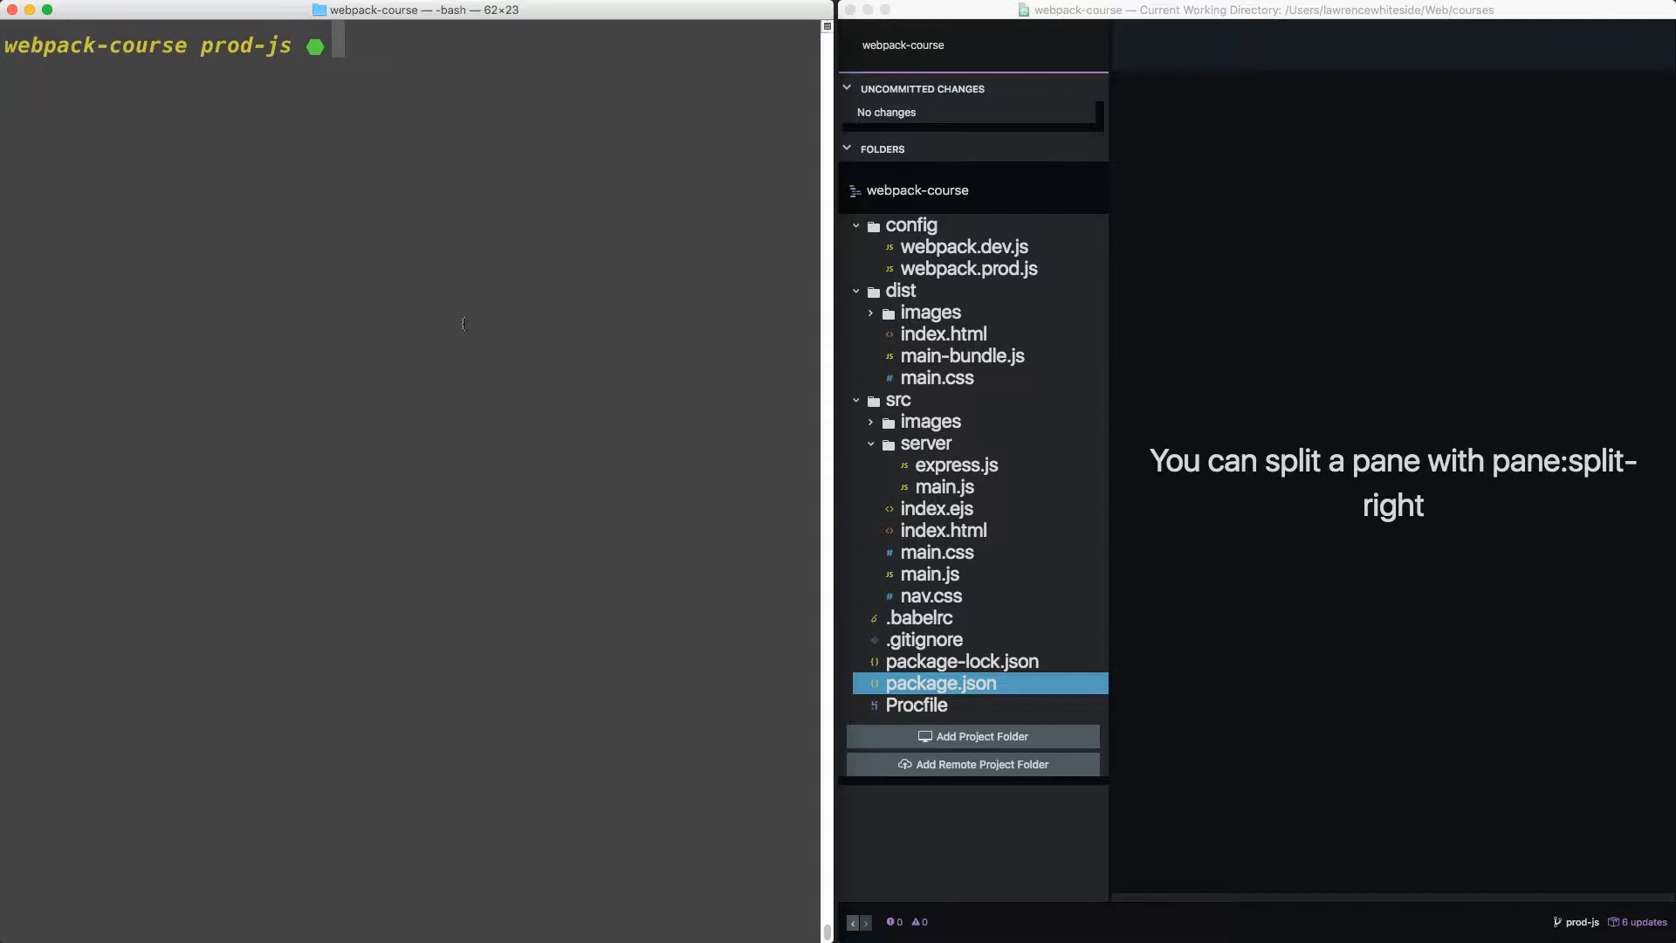
# Add babel-runtime/regenerator to the main entry array in webpack.dev.js
pyautogui.click(928, 574)
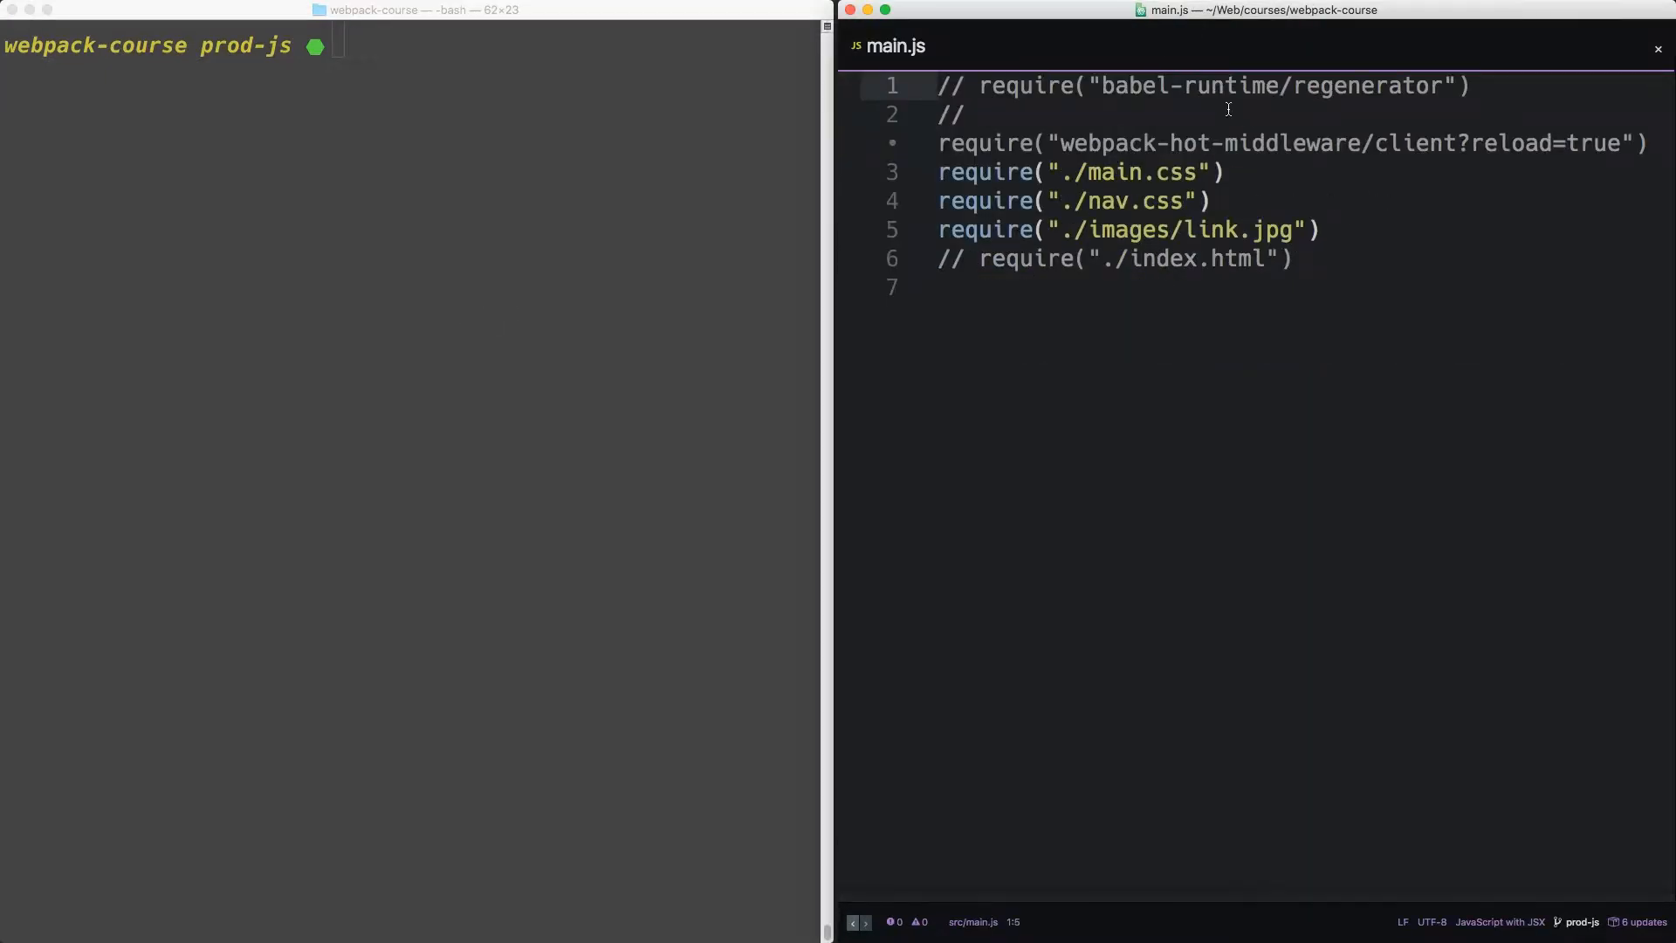
pyautogui.moveTo(1179, 681)
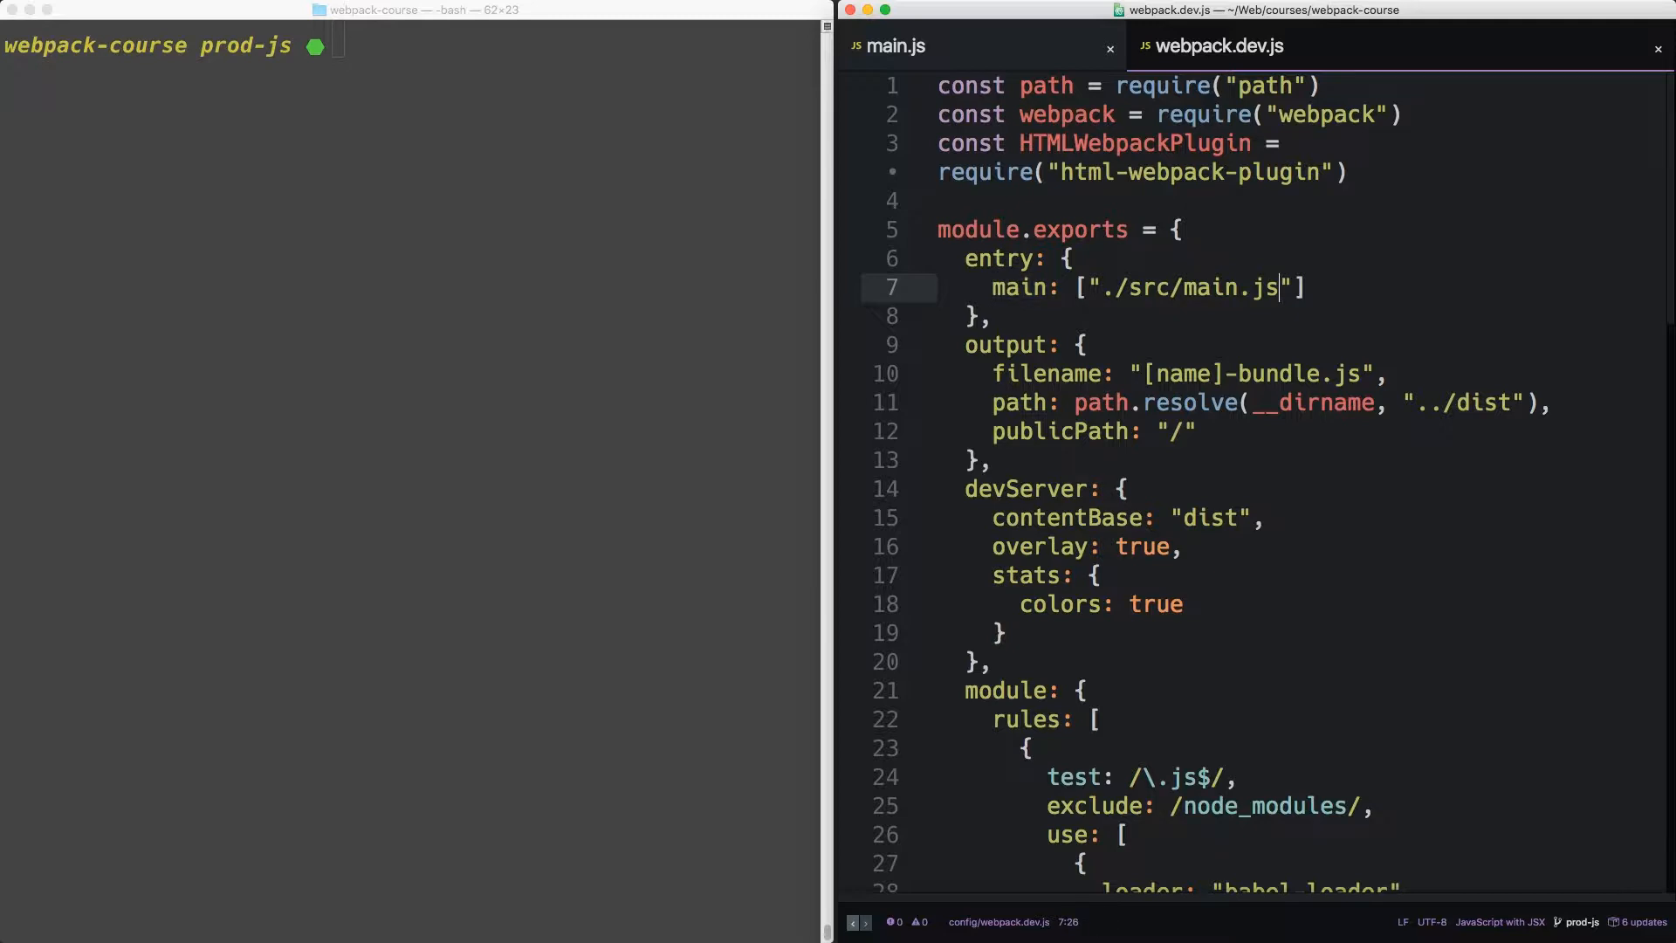
pyautogui.click(896, 44)
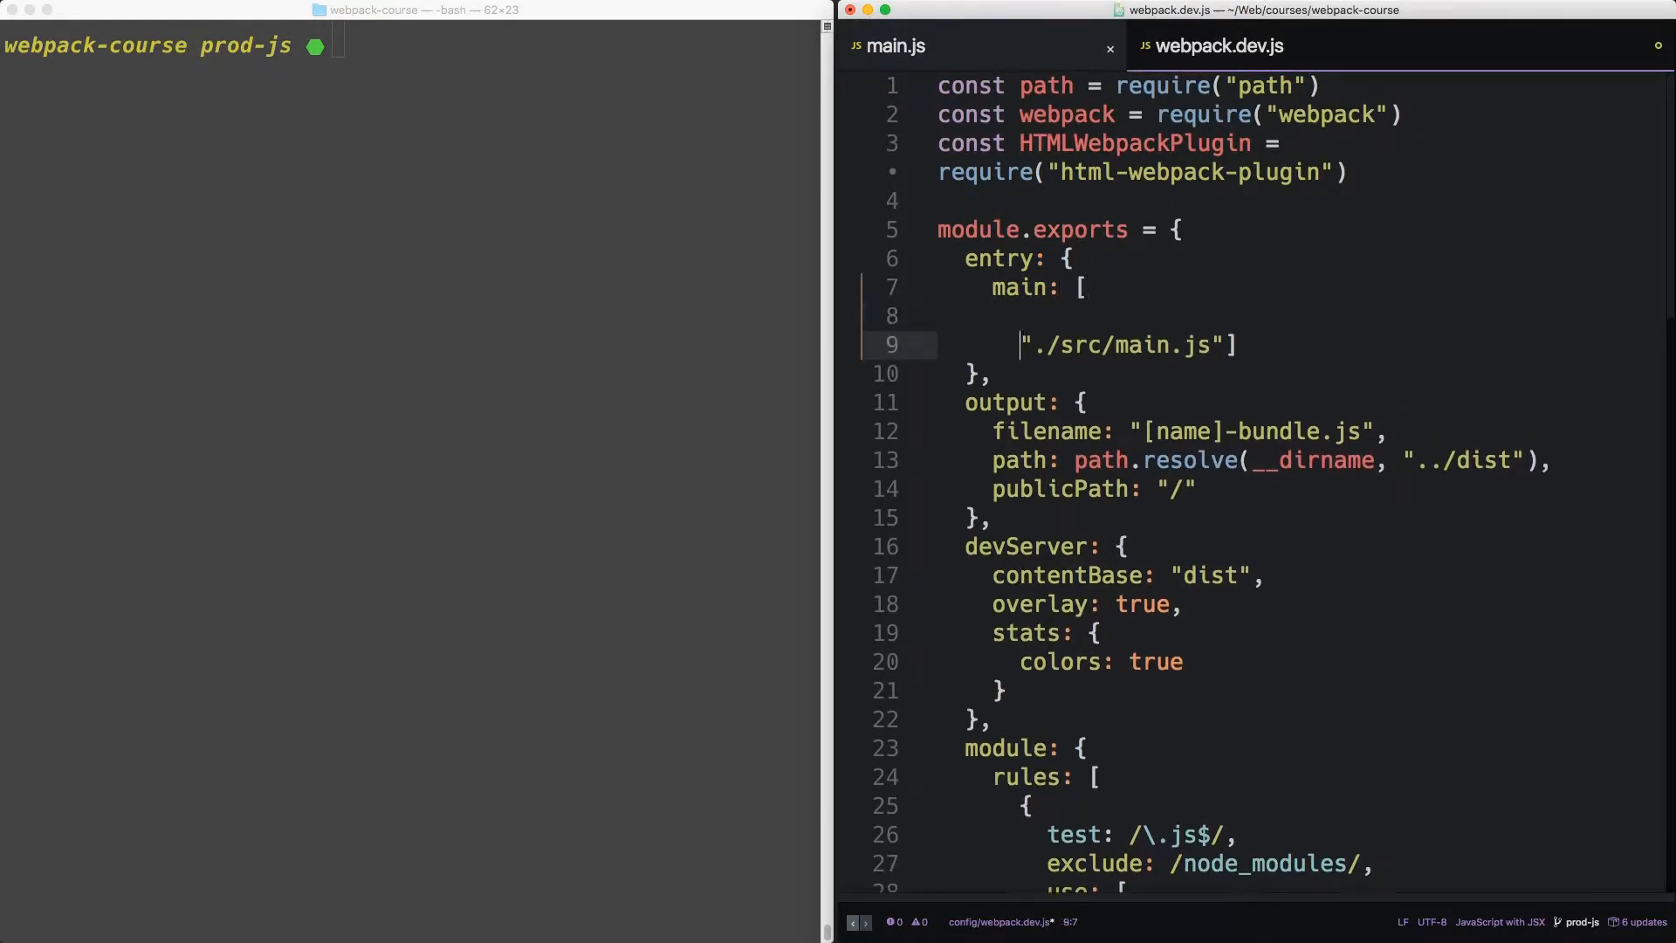
pyautogui.write('"babel-runtime/regenerator"')
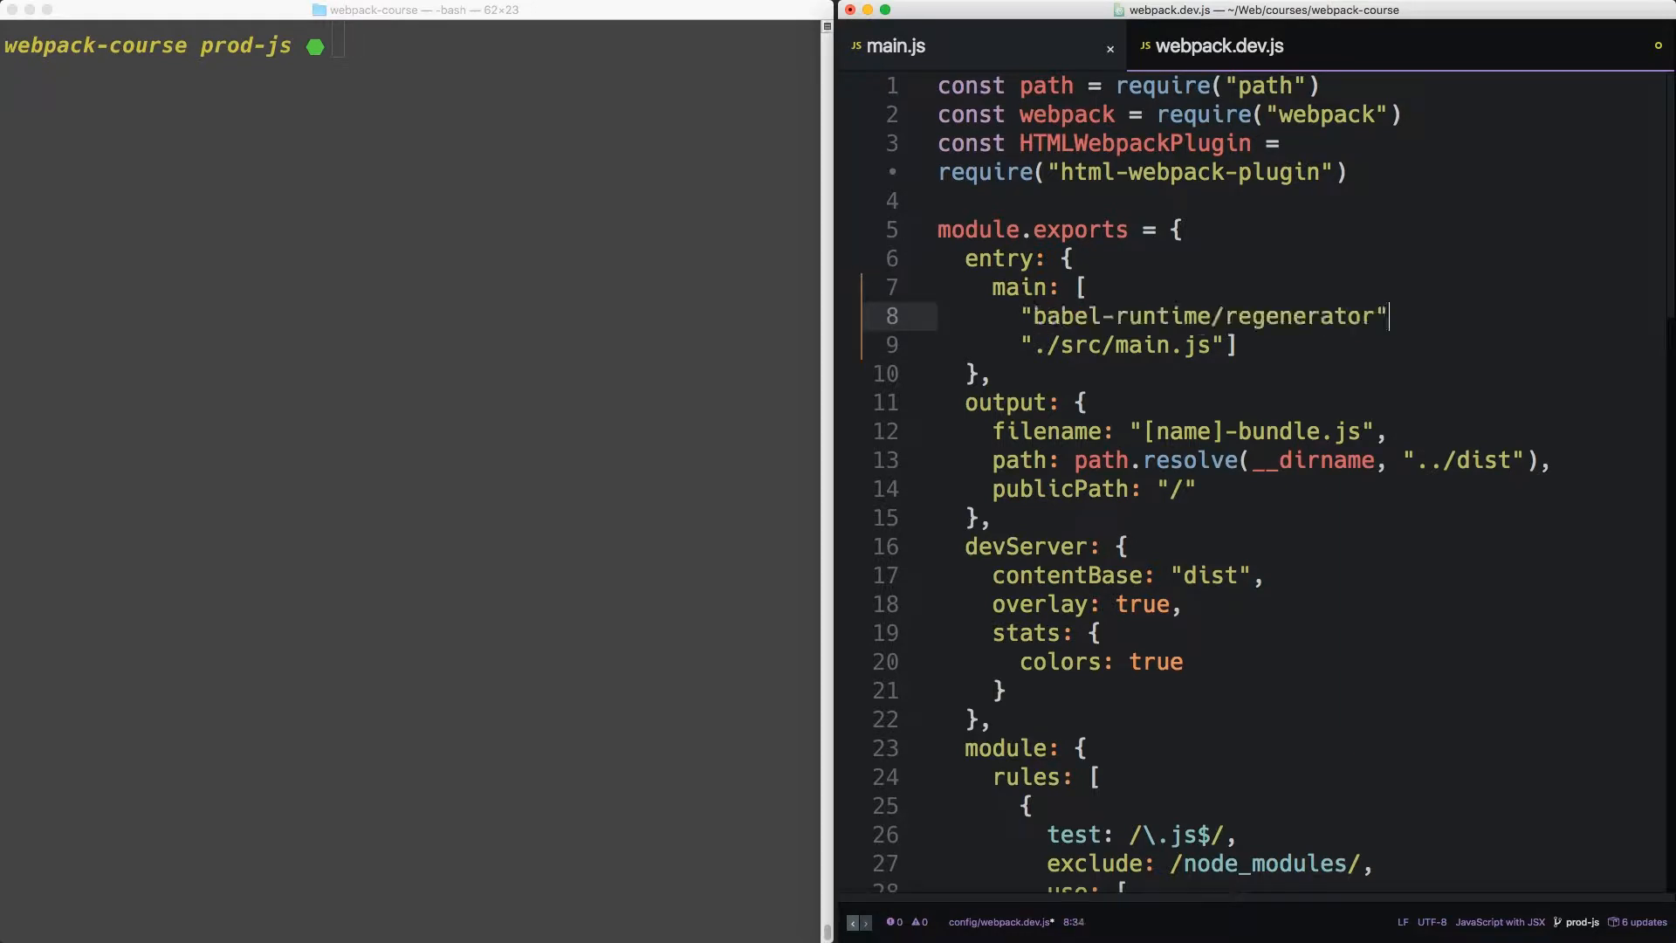
pyautogui.write(',')
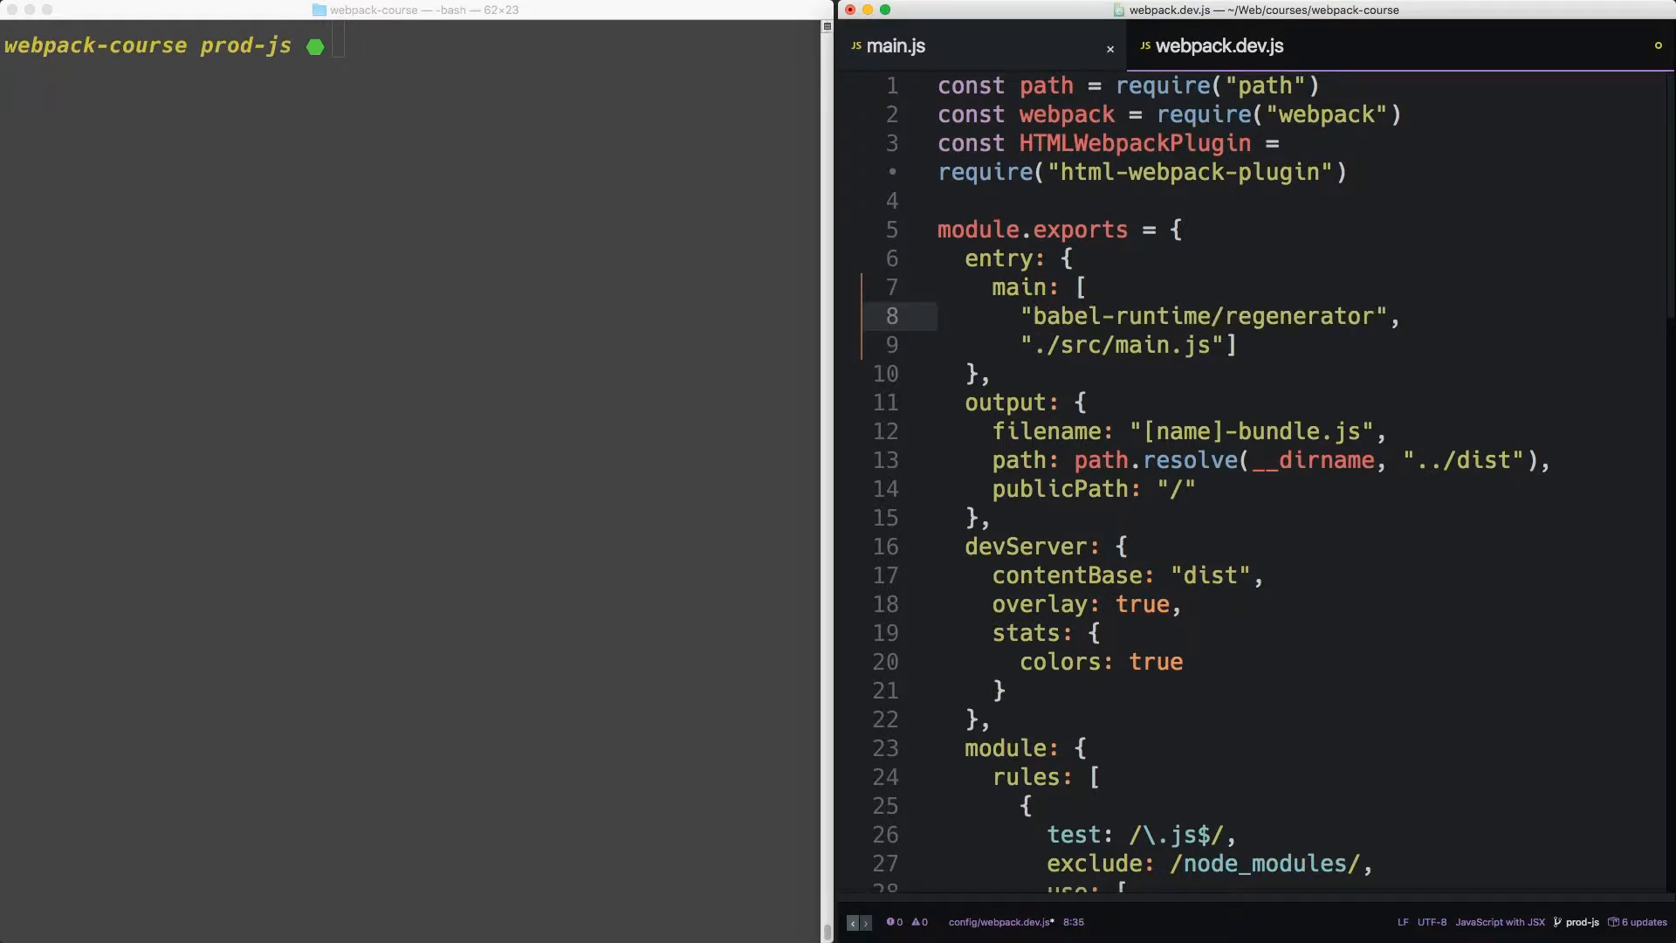
# Add the webpack-hot-middleware client path from main.js, then run npm run dev
pyautogui.click(892, 46)
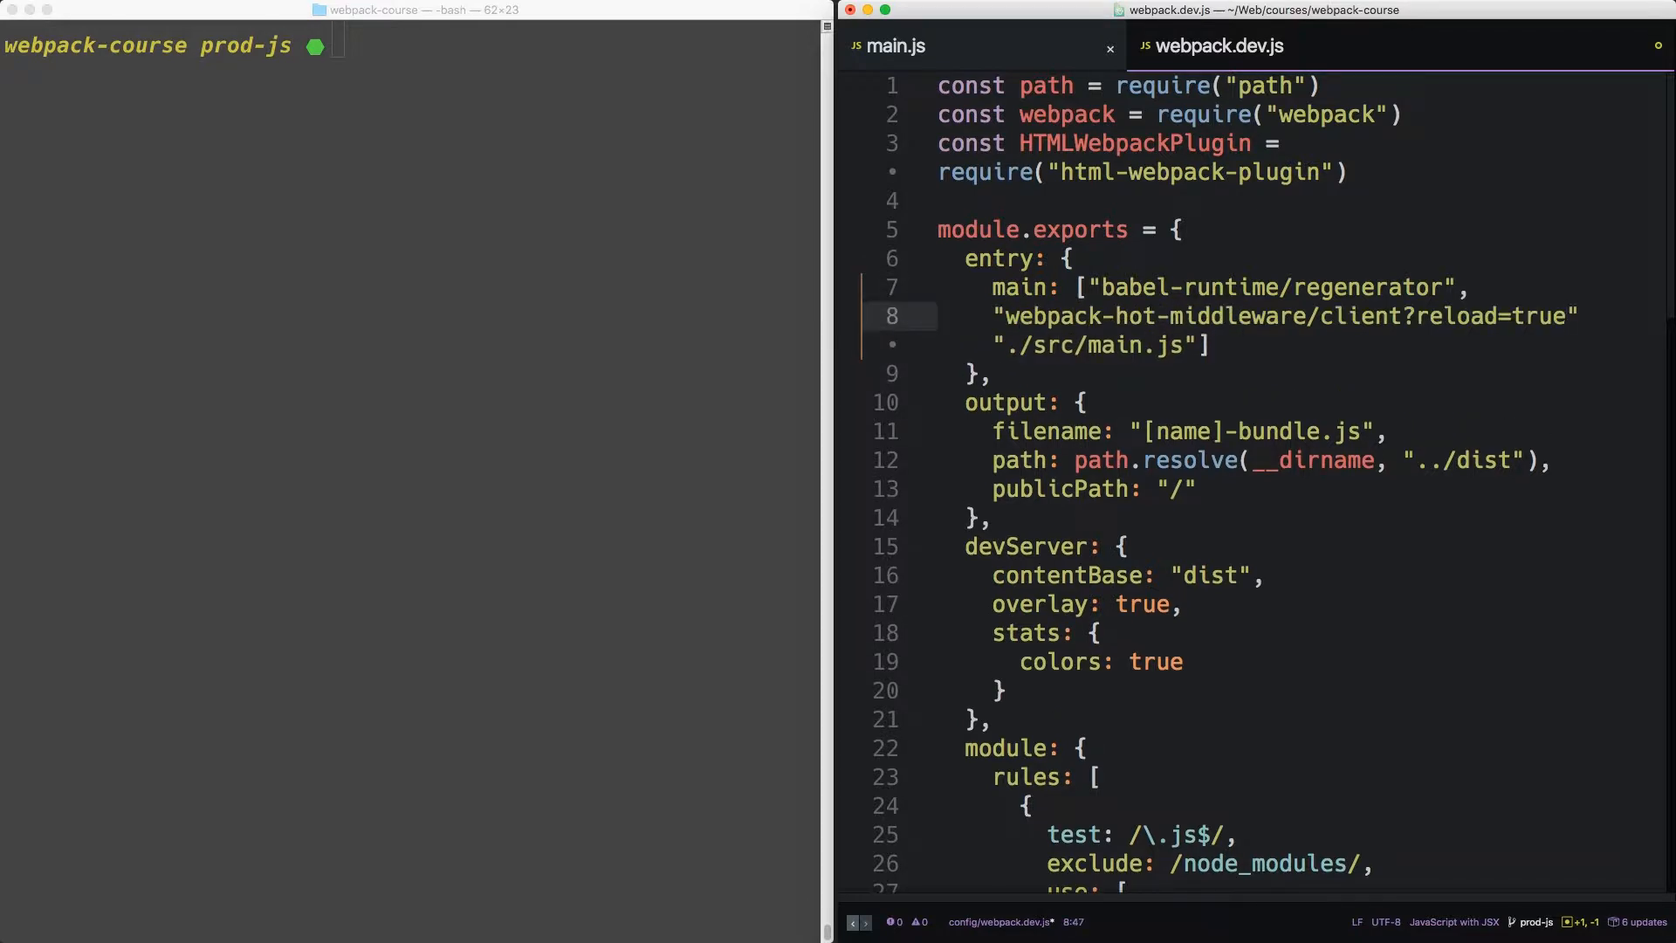
pyautogui.click(892, 44)
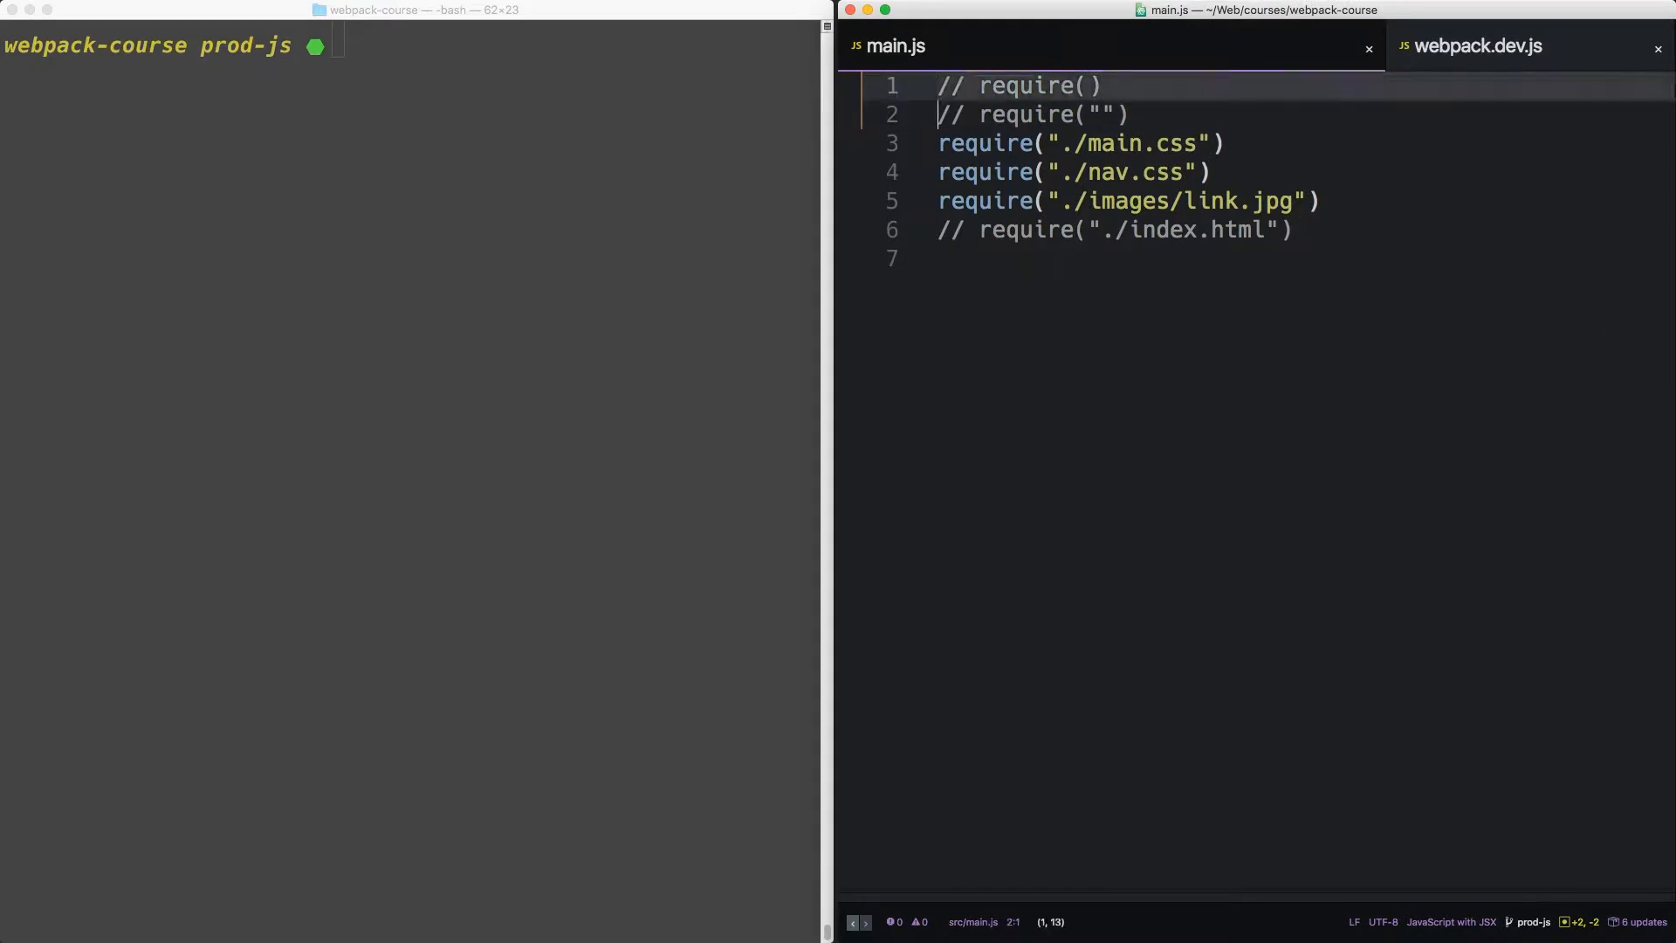
pyautogui.click(1478, 47)
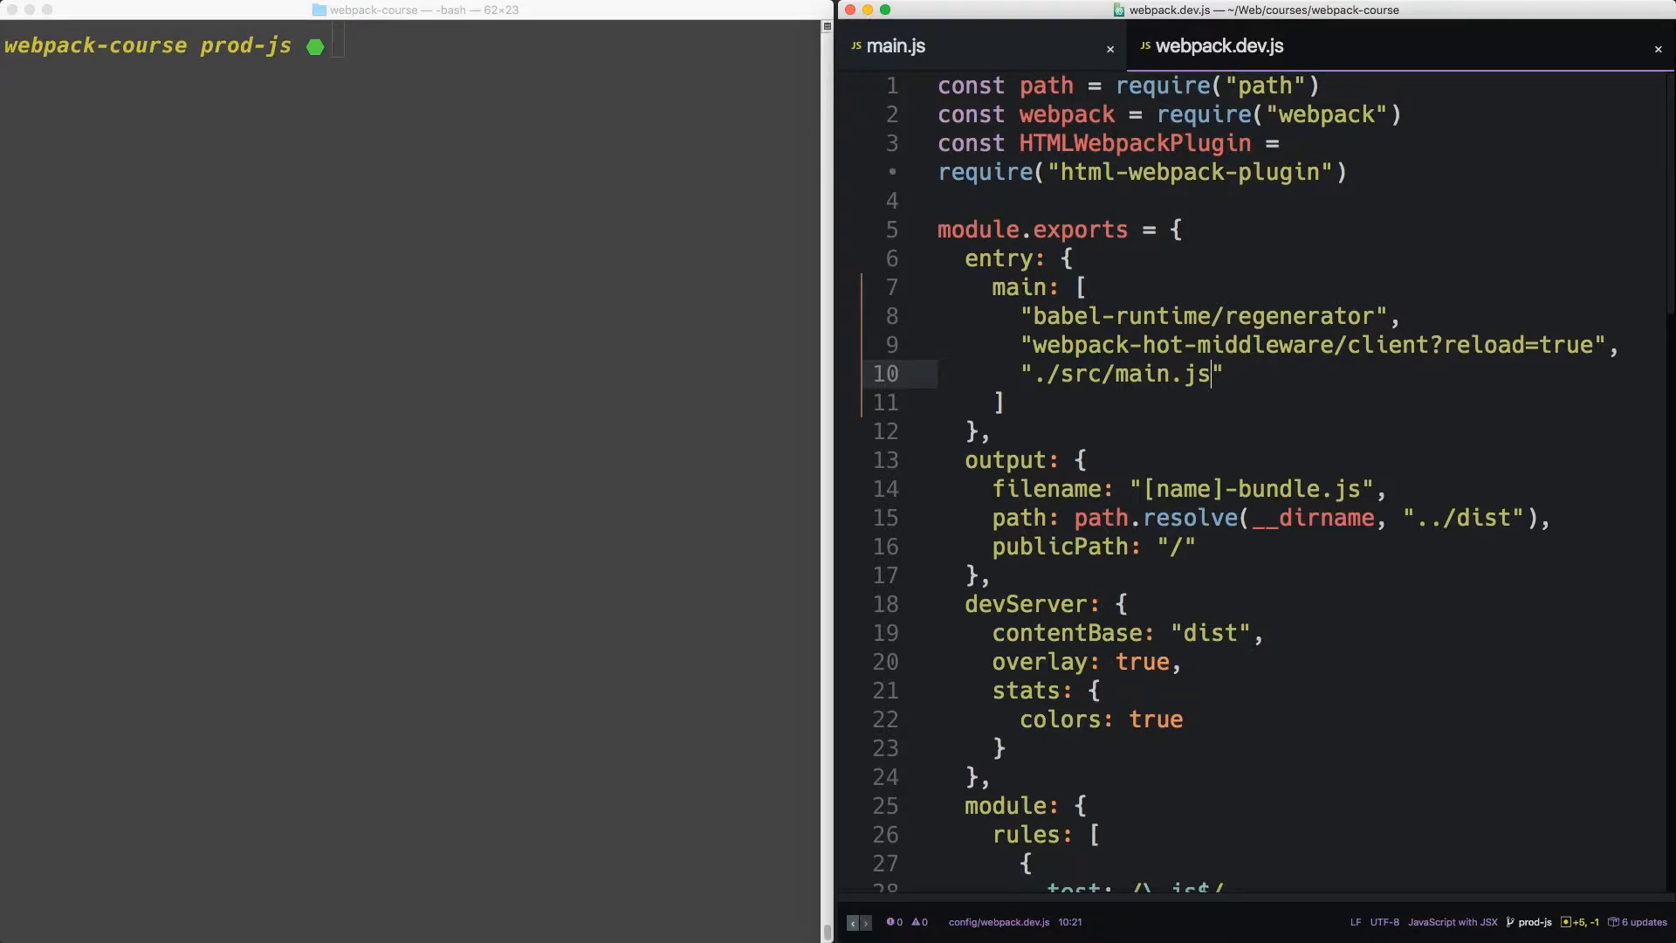
pyautogui.write('npm run dev')
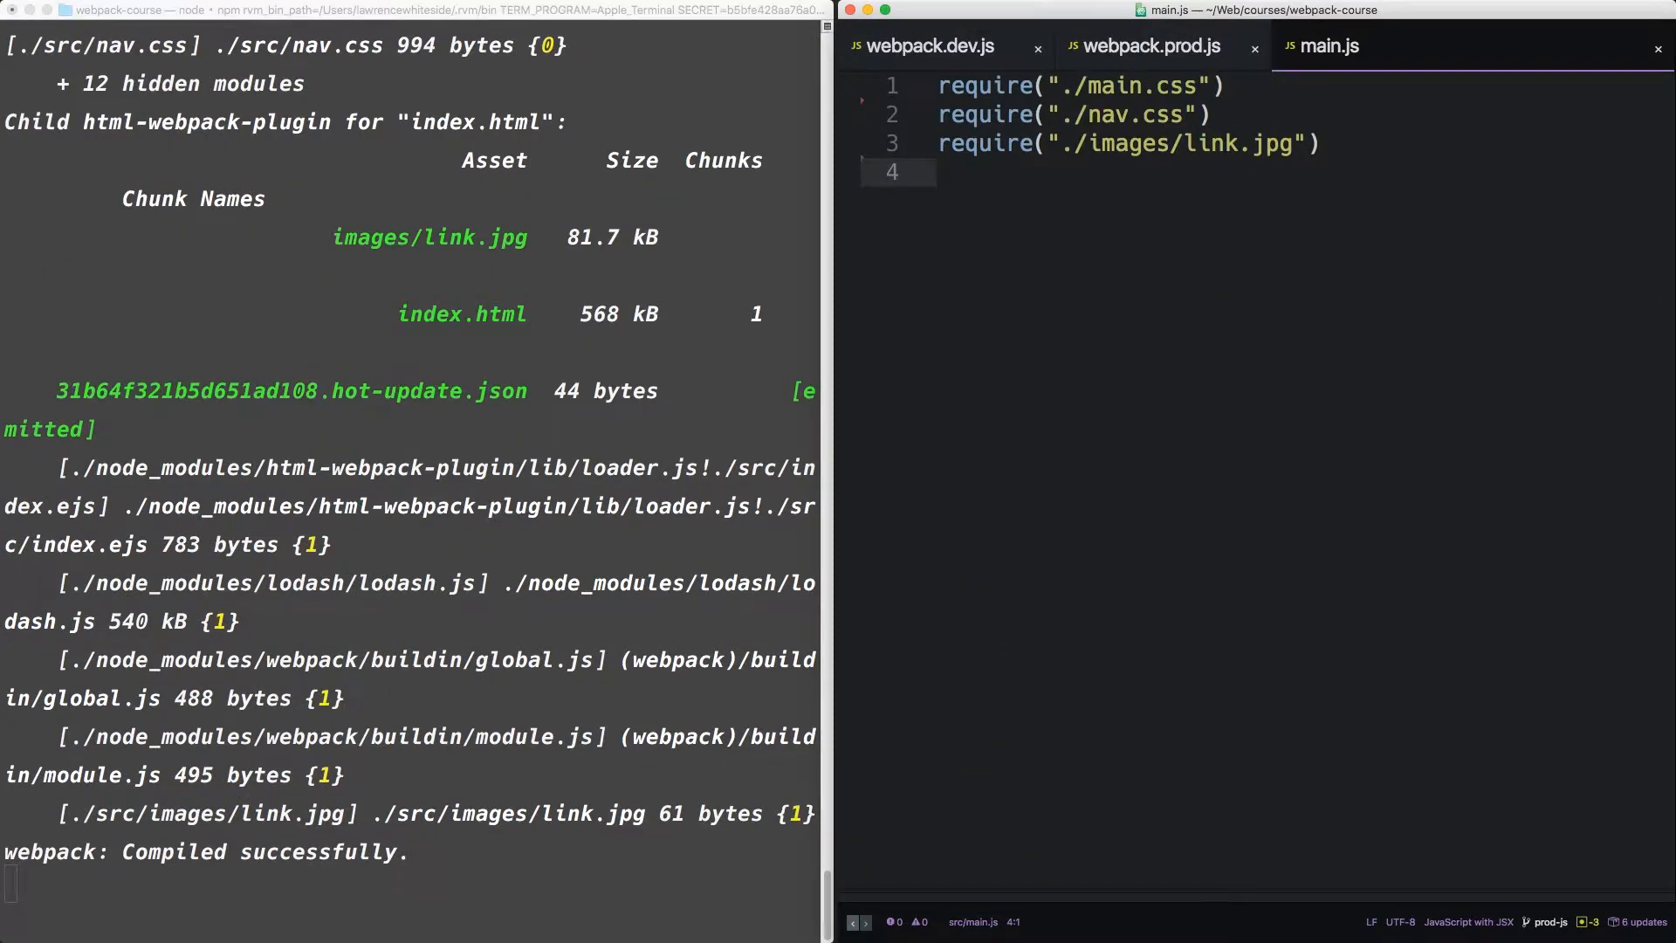
# Compare the webpack.prod.js and webpack.dev.js entries, ending on package.json
pyautogui.click(1143, 46)
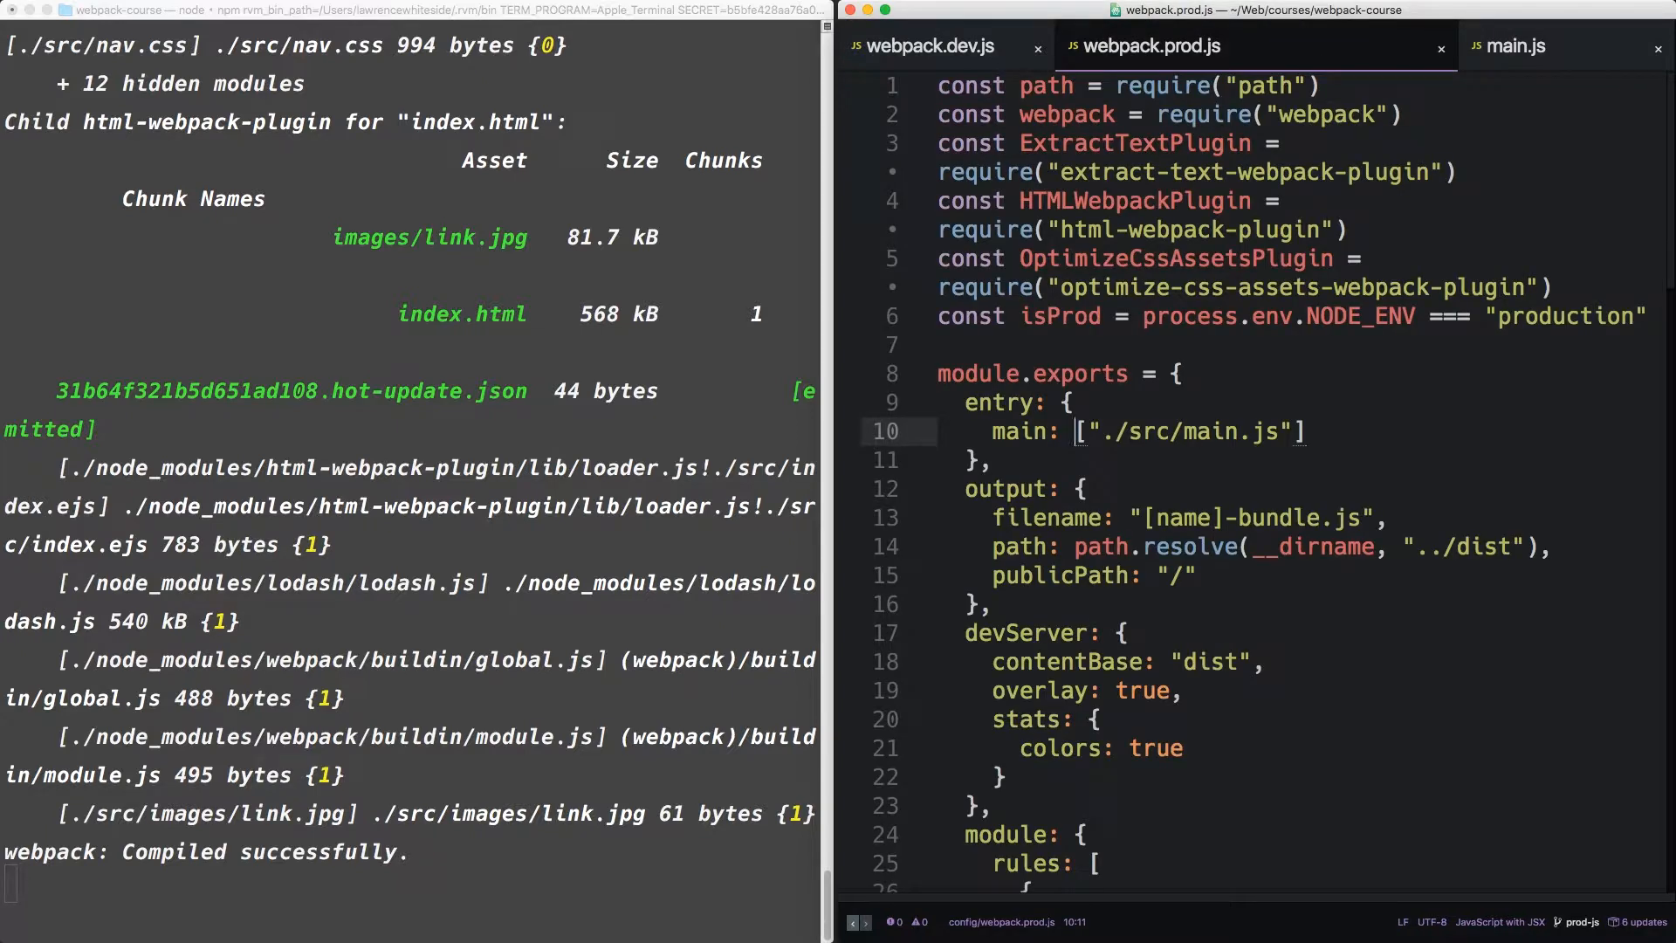
pyautogui.click(923, 46)
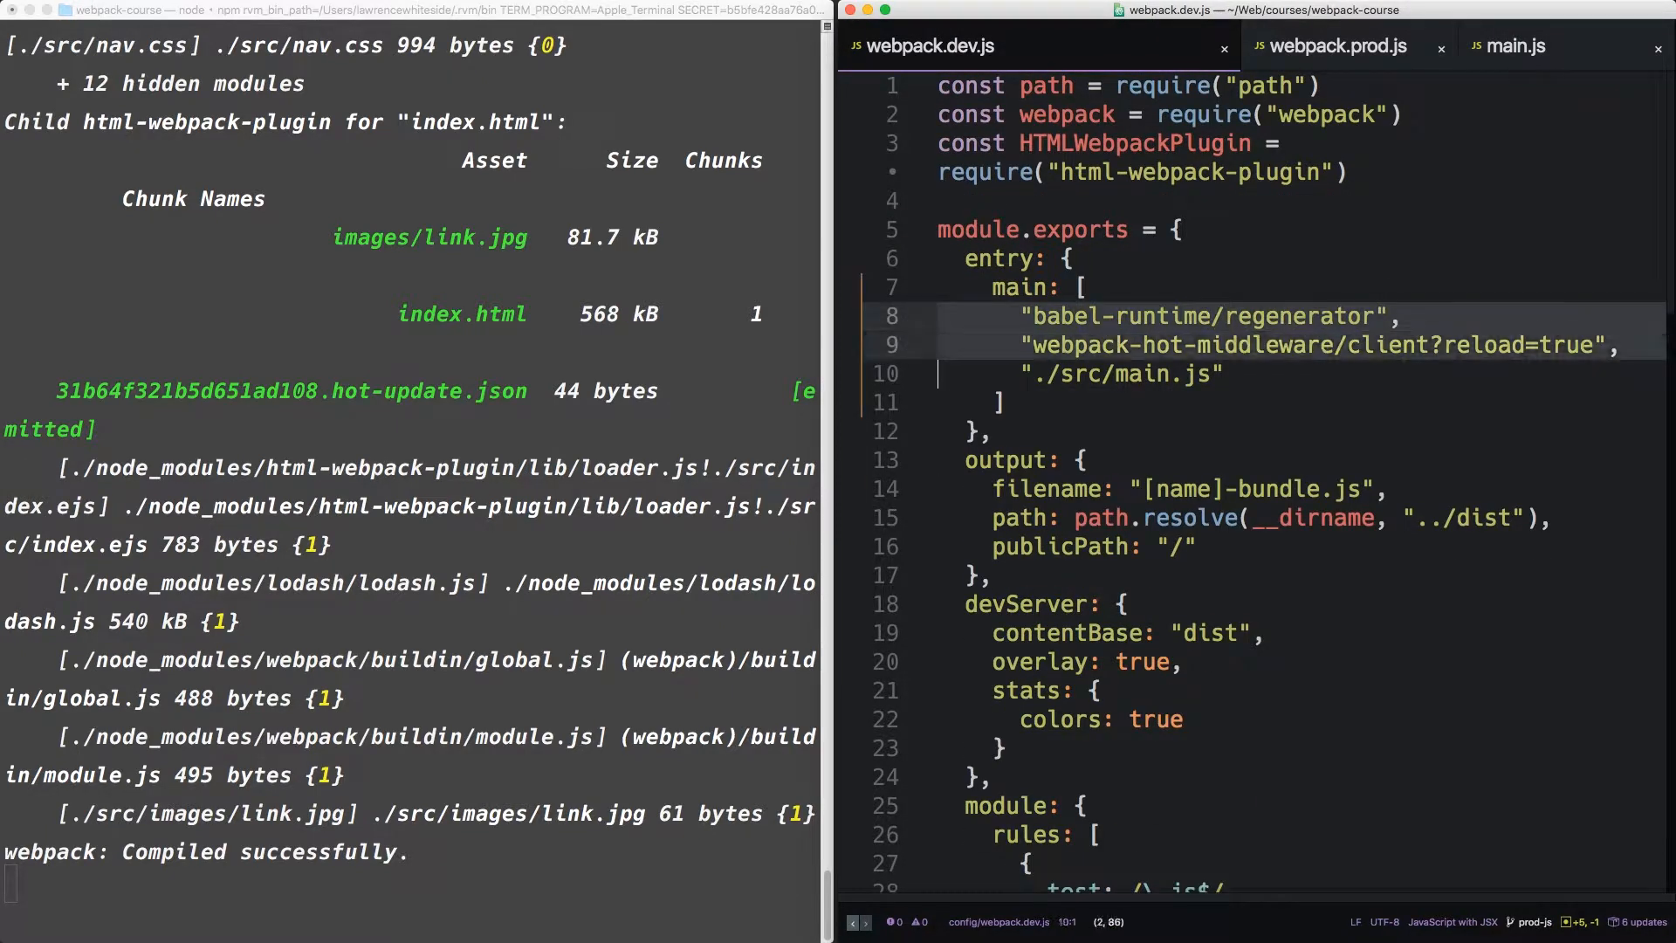
pyautogui.click(941, 316)
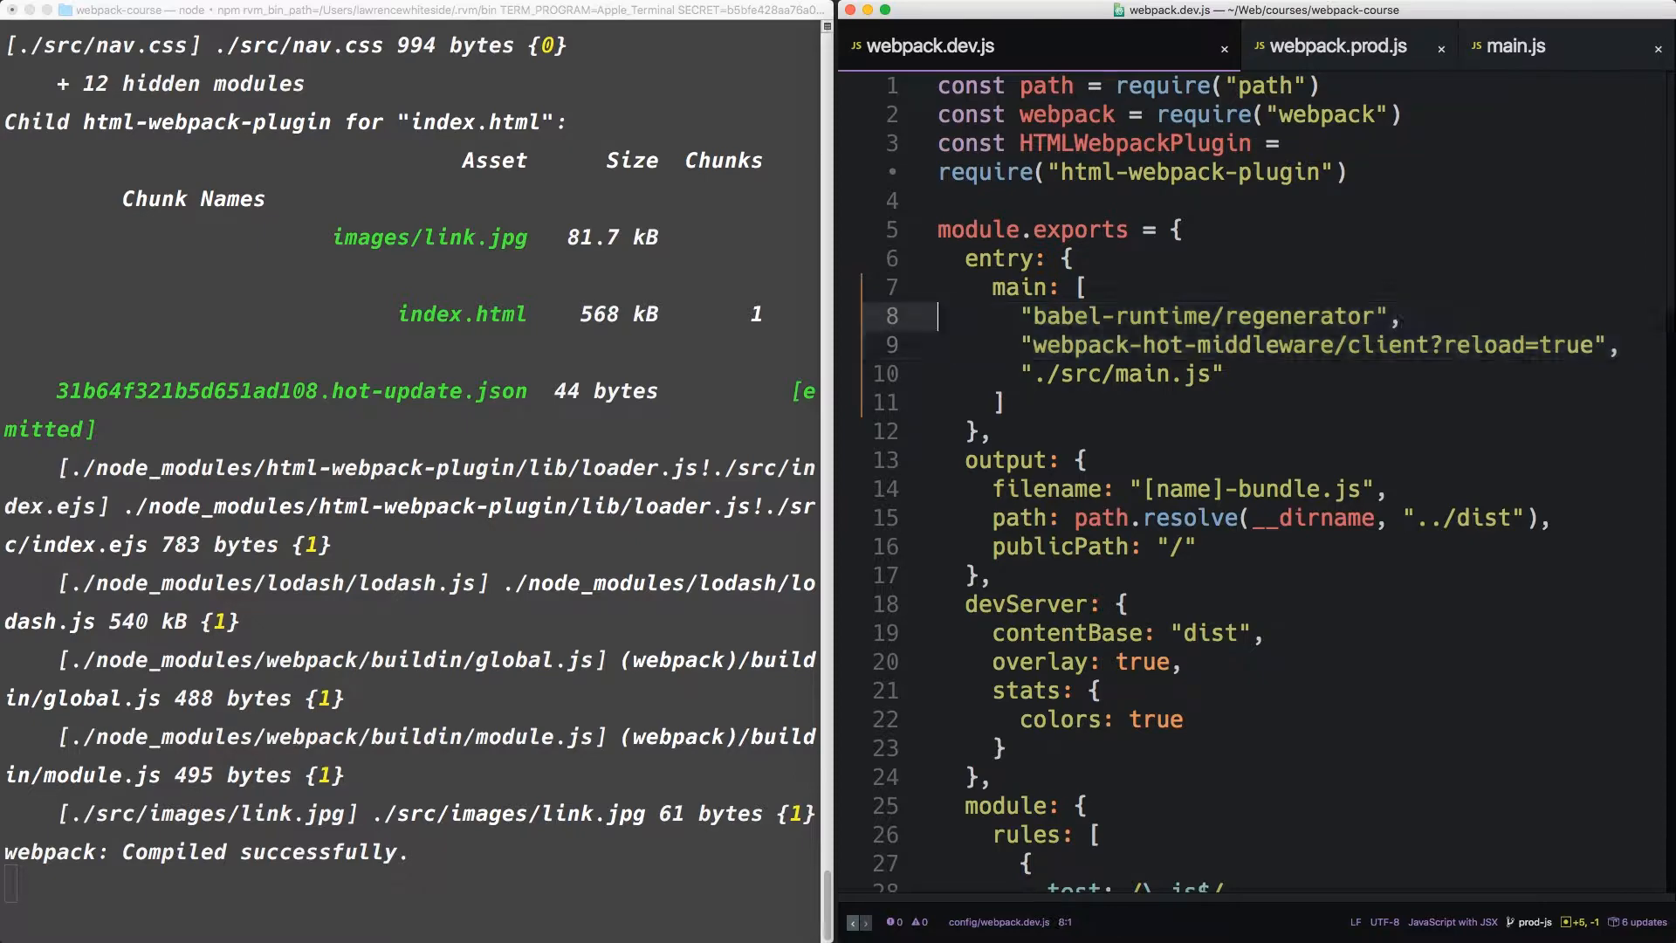
pyautogui.click(1325, 46)
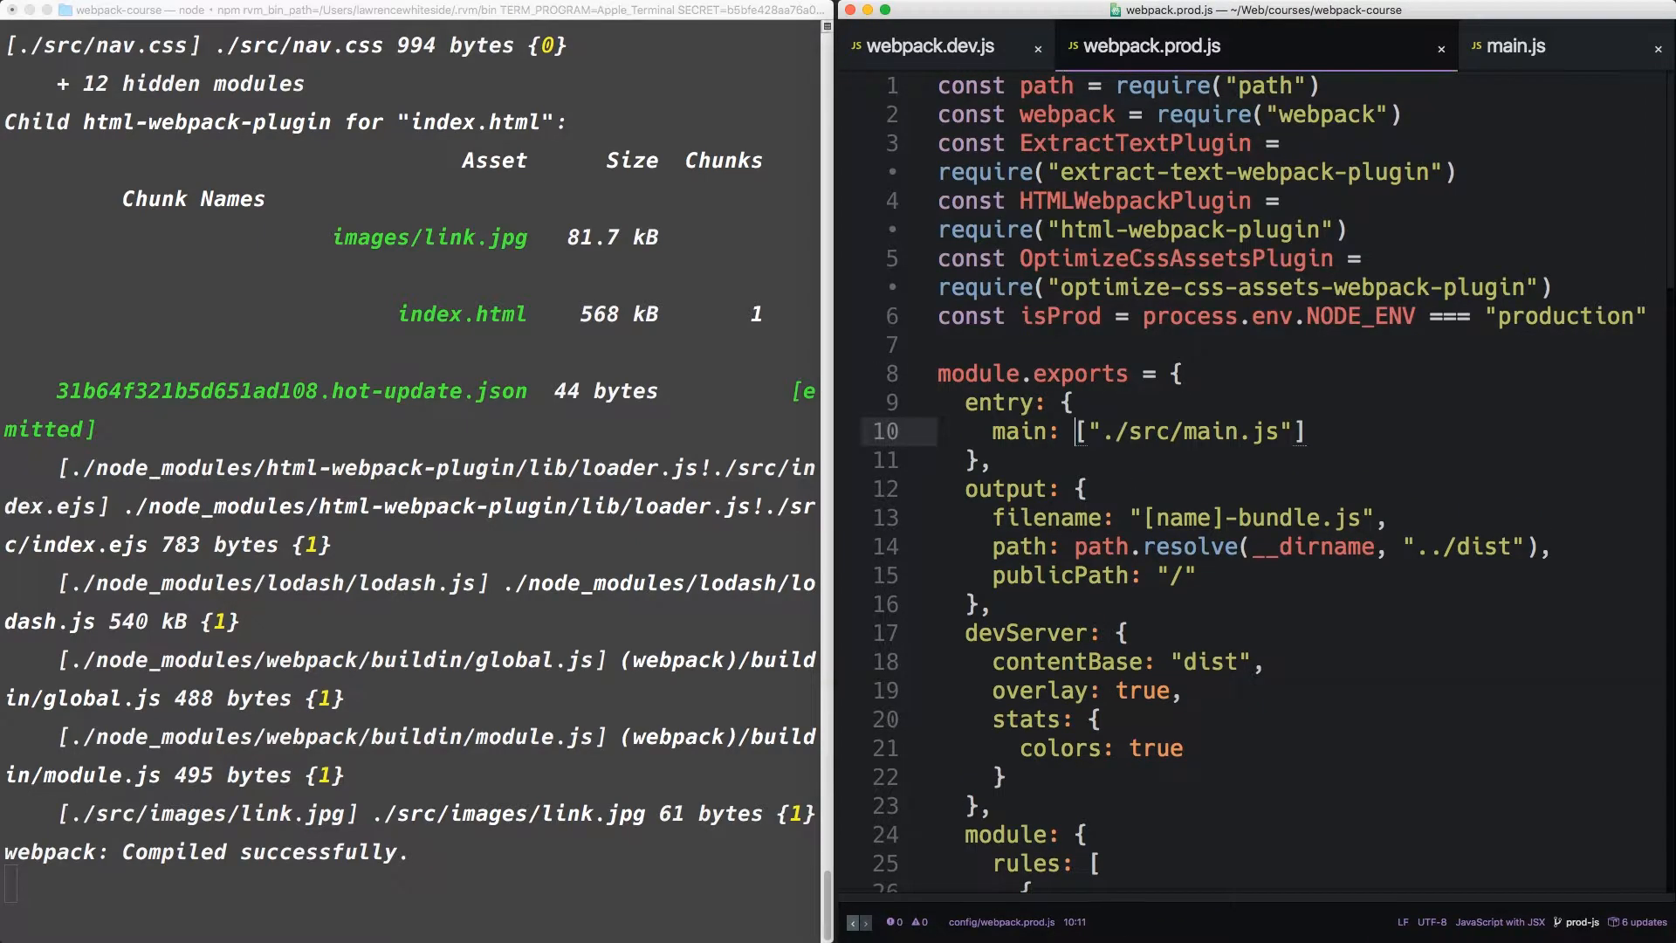
pyautogui.click(922, 47)
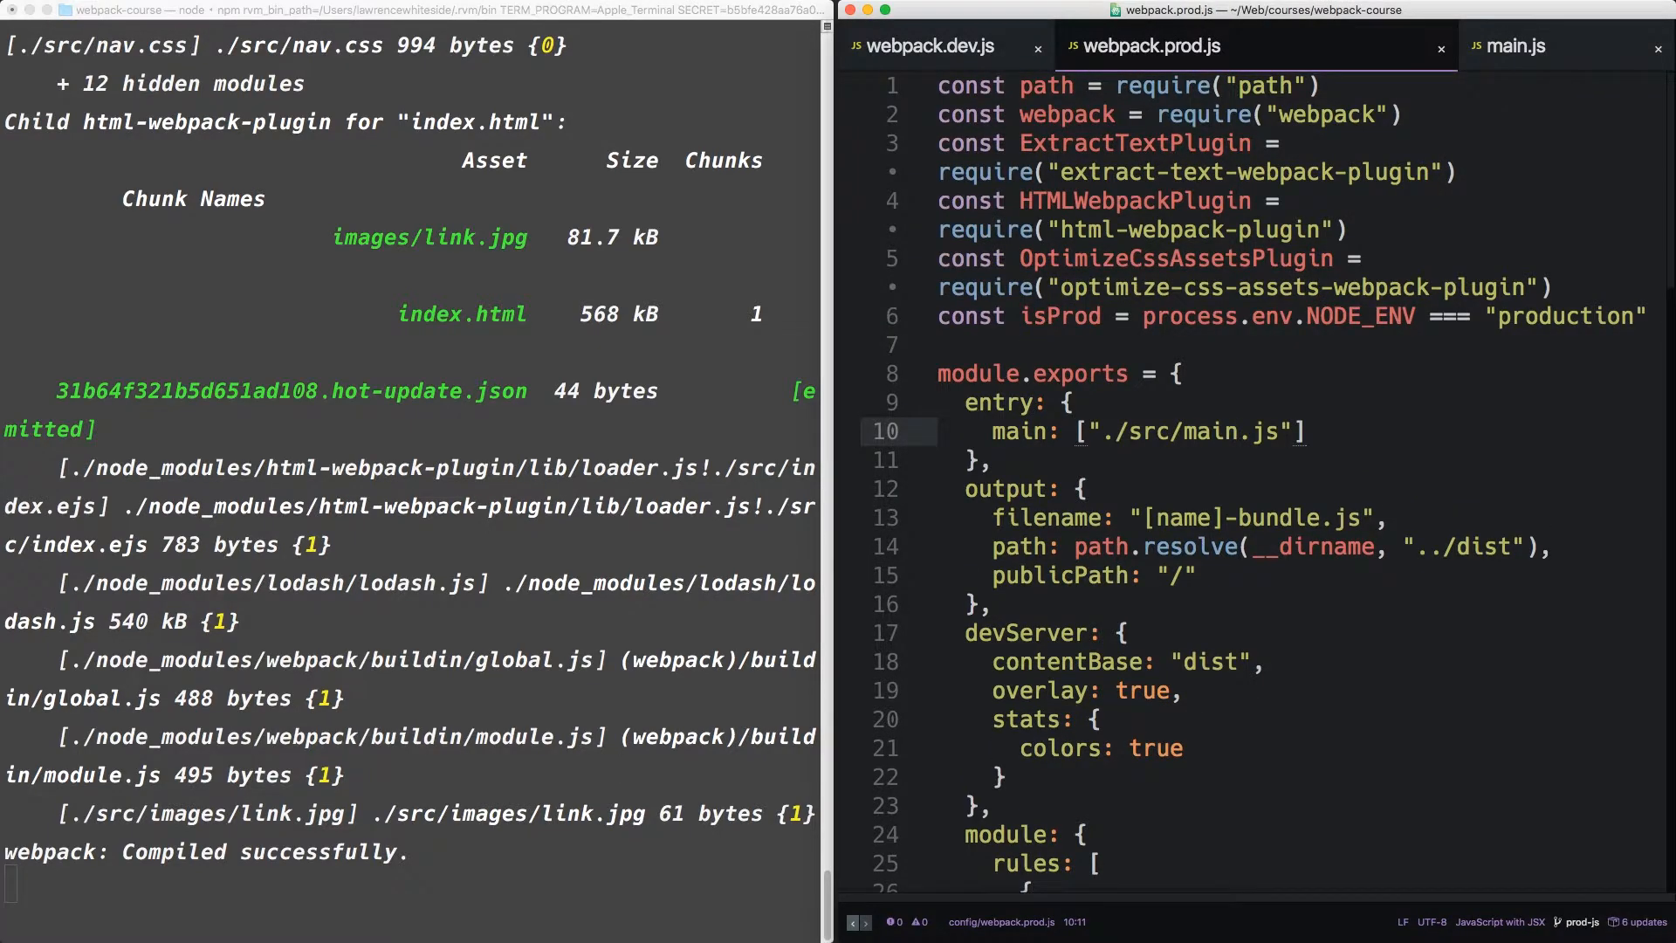
pyautogui.click(1074, 432)
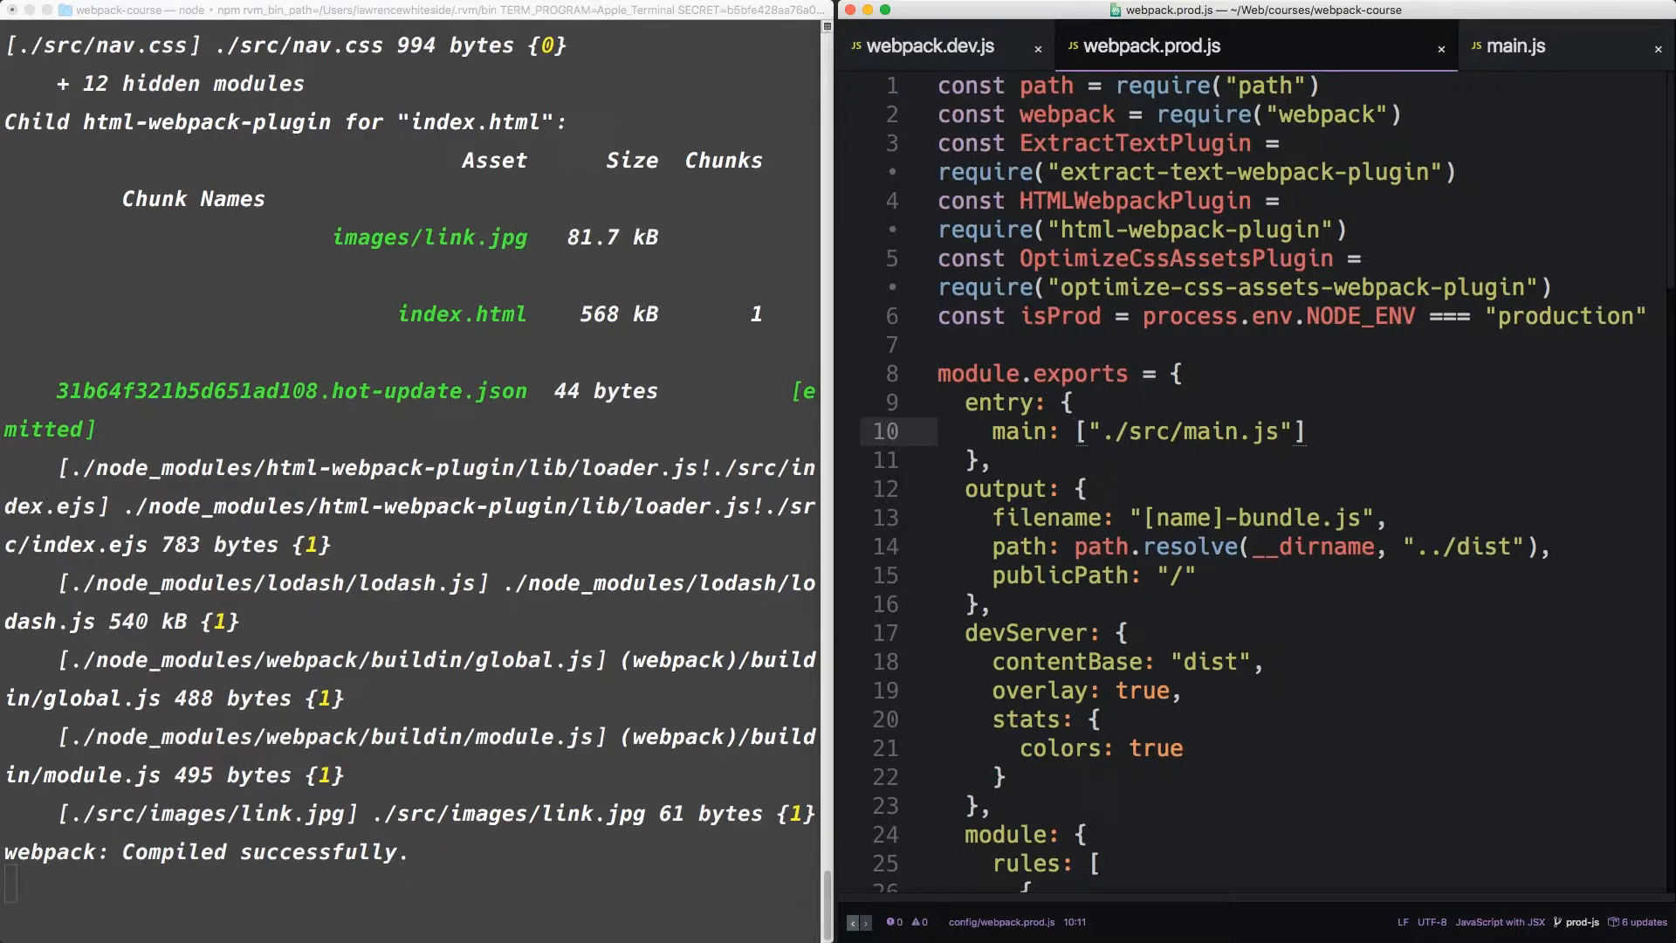
pyautogui.click(1075, 430)
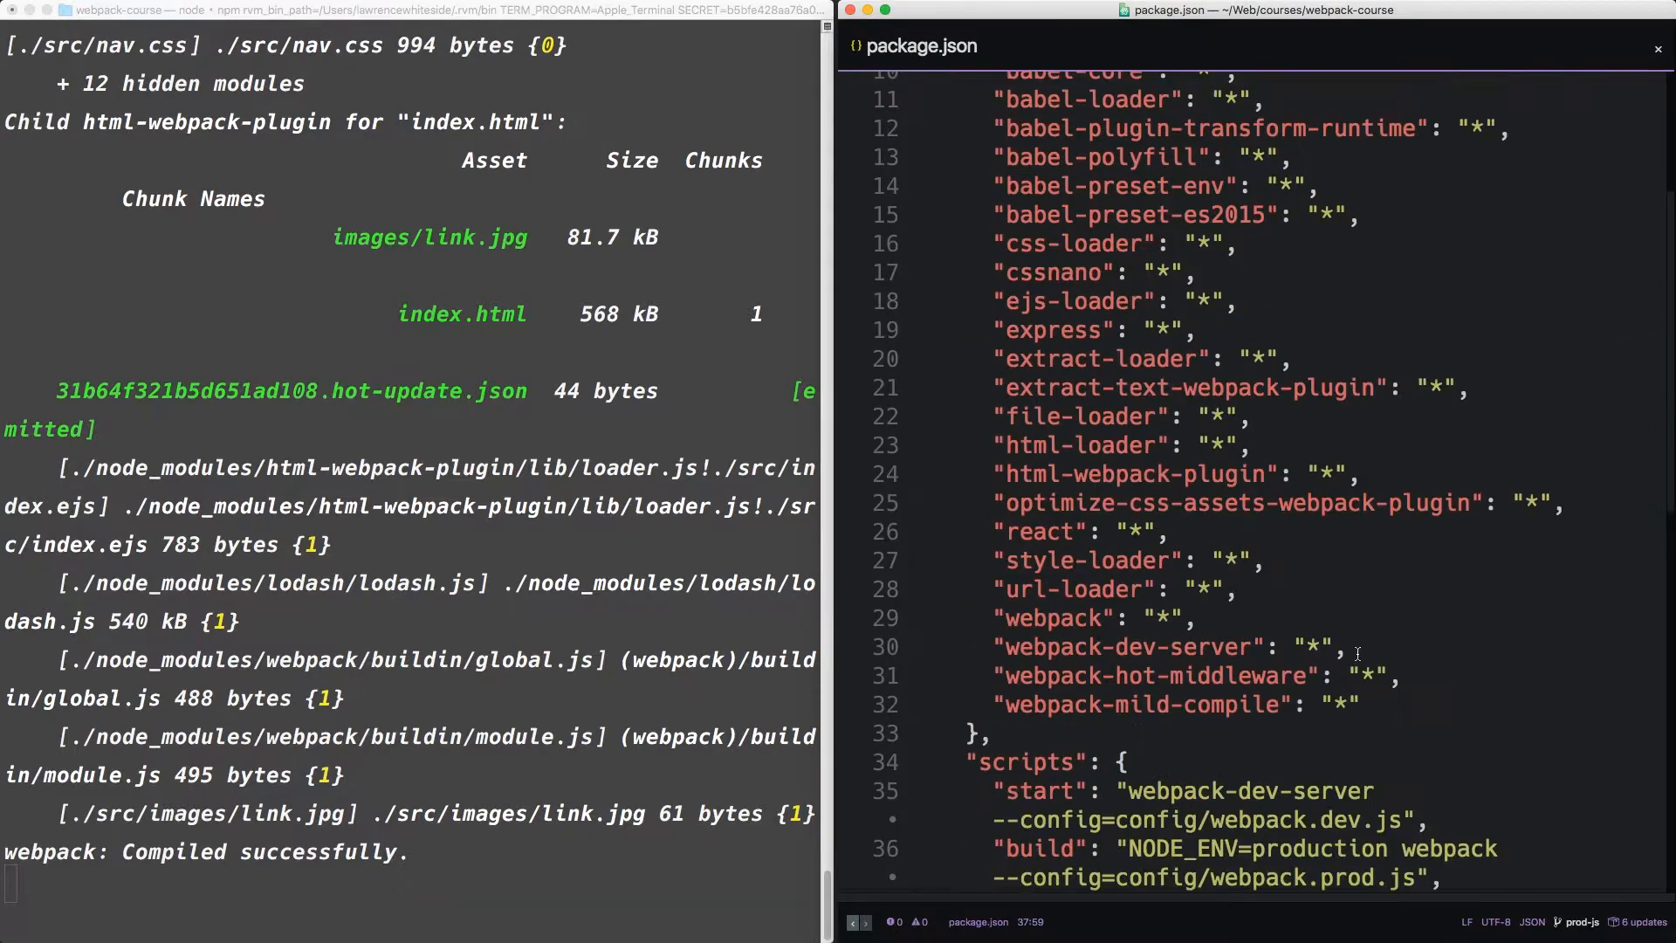
# Scroll package.json down to the start and build scripts
pyautogui.scroll(-3)
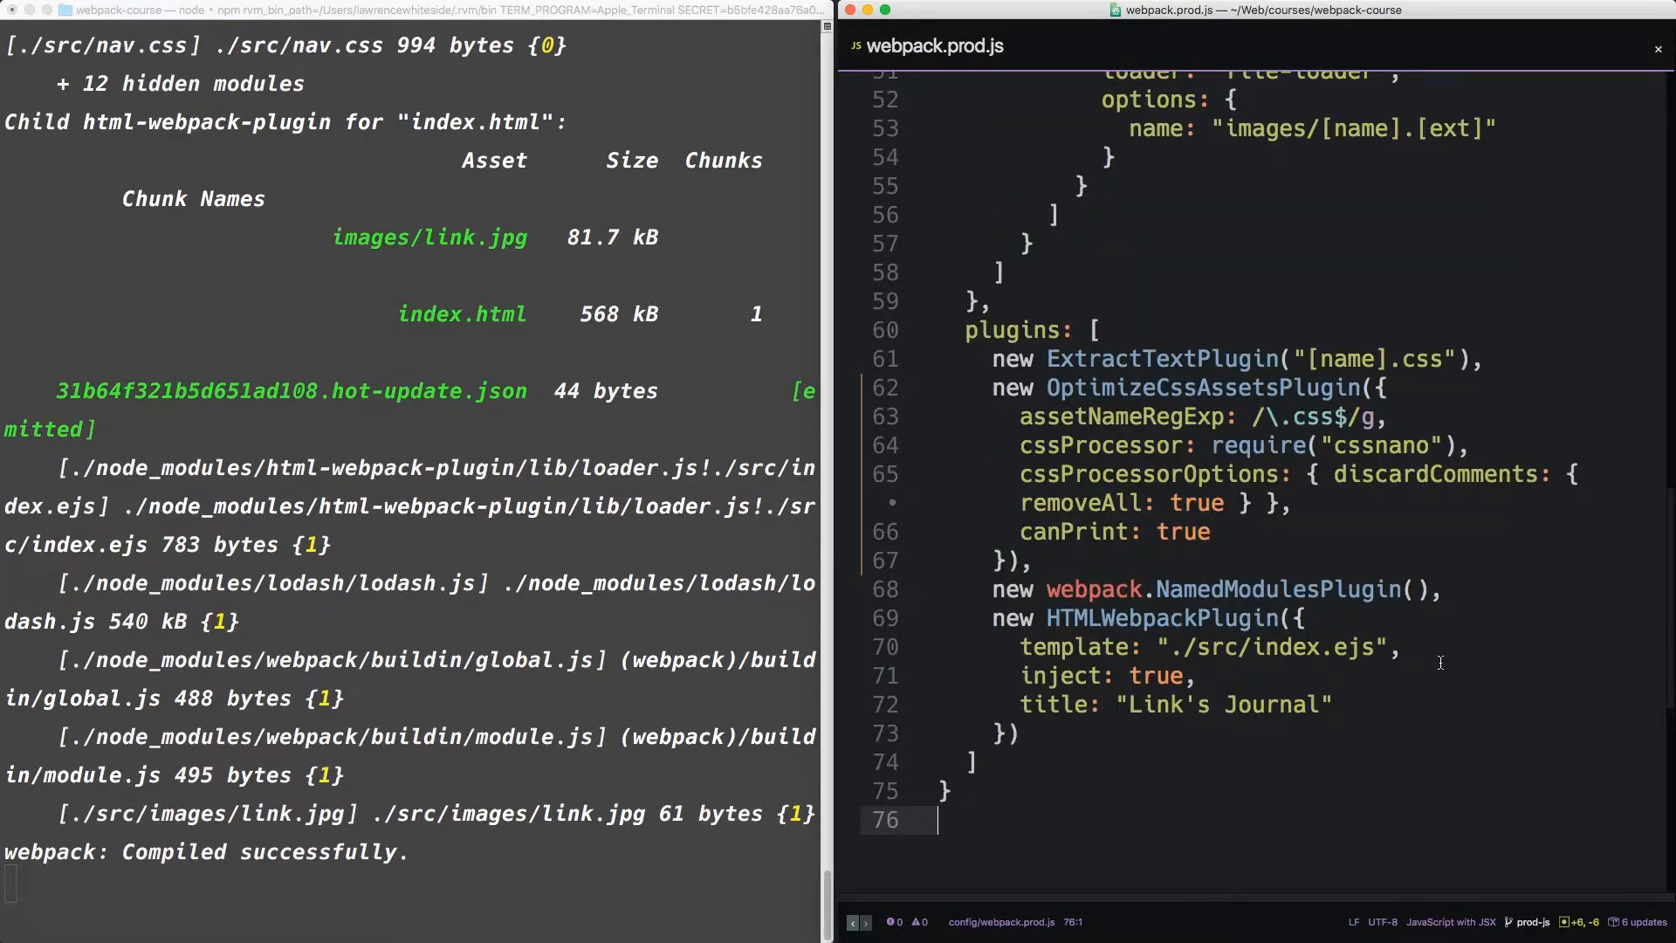
# Append new webpack.DefinePlugin setting process.env NODE_ENV to JSON.stringify("production")
pyautogui.write('new webpack')
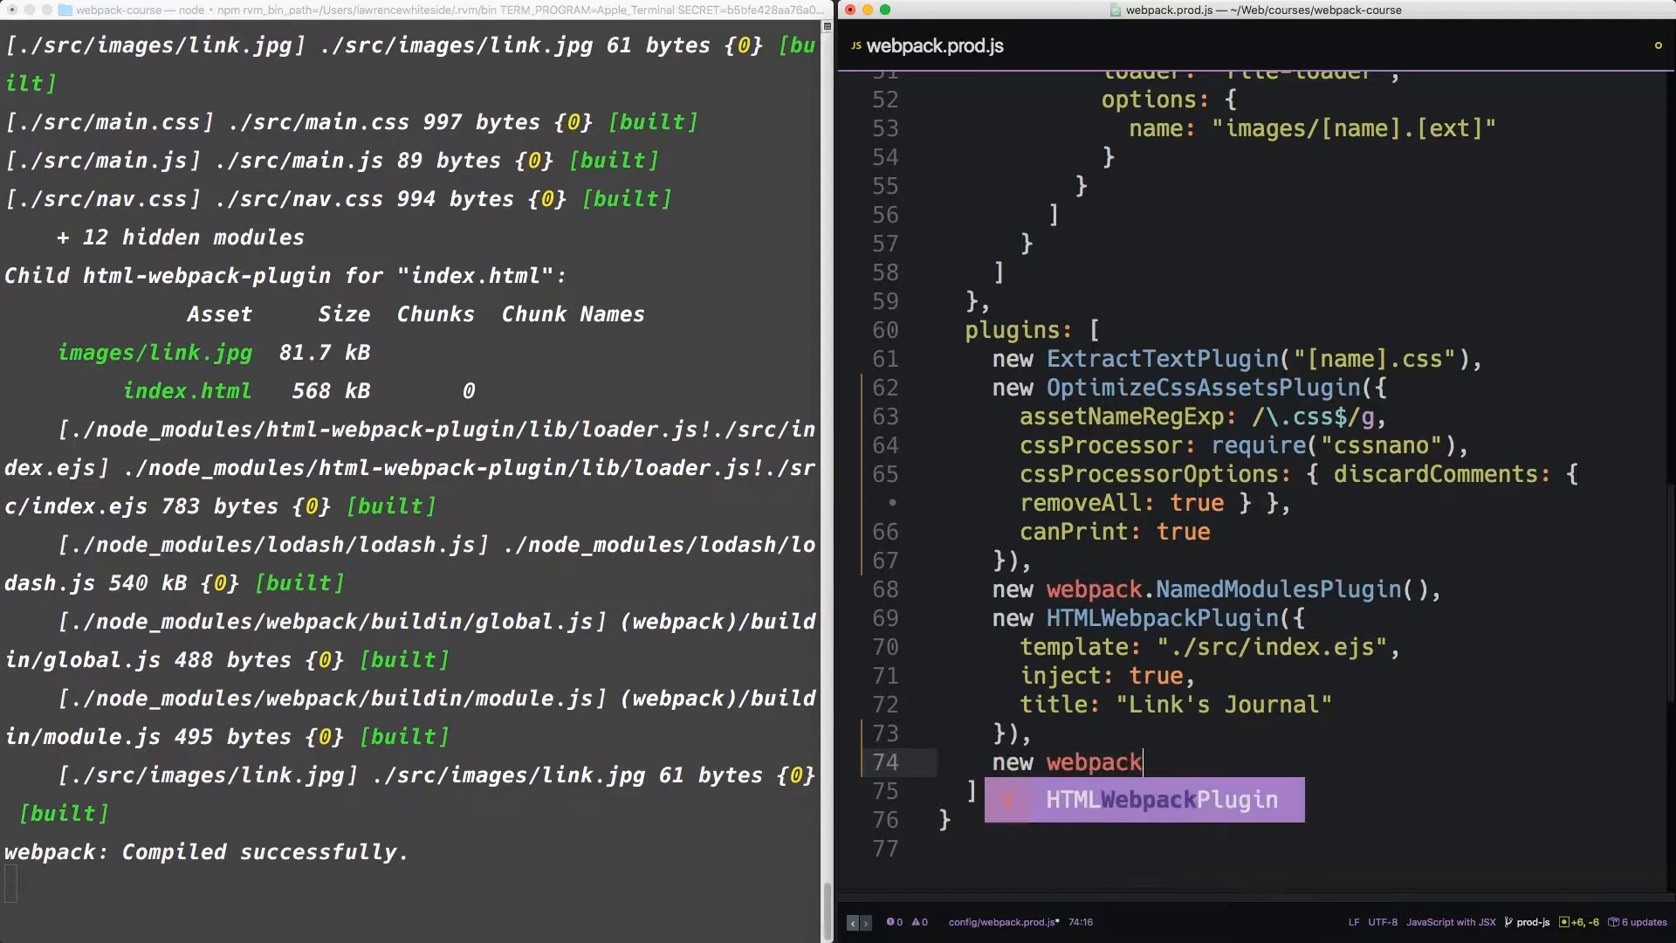
pyautogui.write('.Define')
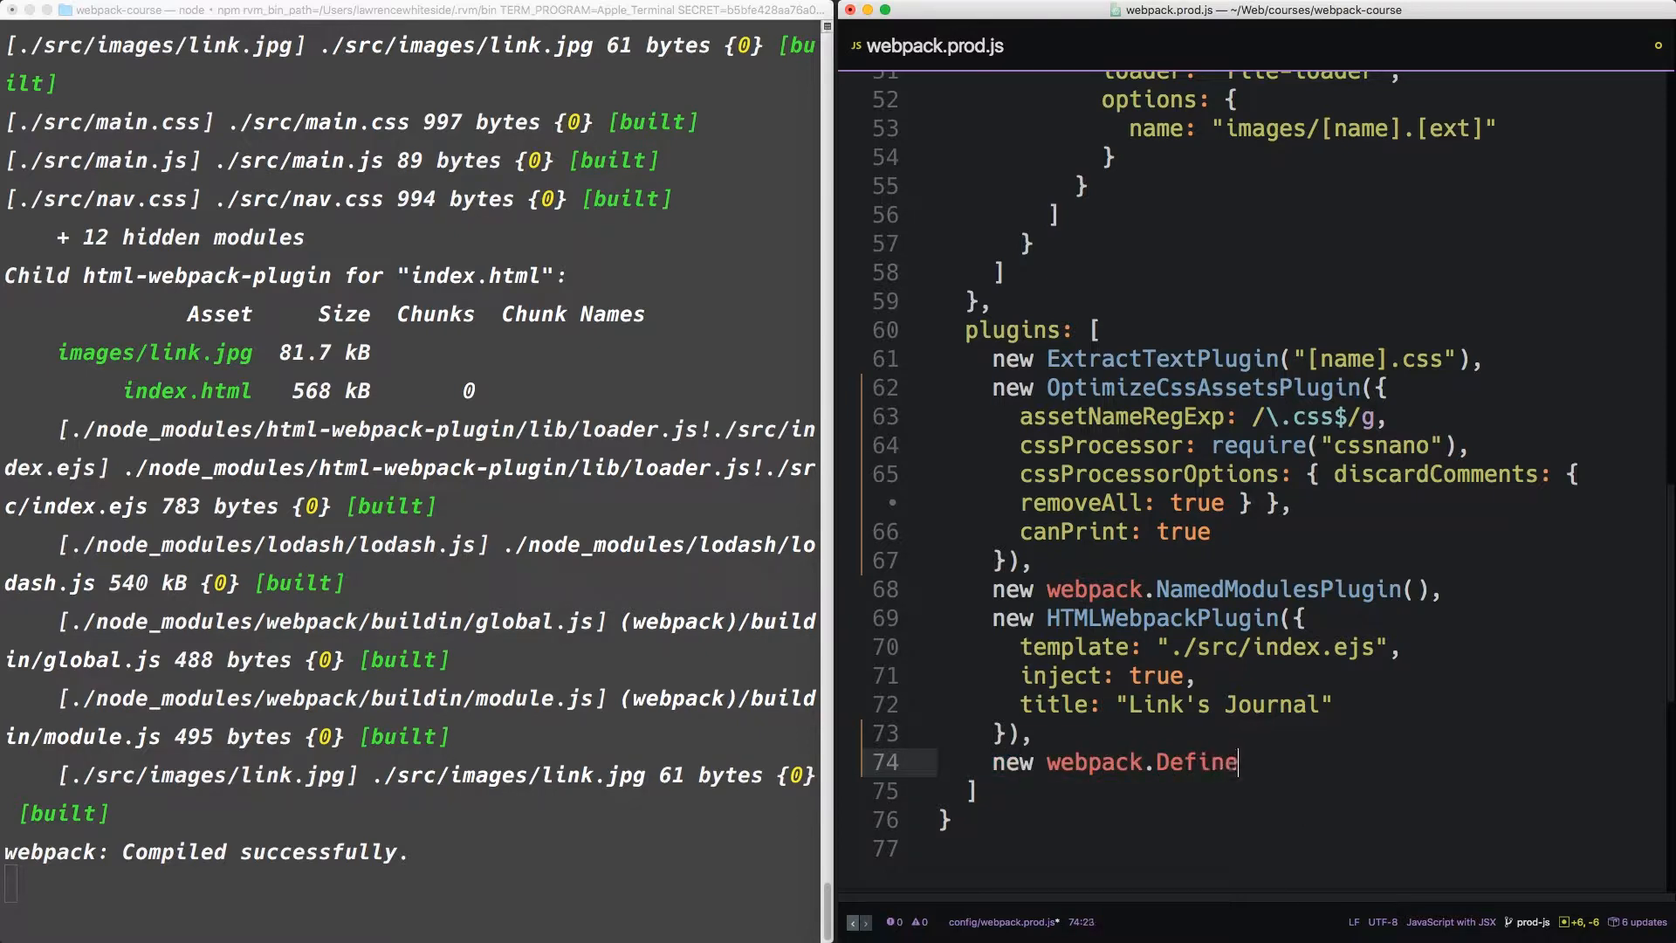
pyautogui.write('Plugin({')
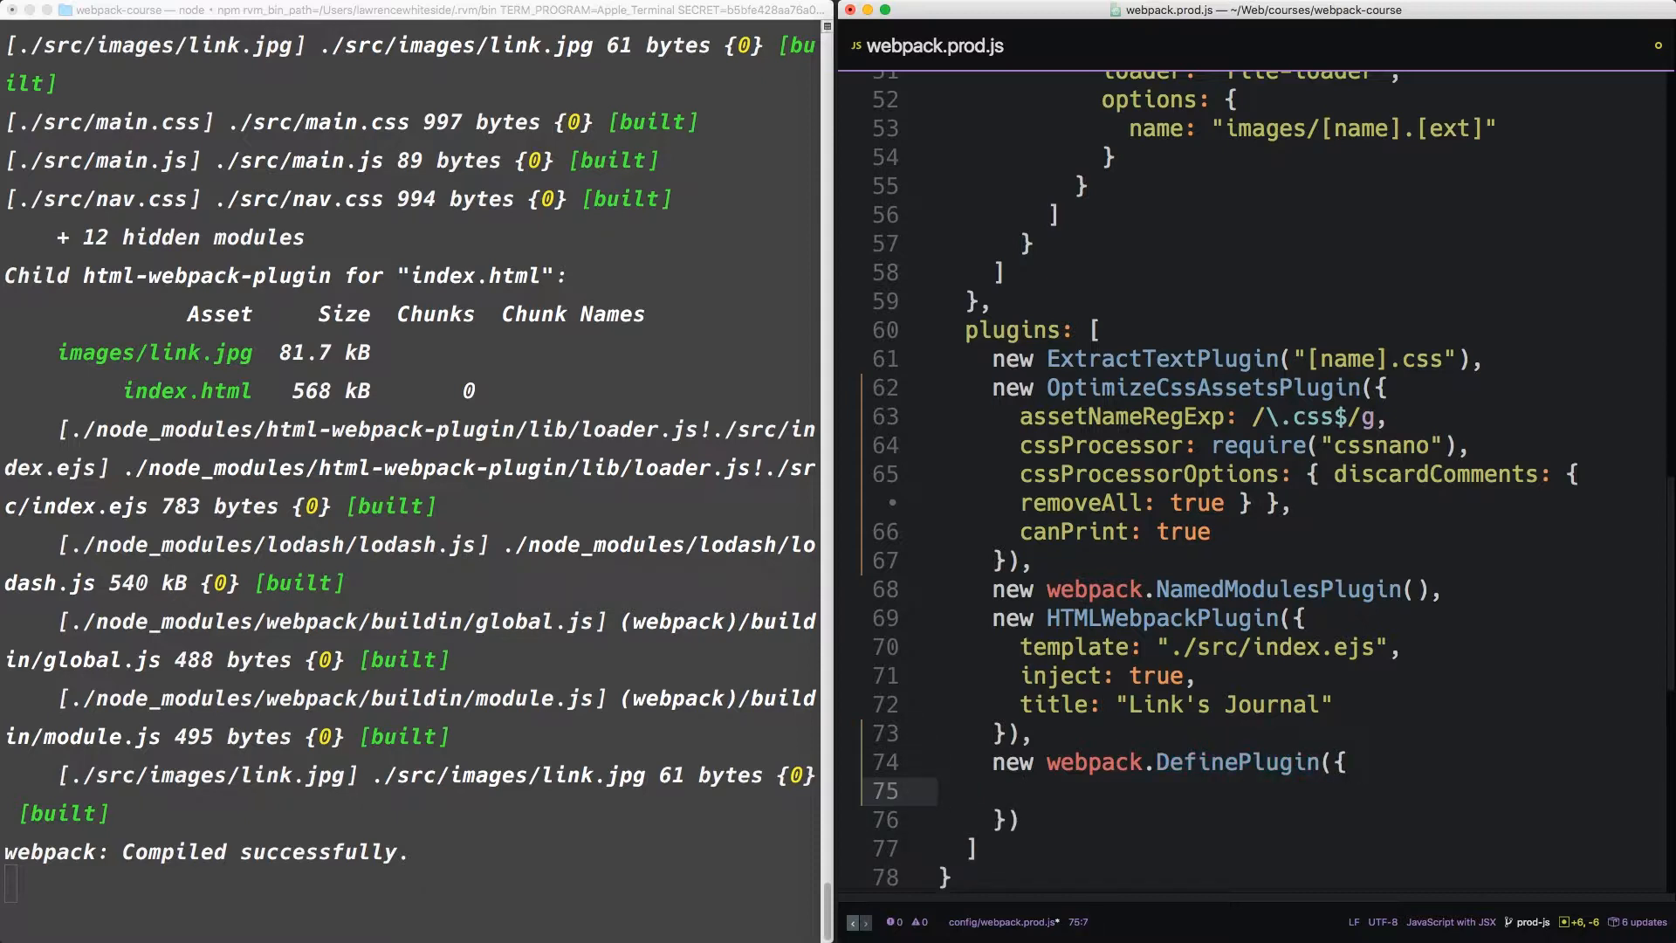
pyautogui.write("'p'")
pyautogui.write("'NODE_ENV':")
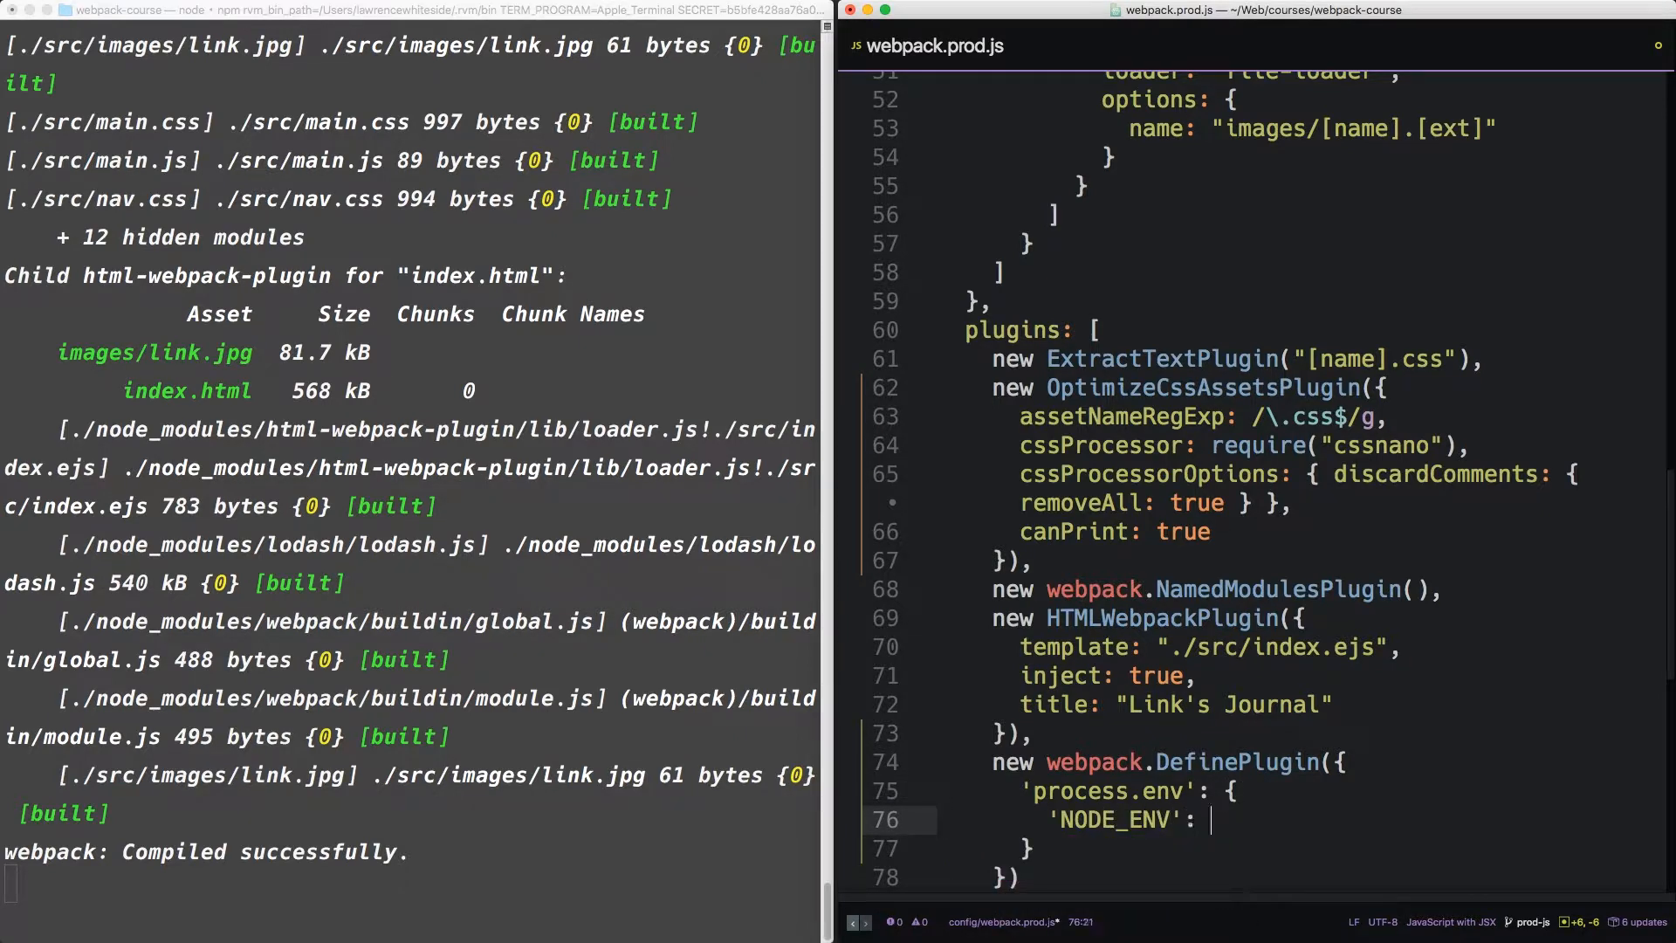
pyautogui.write('JSON.')
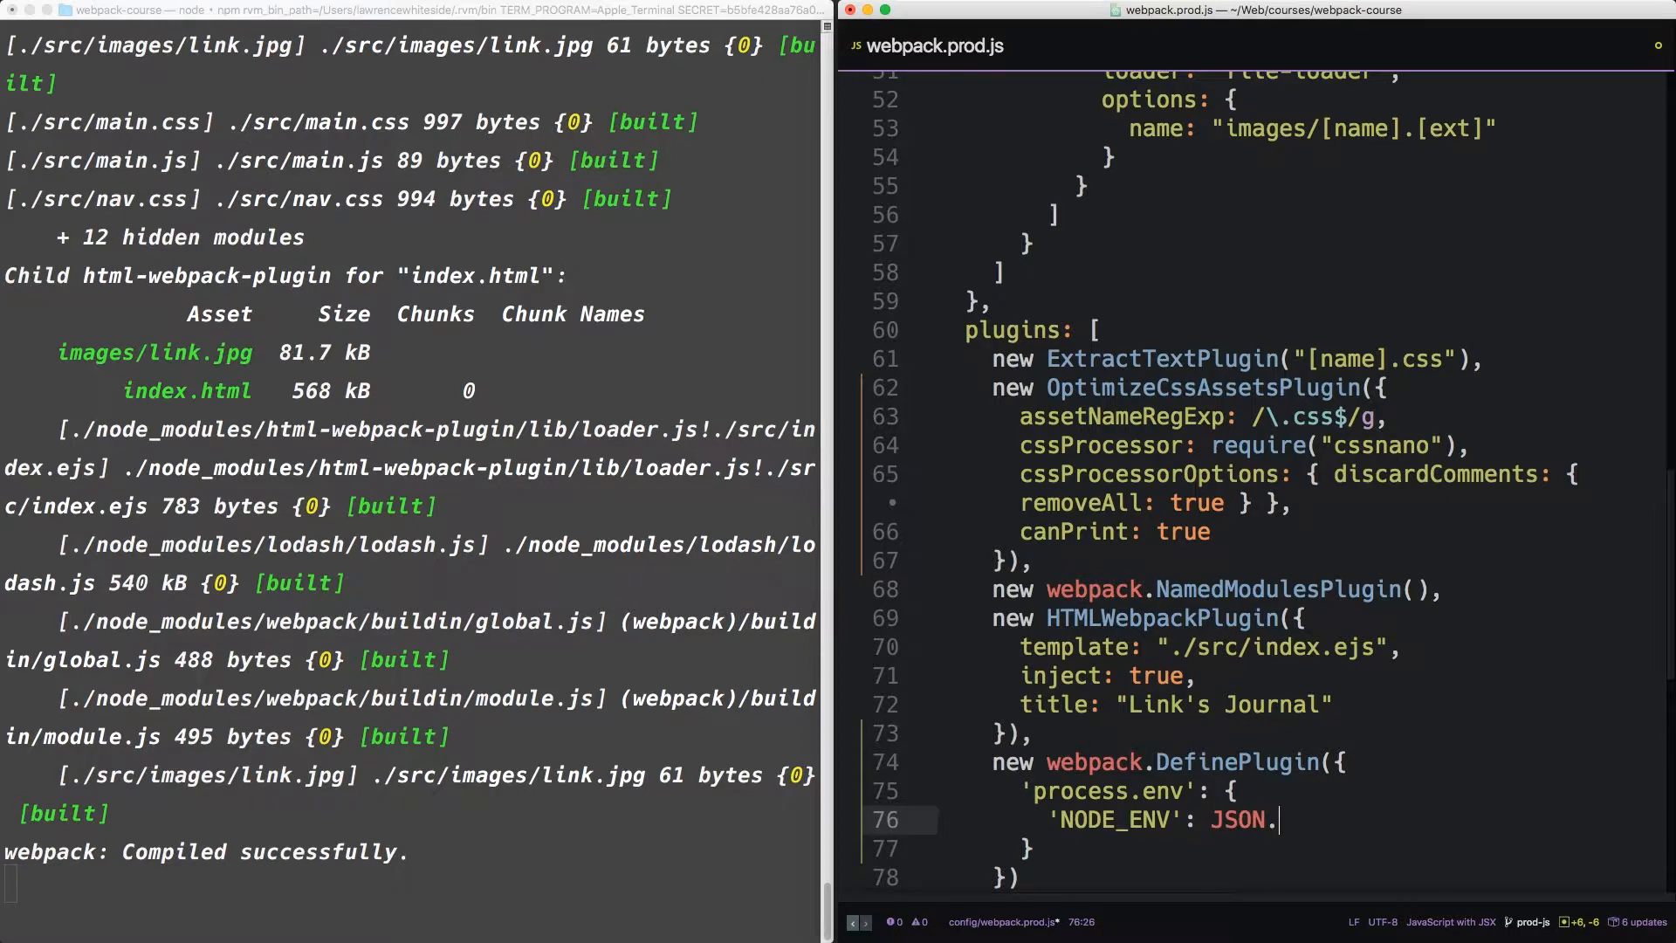
pyautogui.write('stringi')
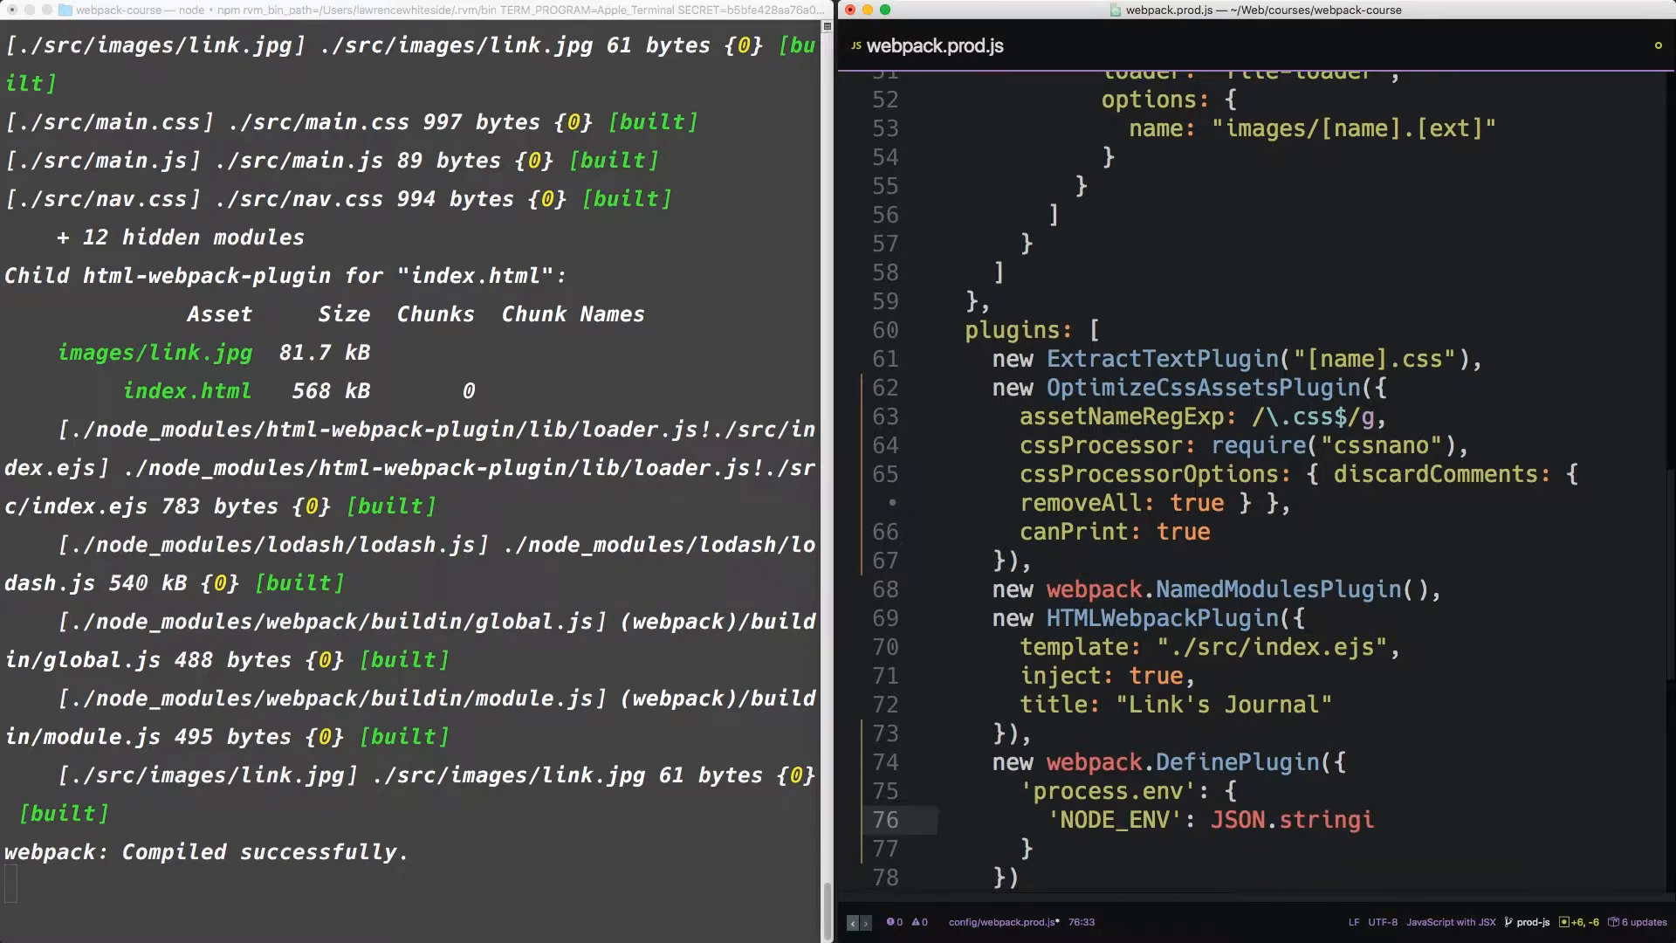
pyautogui.write('fy()')
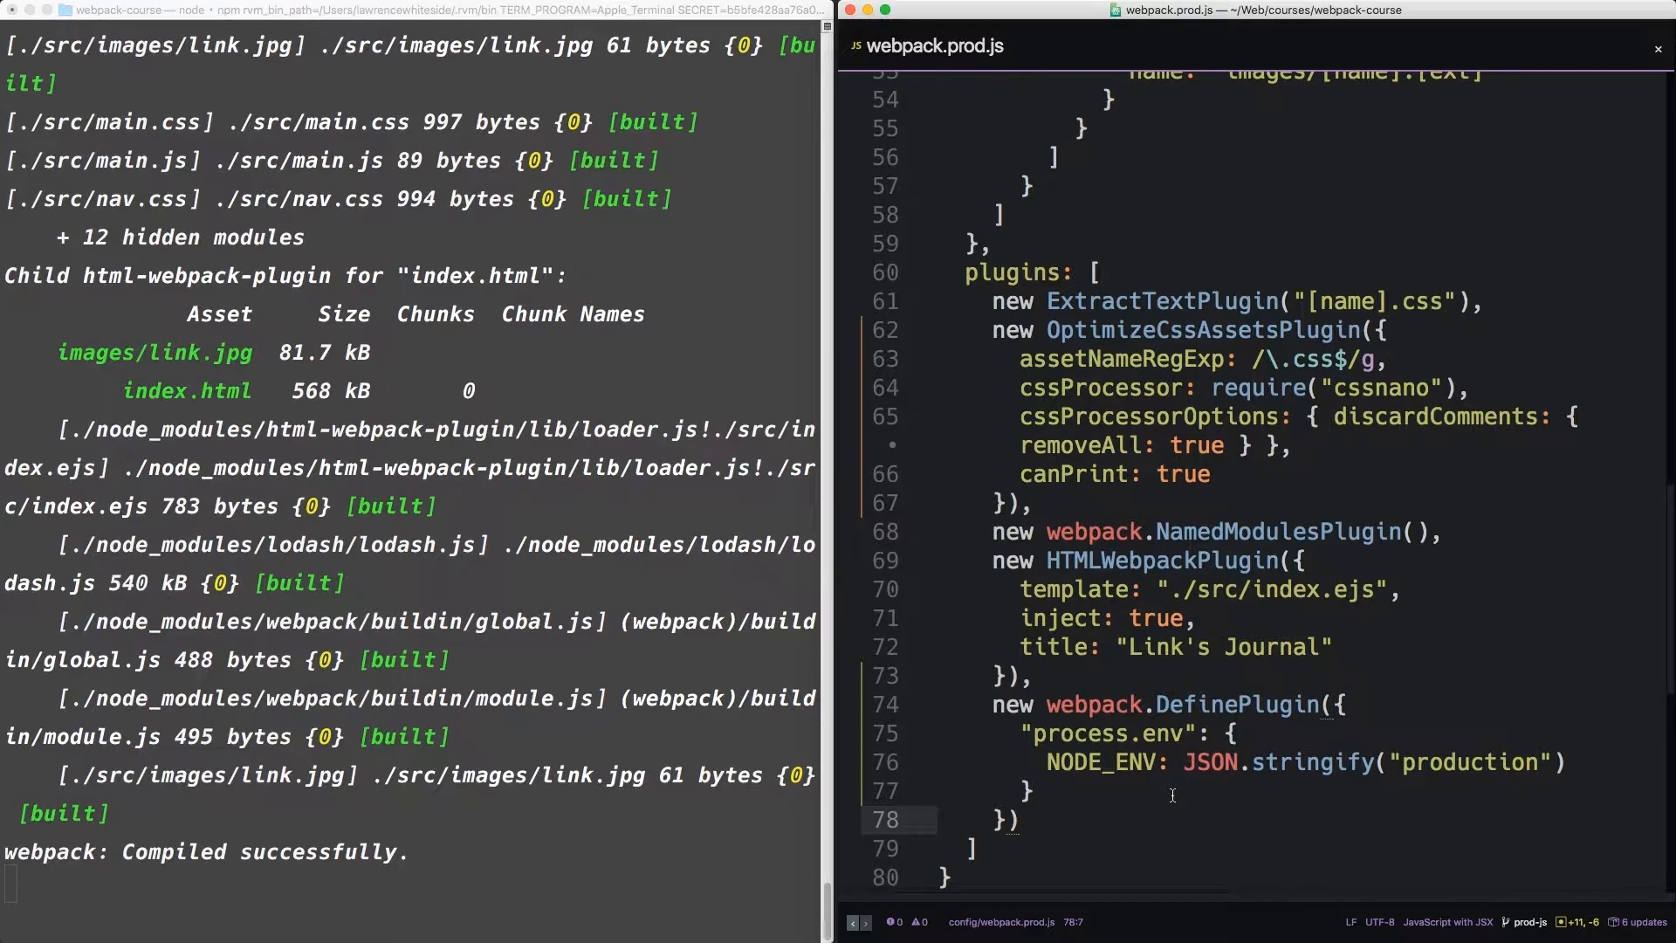
pyautogui.write('main')
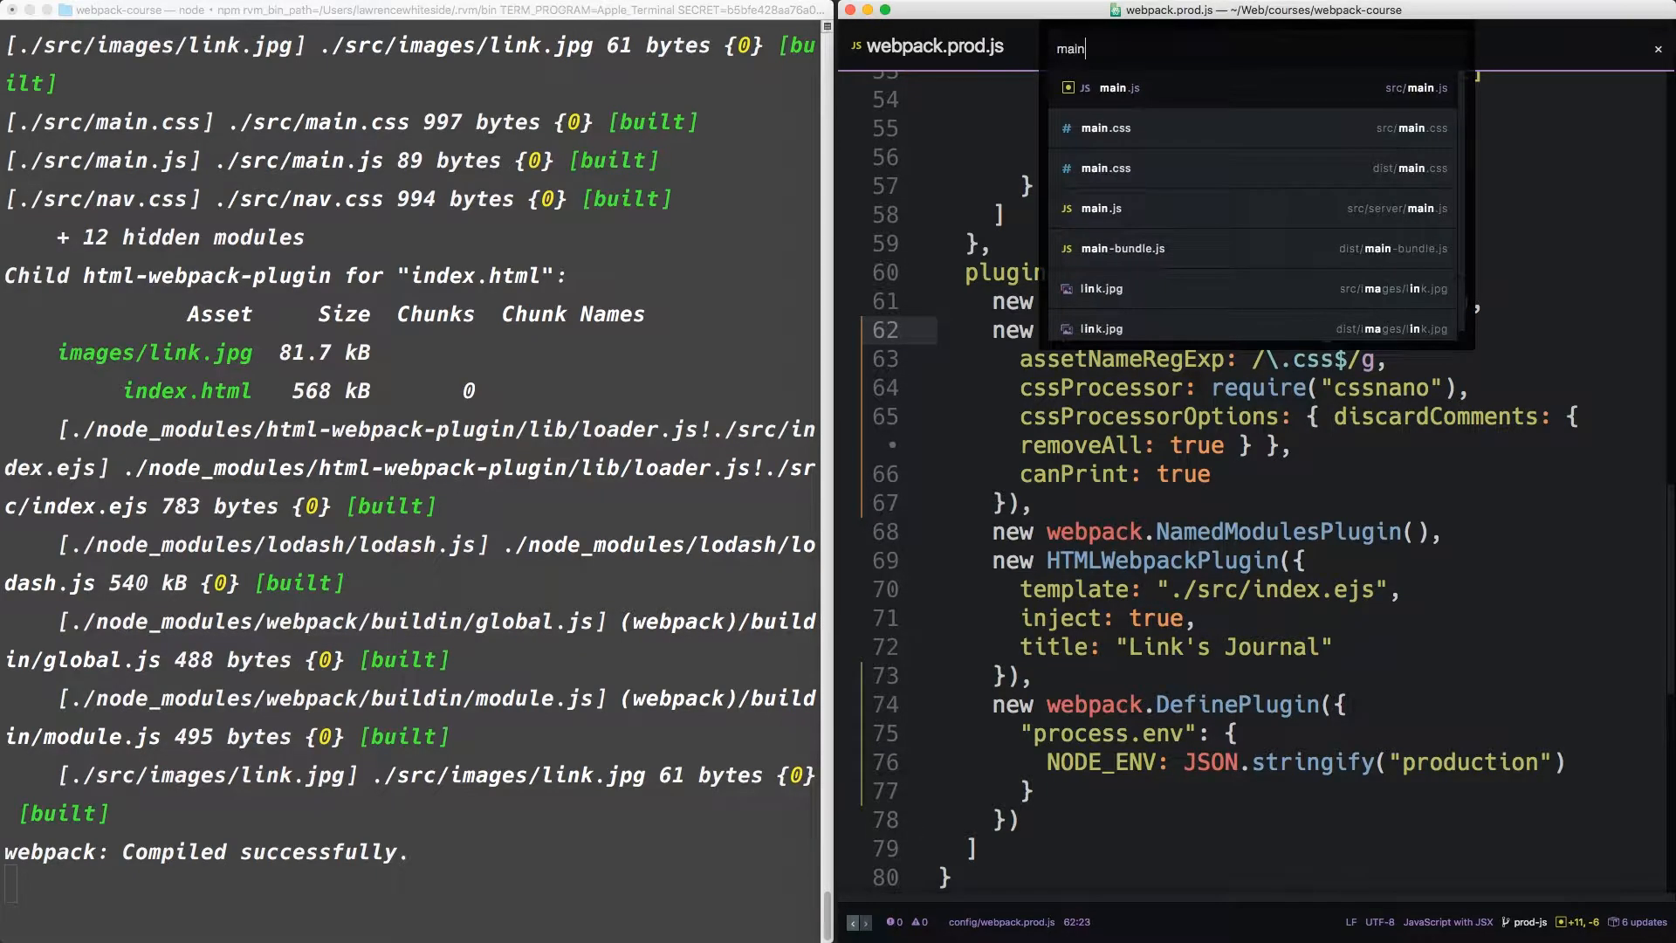
# Add console.log(`Environment is ${process.env.NODE_ENV}`) to main.js
pyautogui.click(1118, 87)
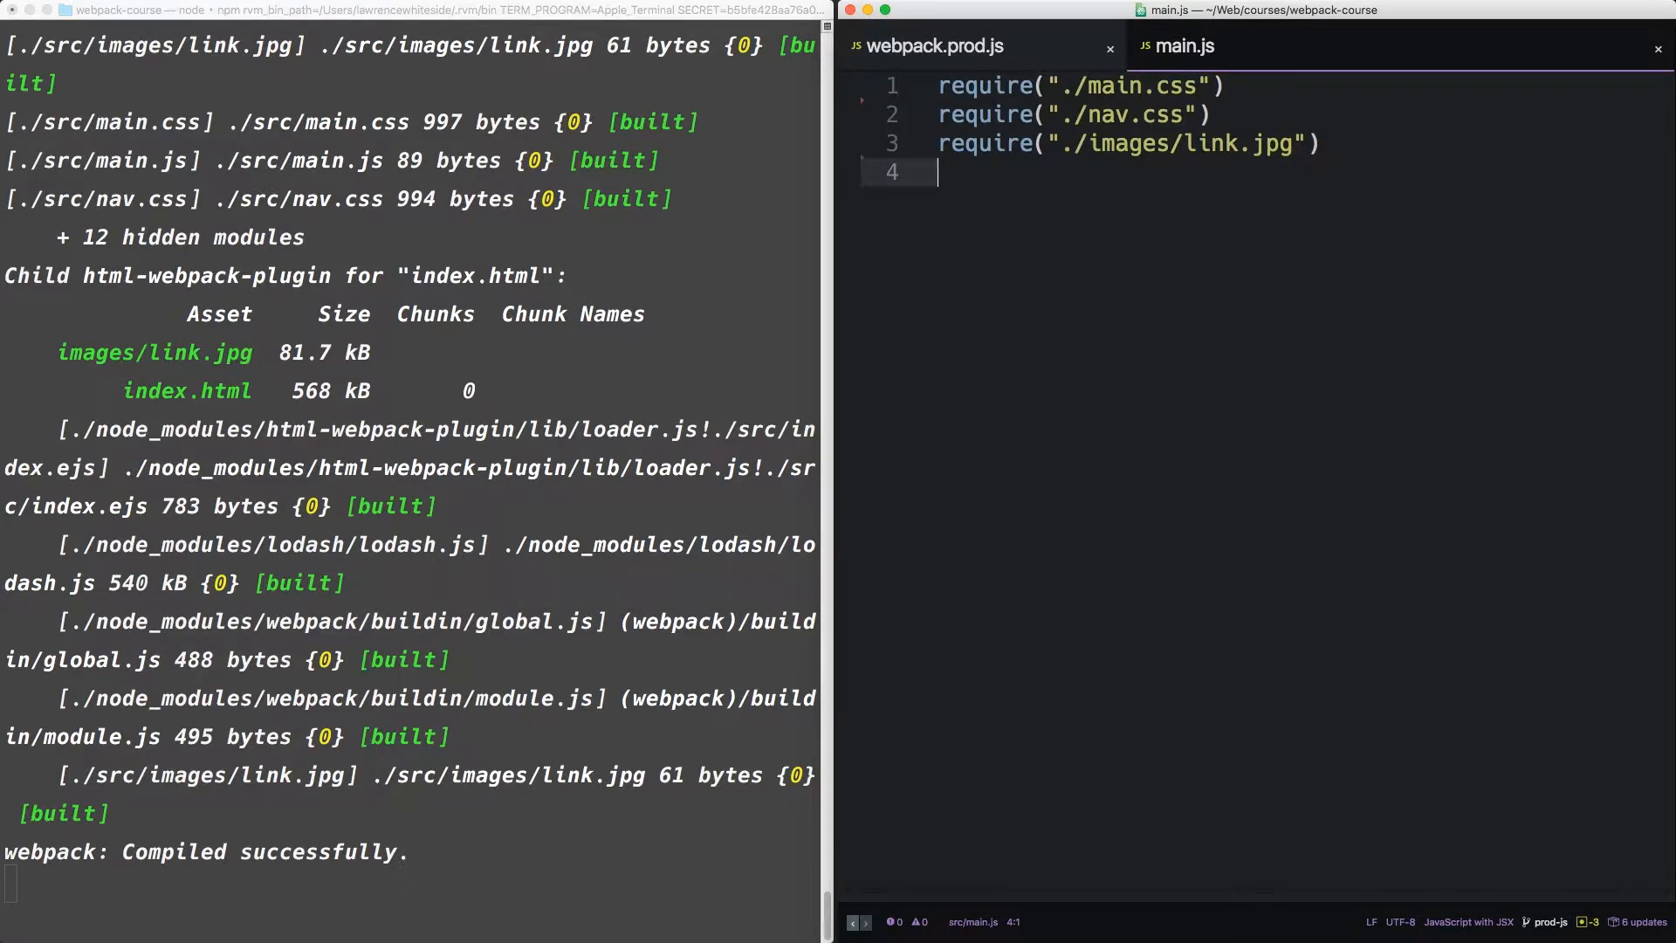
pyautogui.write('console.log(`Environment is ${}`)')
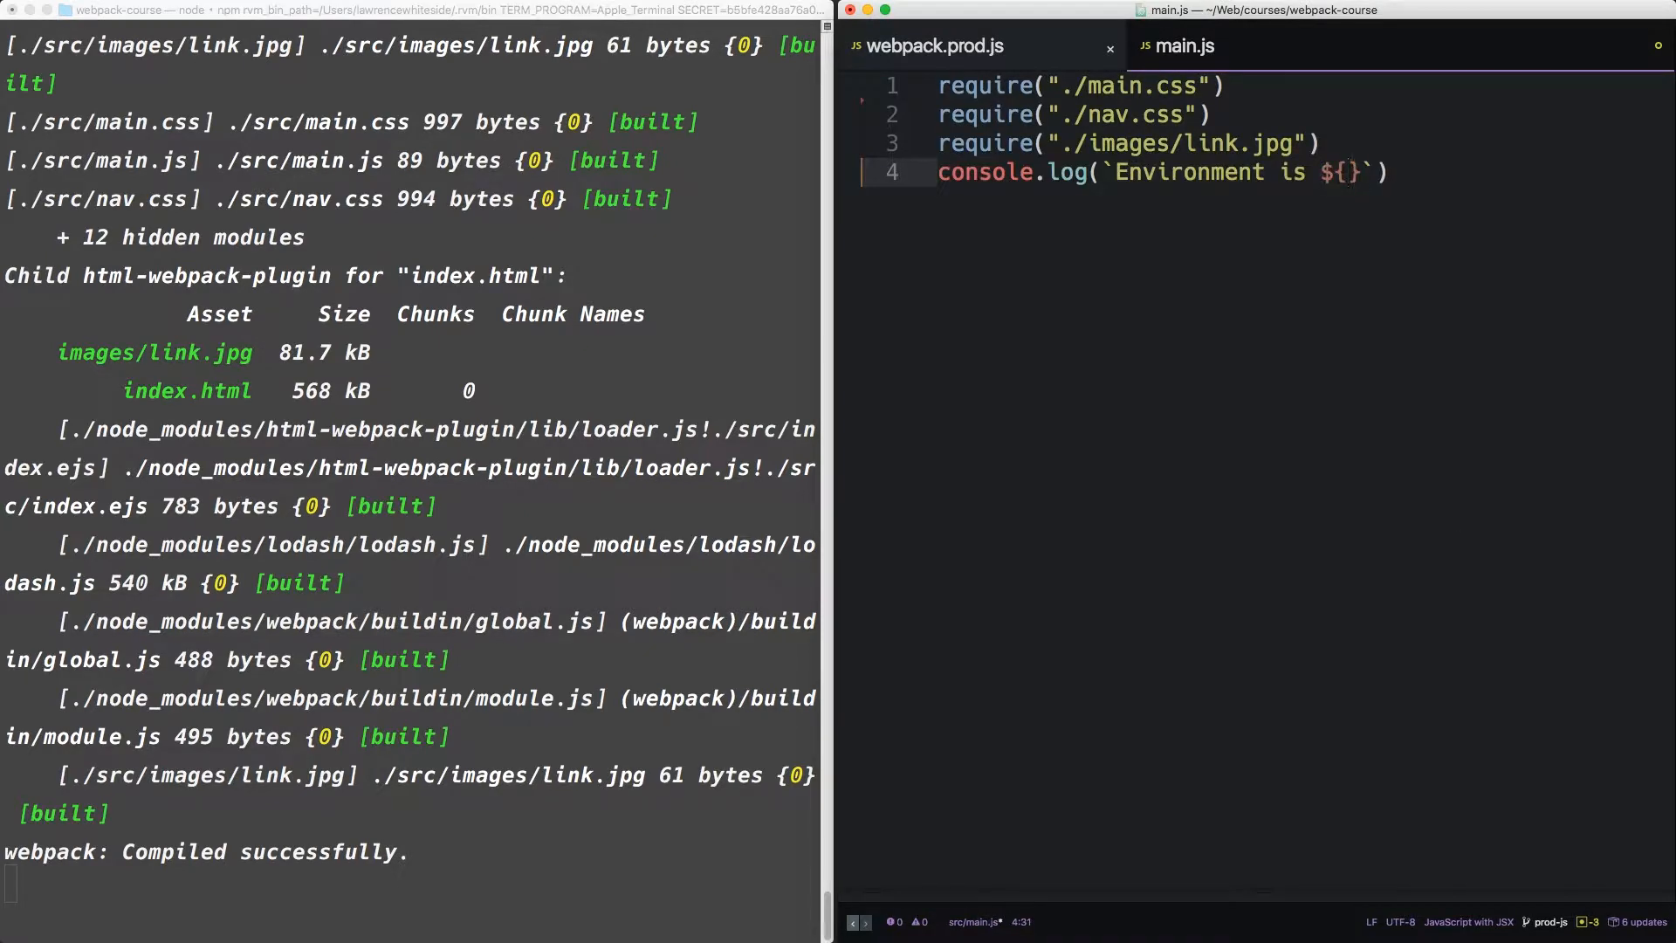
pyautogui.write('process.')
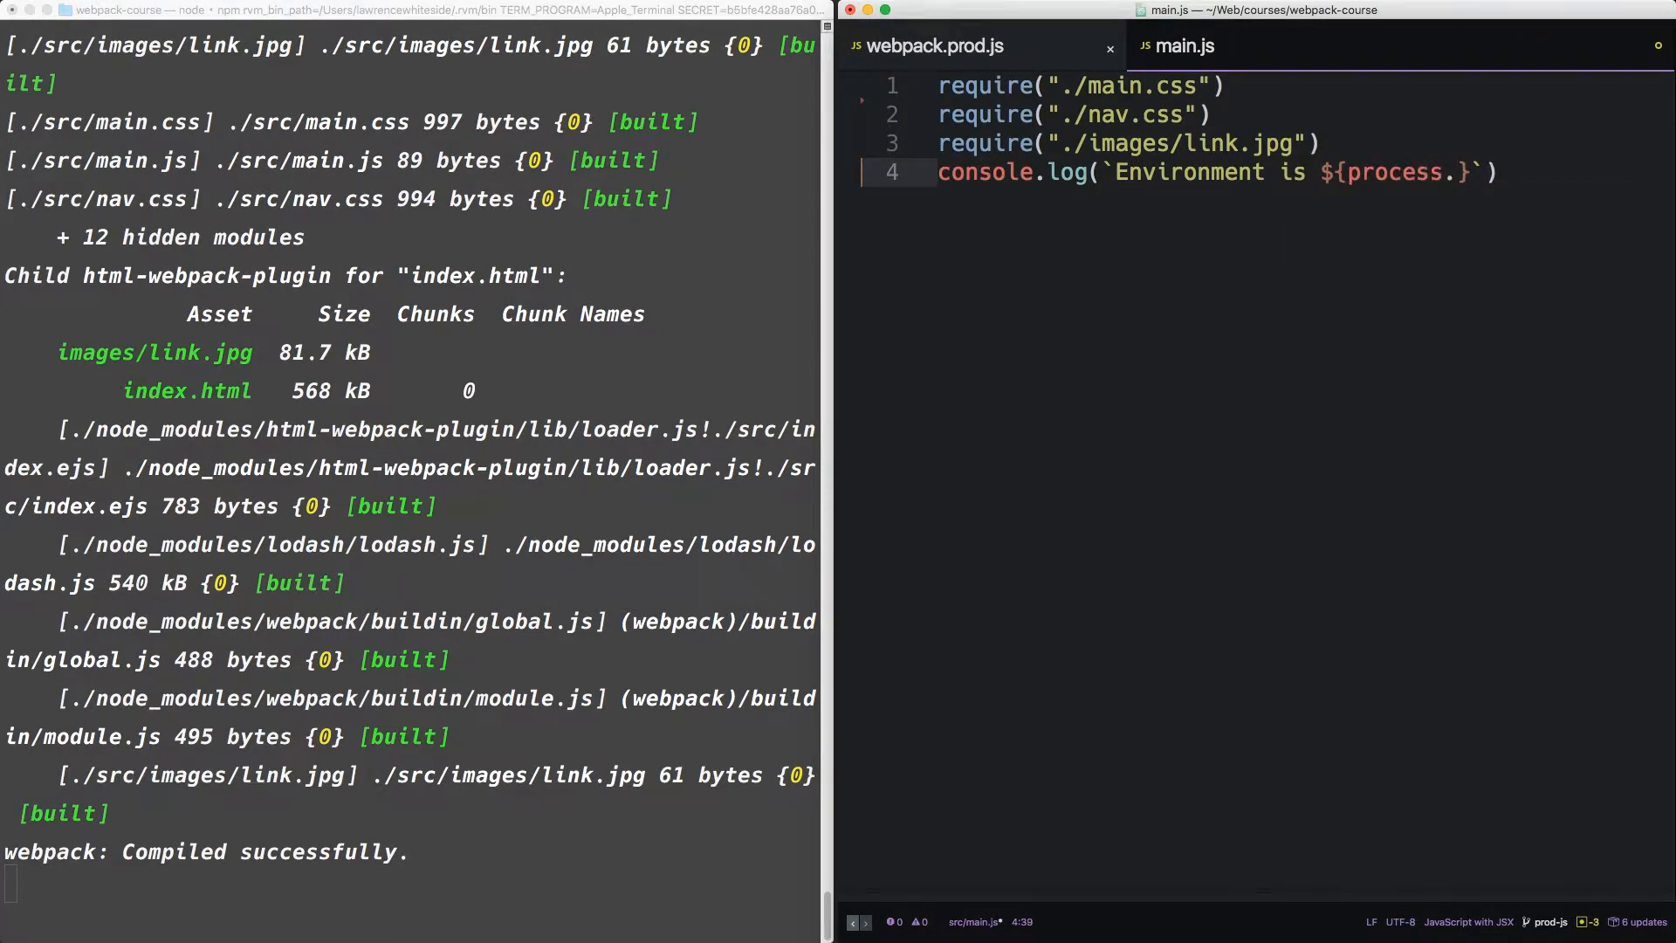
pyautogui.write('env.N')
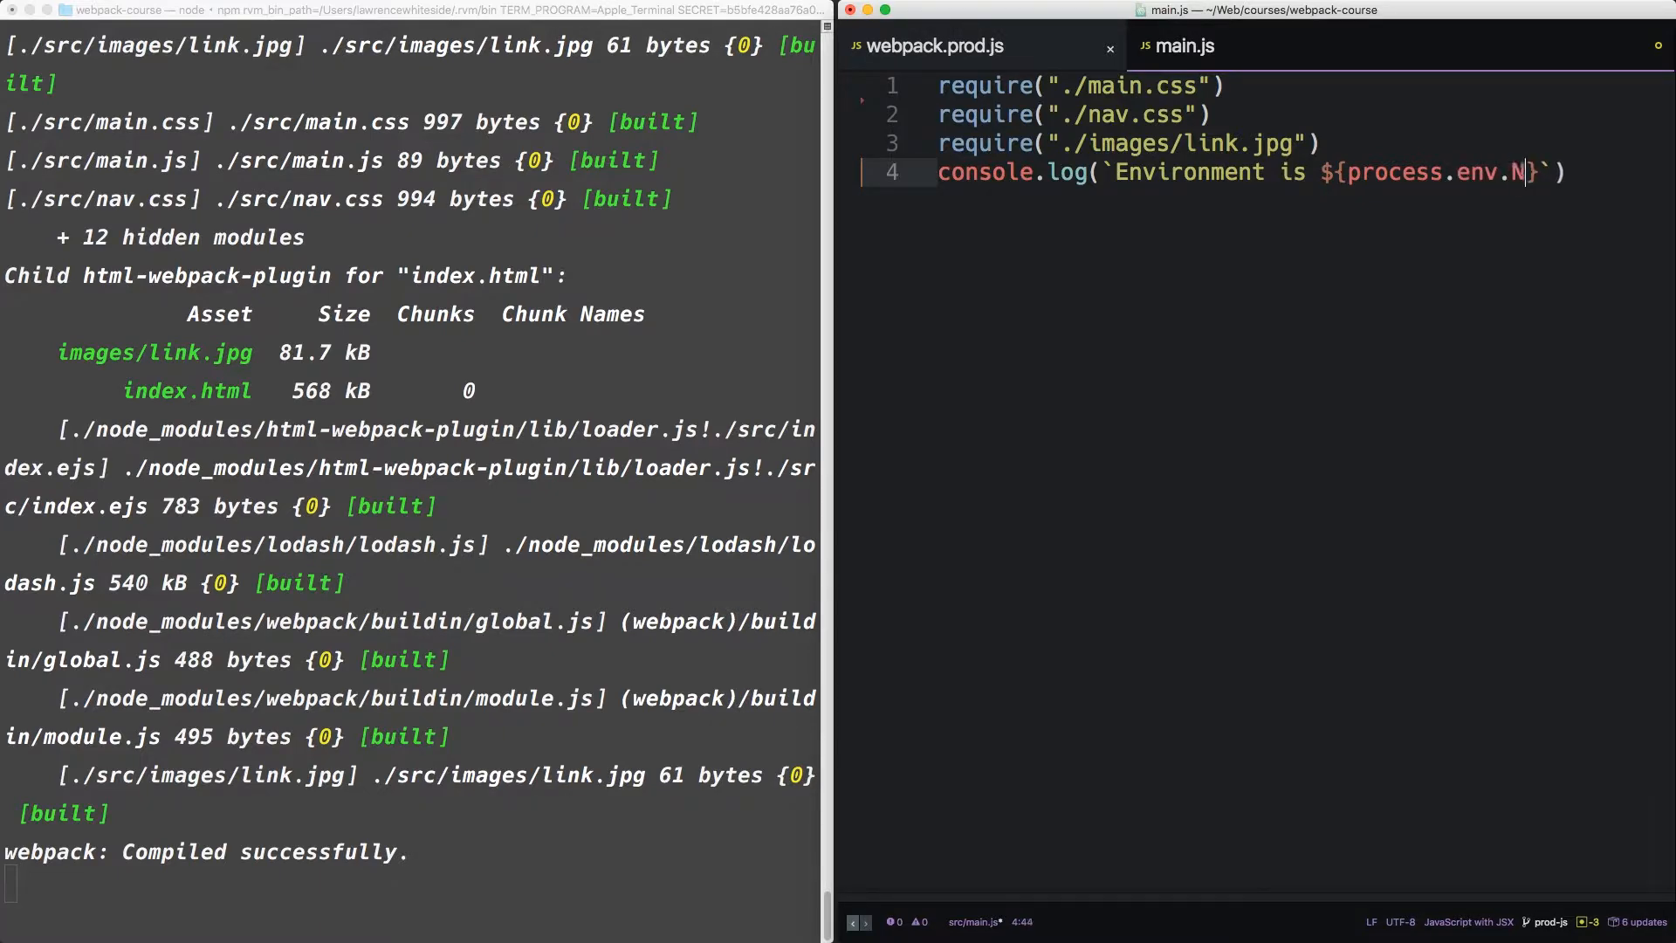
pyautogui.write('ODE_ENV')
pyautogui.click(409, 890)
pyautogui.write('npm ru')
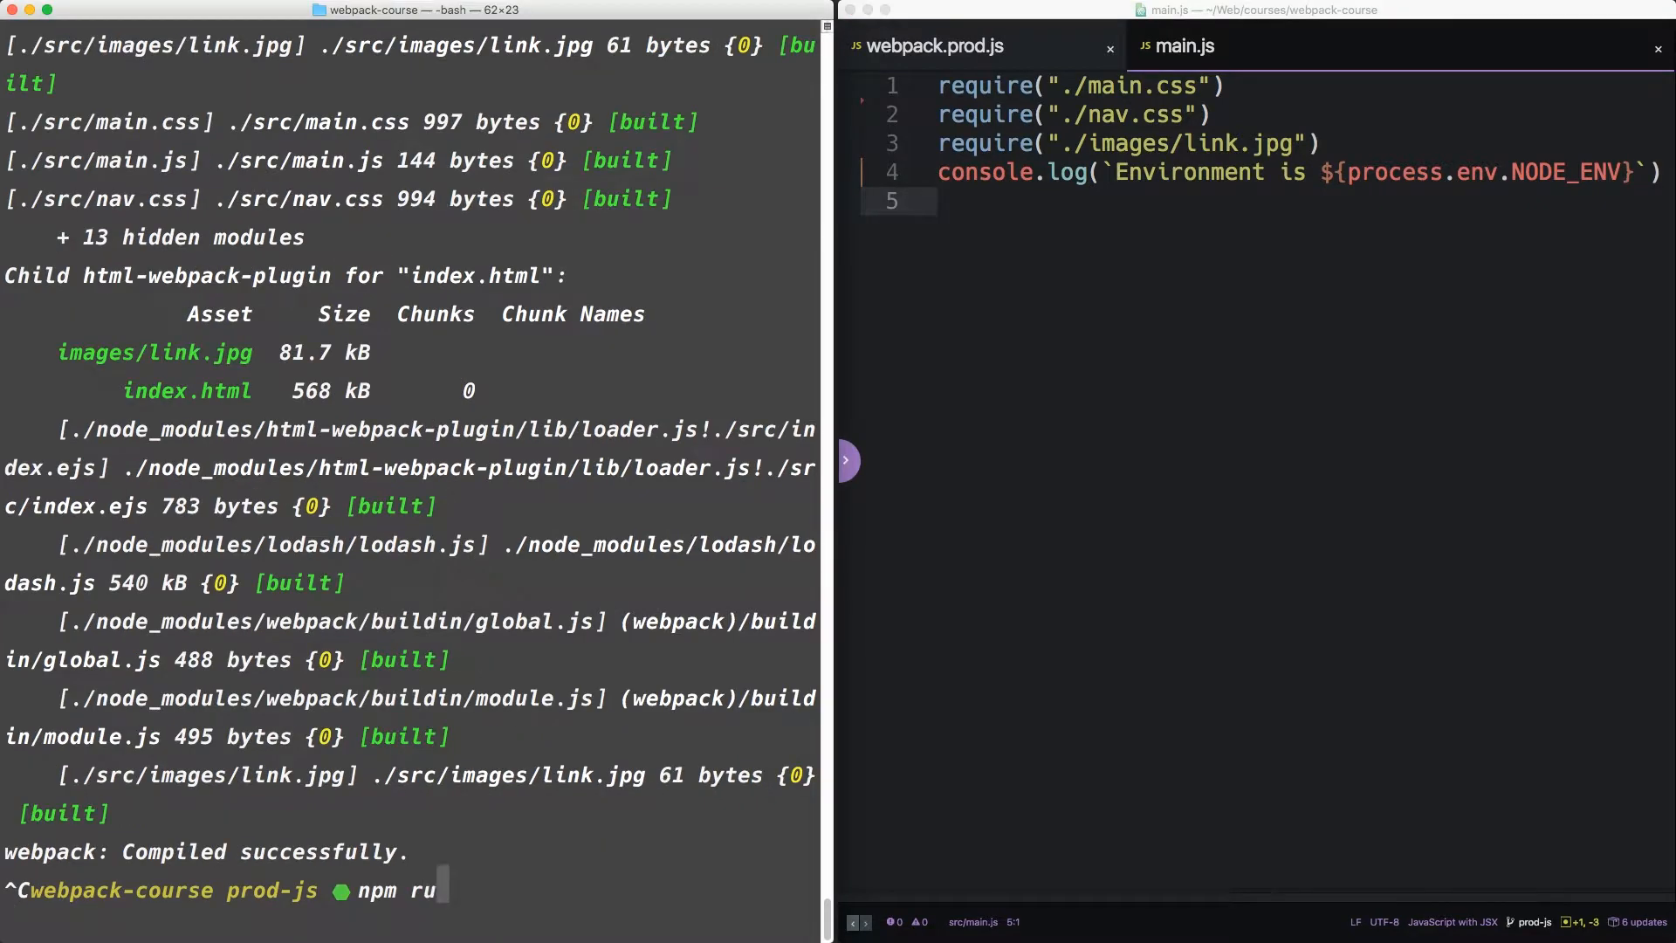
pyautogui.scroll(-3)
pyautogui.write('n prod')
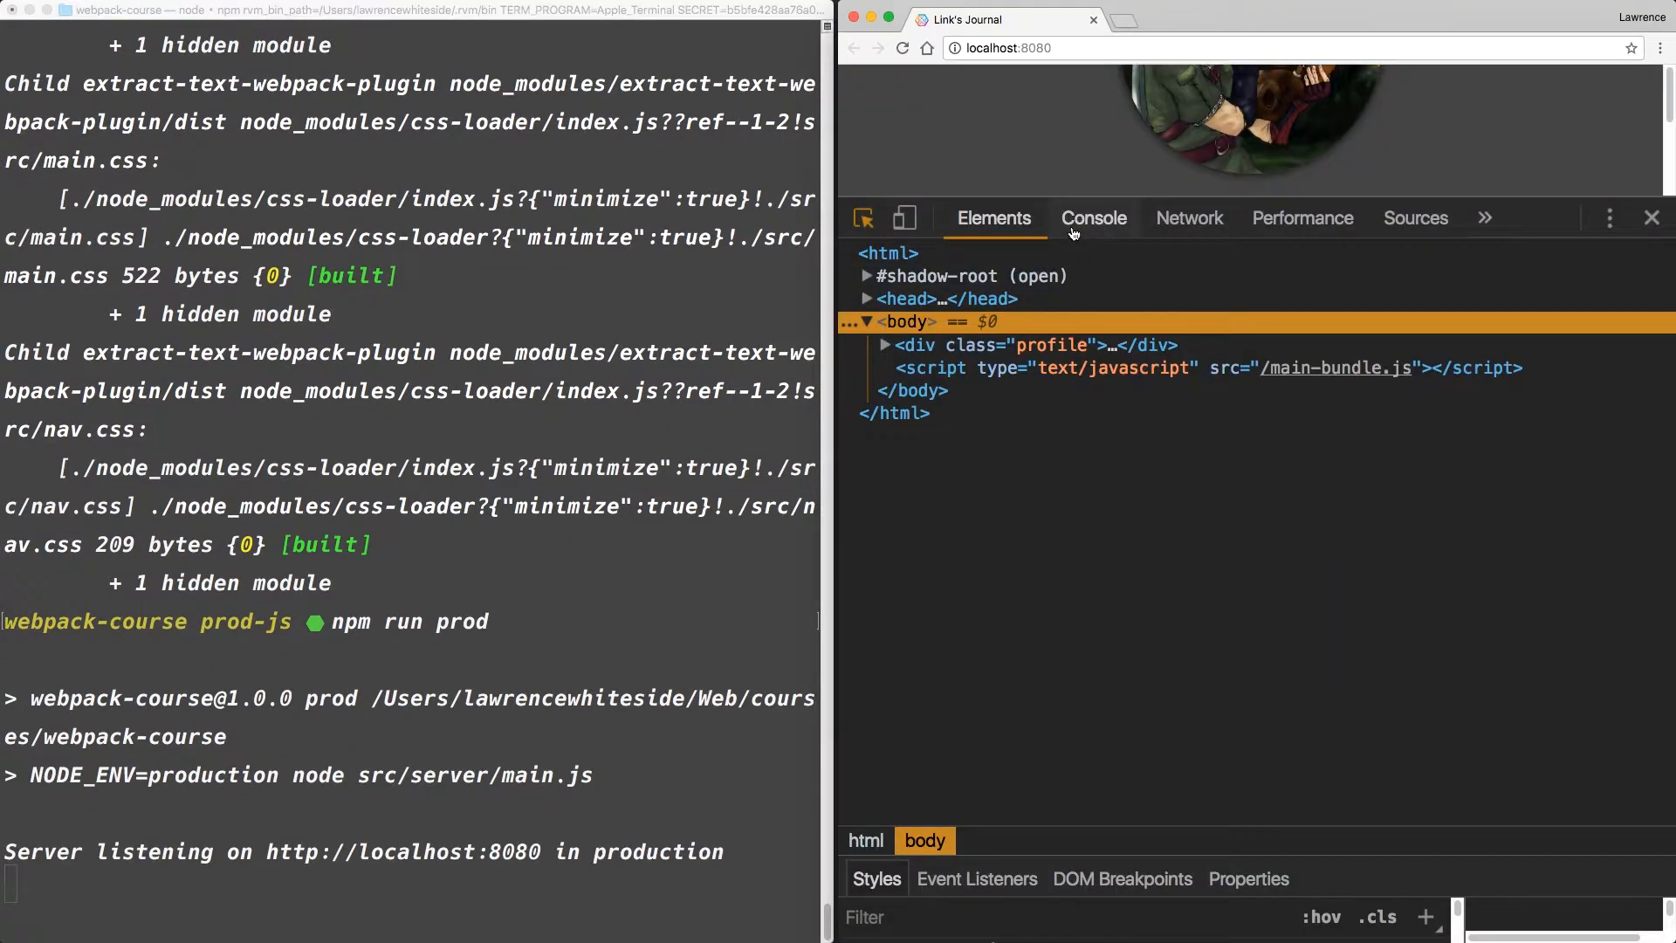
# View 'Environment is undefined' in Chrome's Console and rerun npm run prod
pyautogui.click(1094, 218)
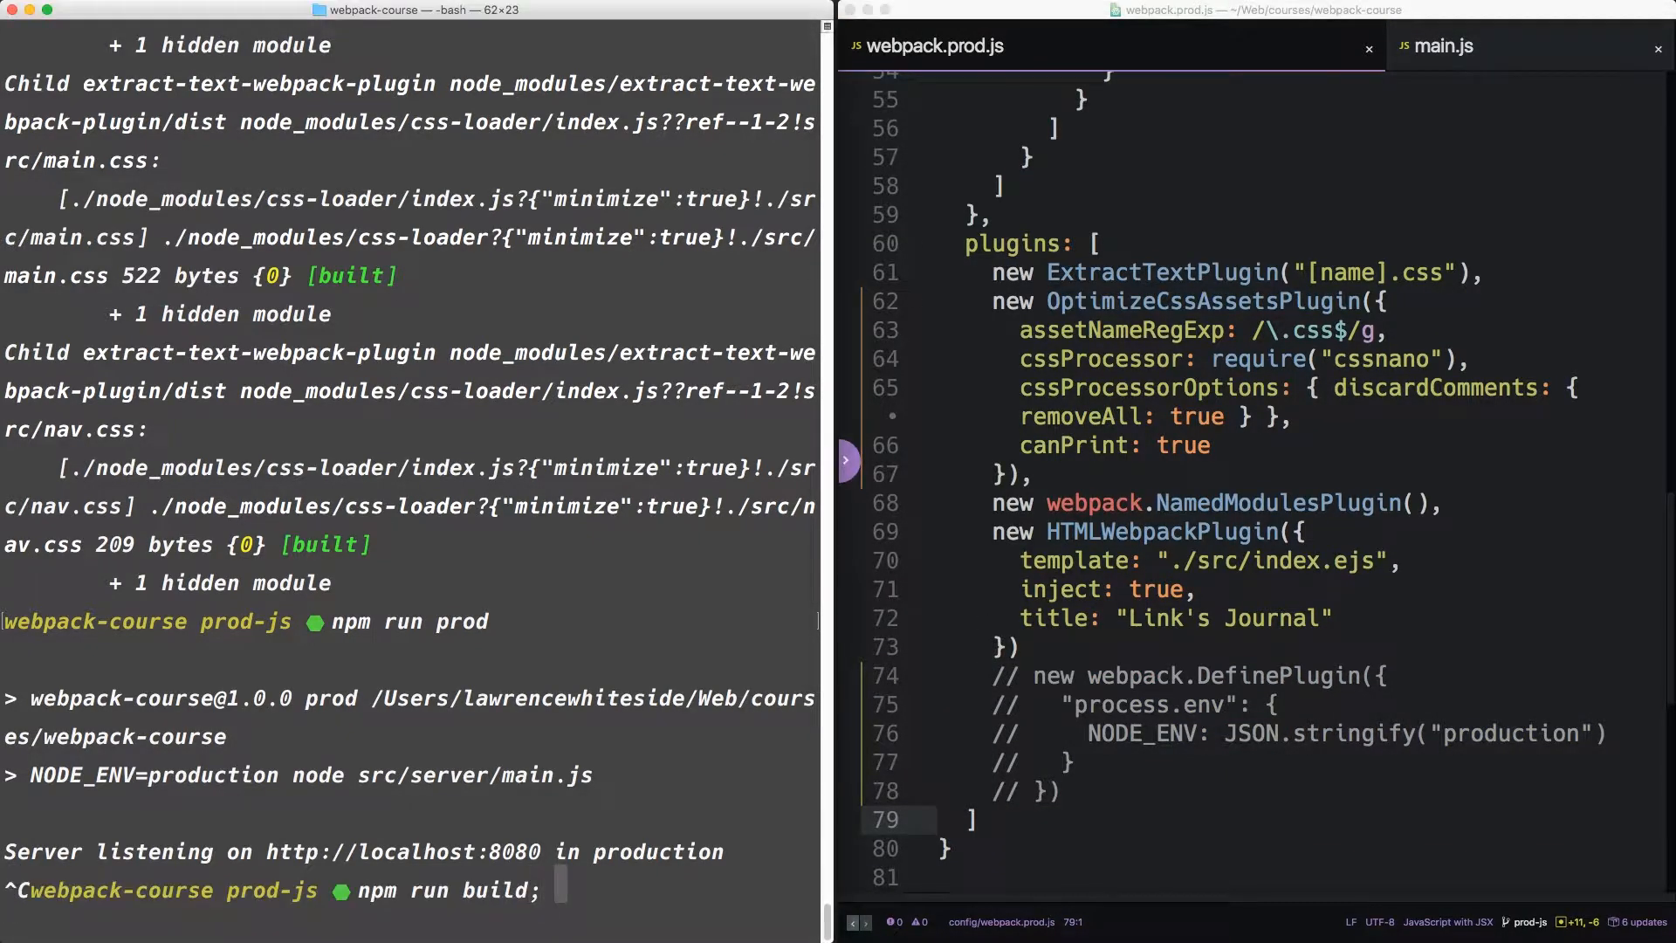
pyautogui.write('npm run prod')
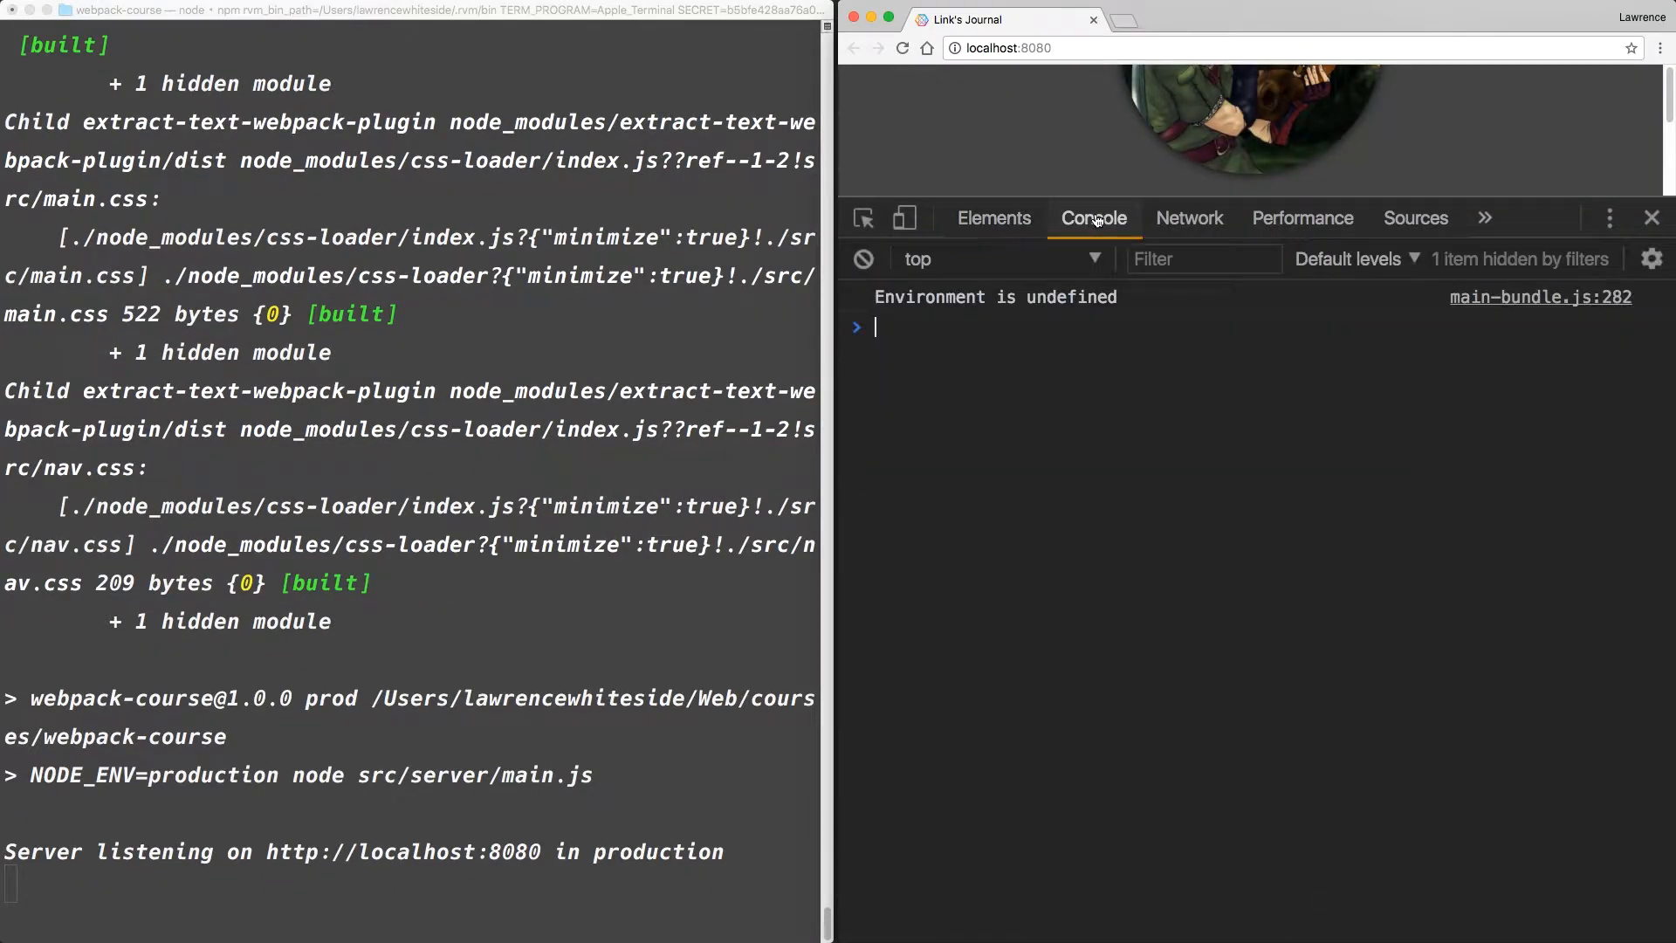
pyautogui.moveTo(1106, 360)
pyautogui.write('npm run build; npm run prod')
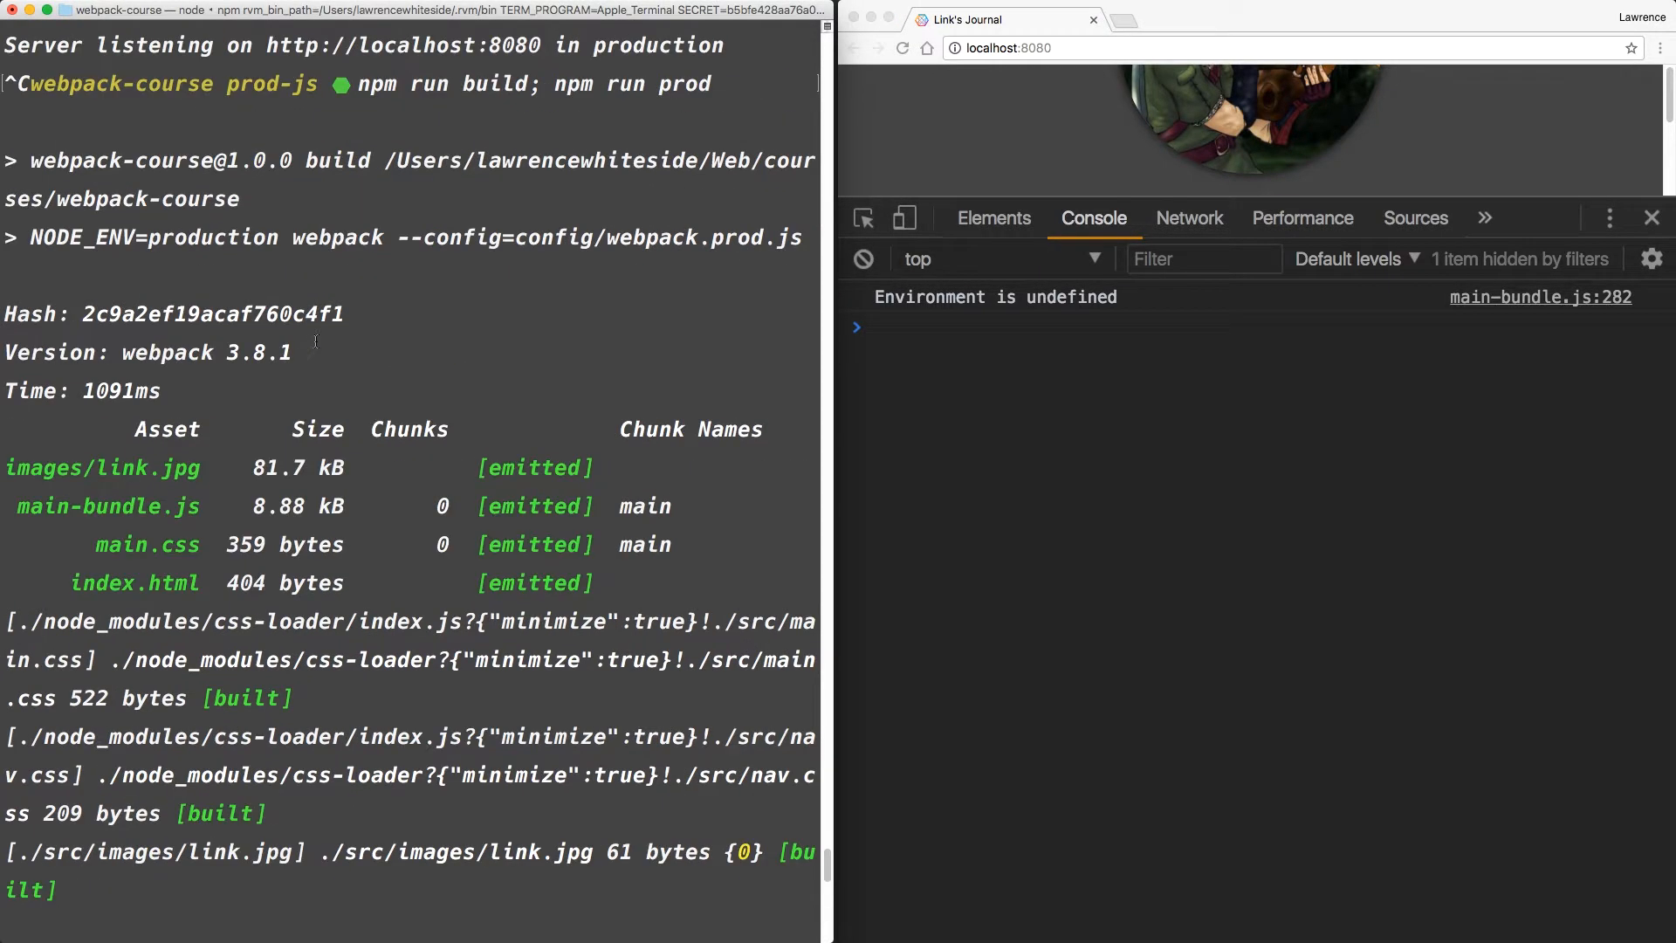
pyautogui.doubleClick(154, 236)
pyautogui.write('npm')
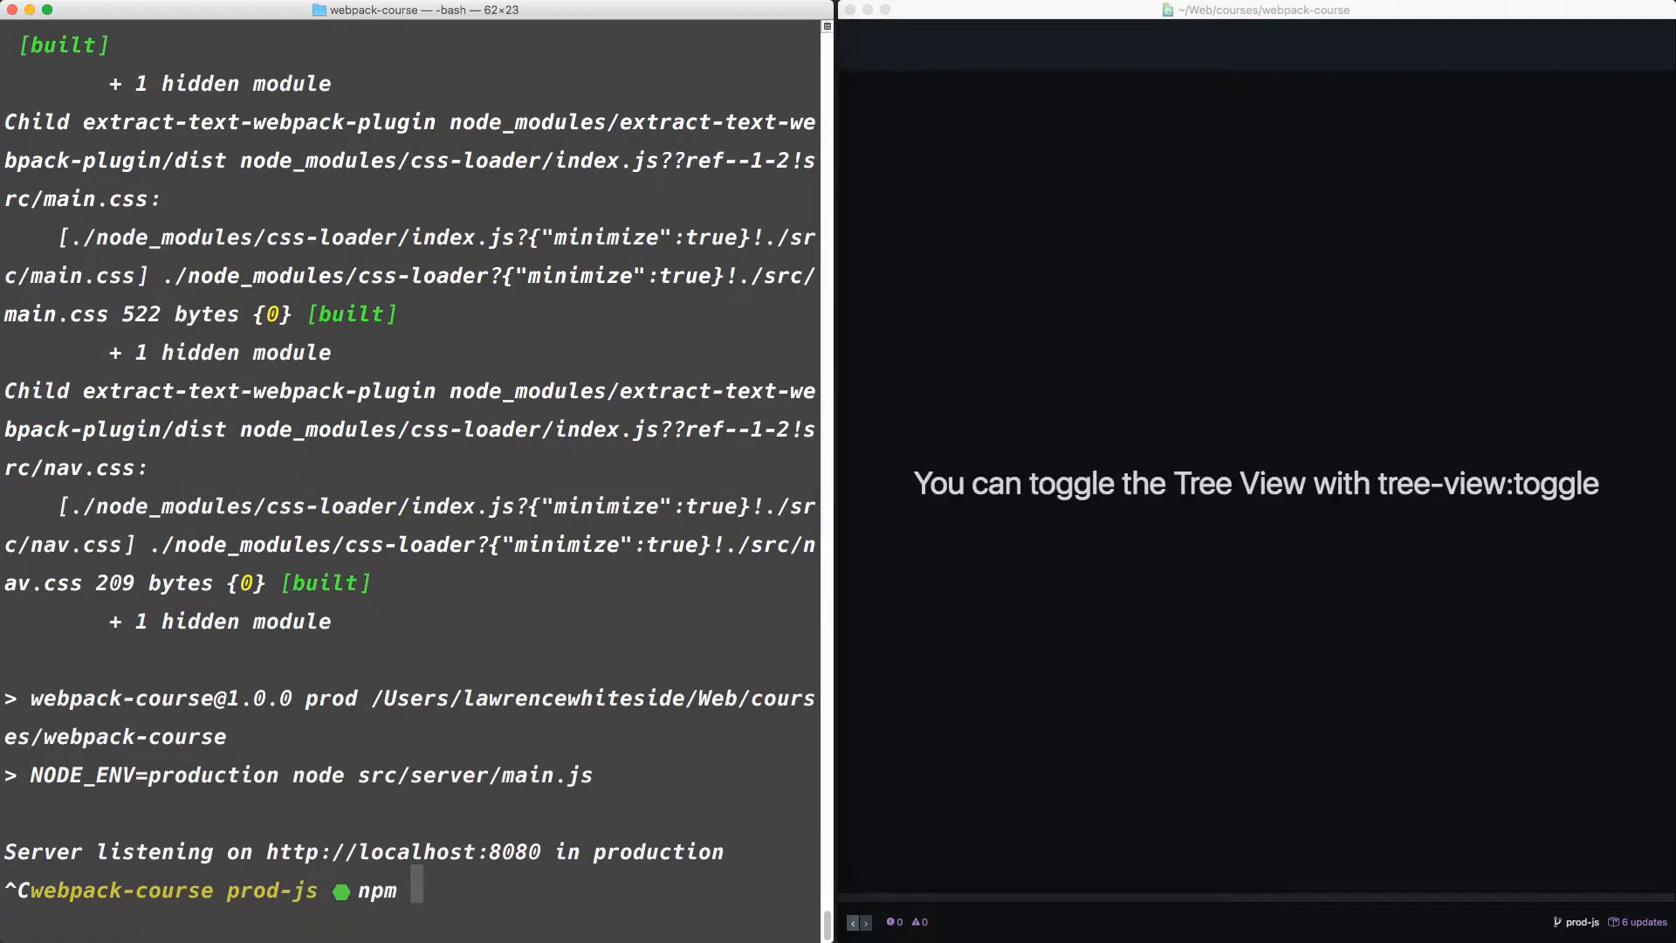
# Run npm install react in the webpack-course project
pyautogui.write('install react')
pyautogui.write('main')
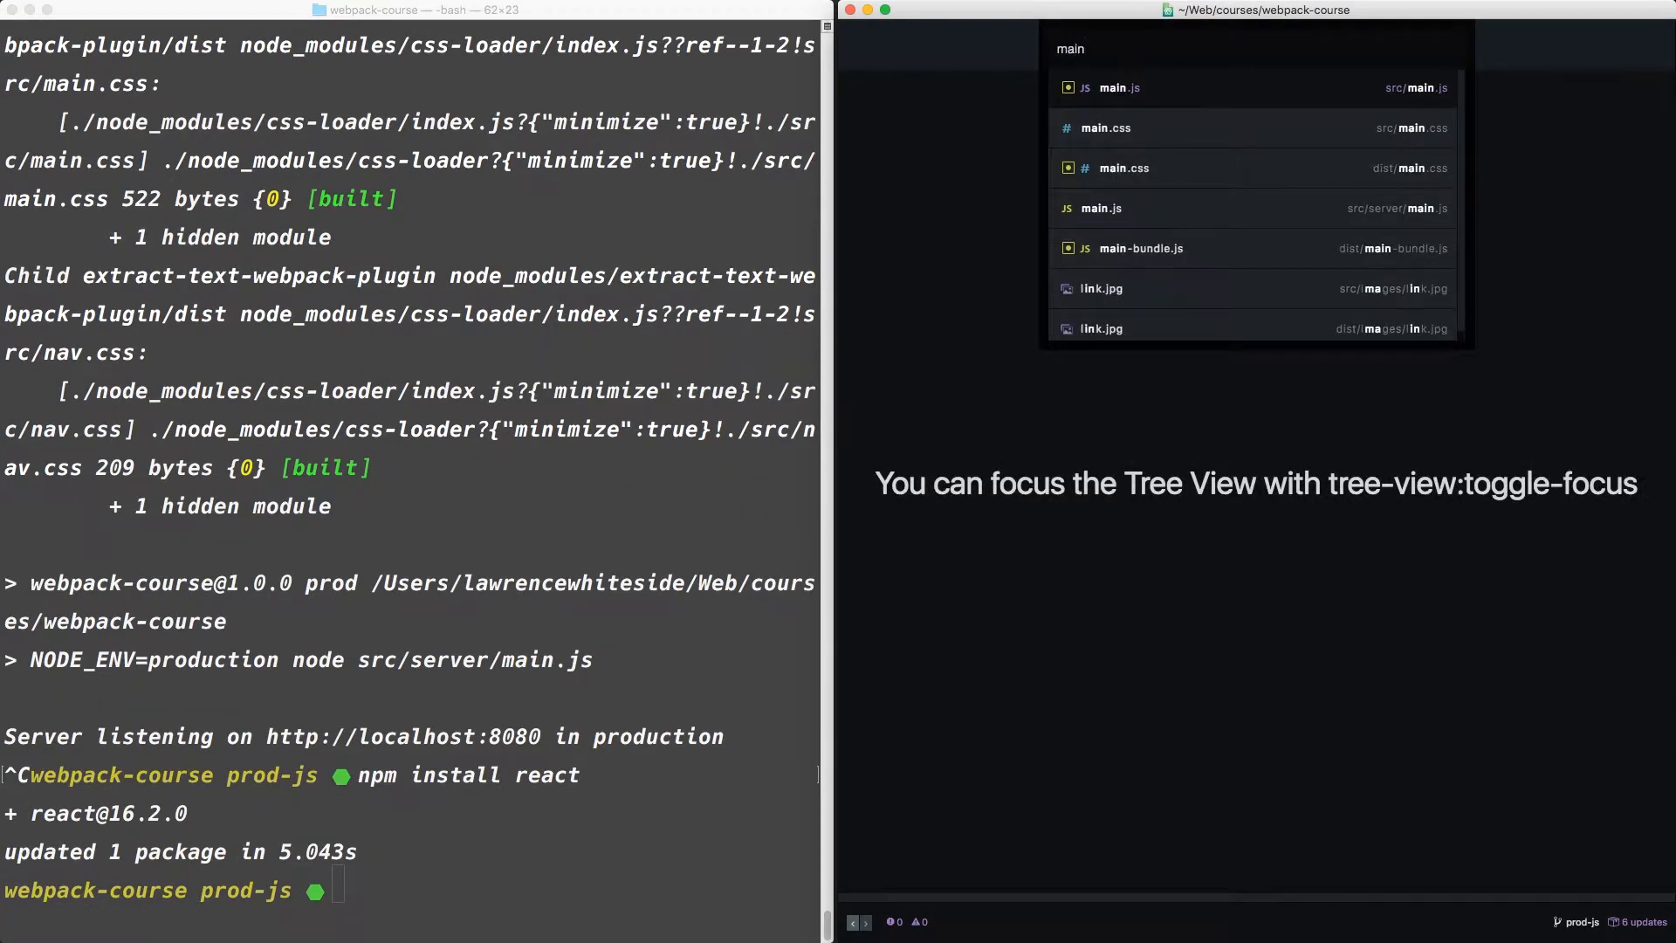
pyautogui.click(1119, 87)
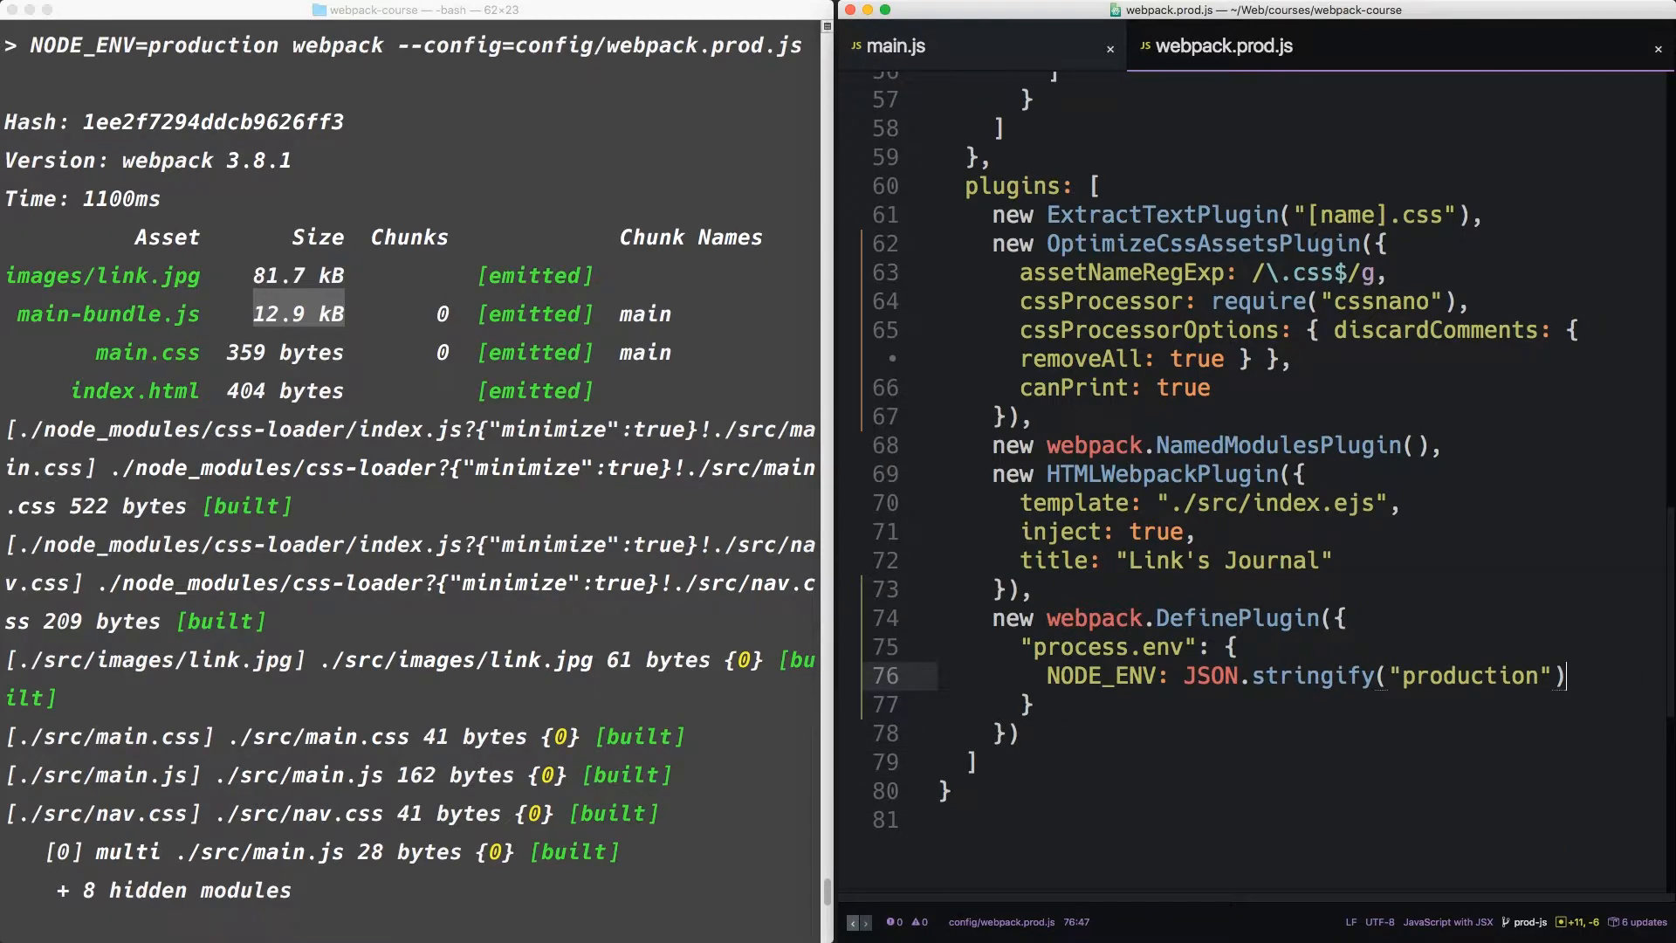
# Change the DefinePlugin's JSON.stringify argument from "production" to "development"
pyautogui.write('developmen')
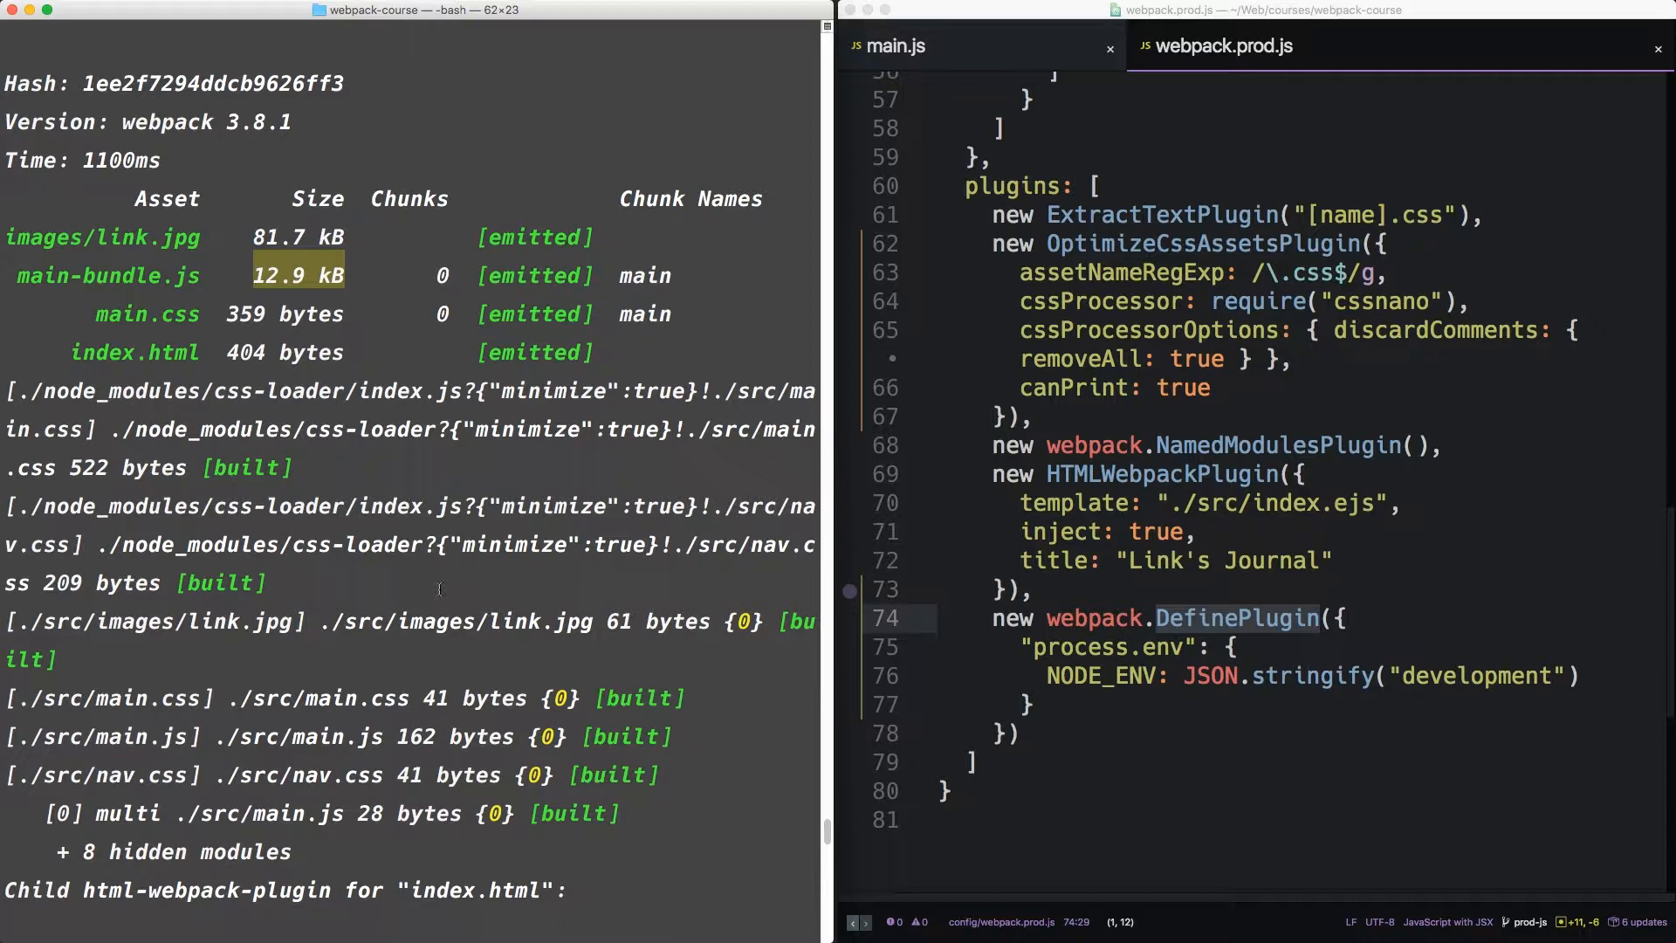
pyautogui.moveTo(1136, 698)
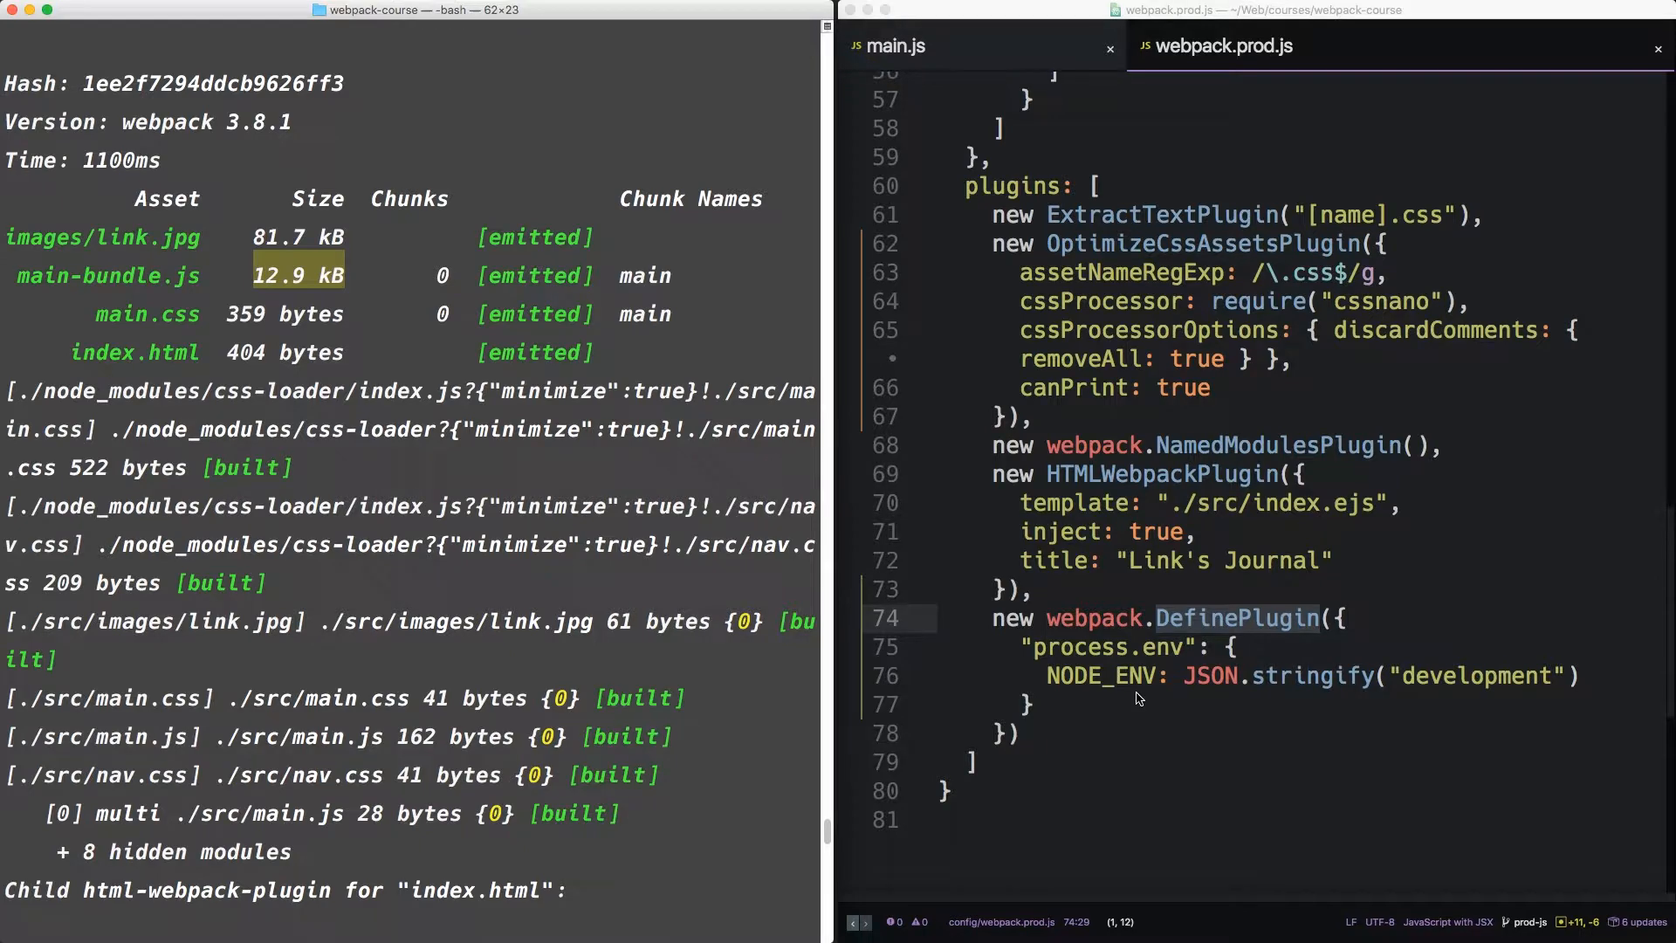
pyautogui.scroll(-3)
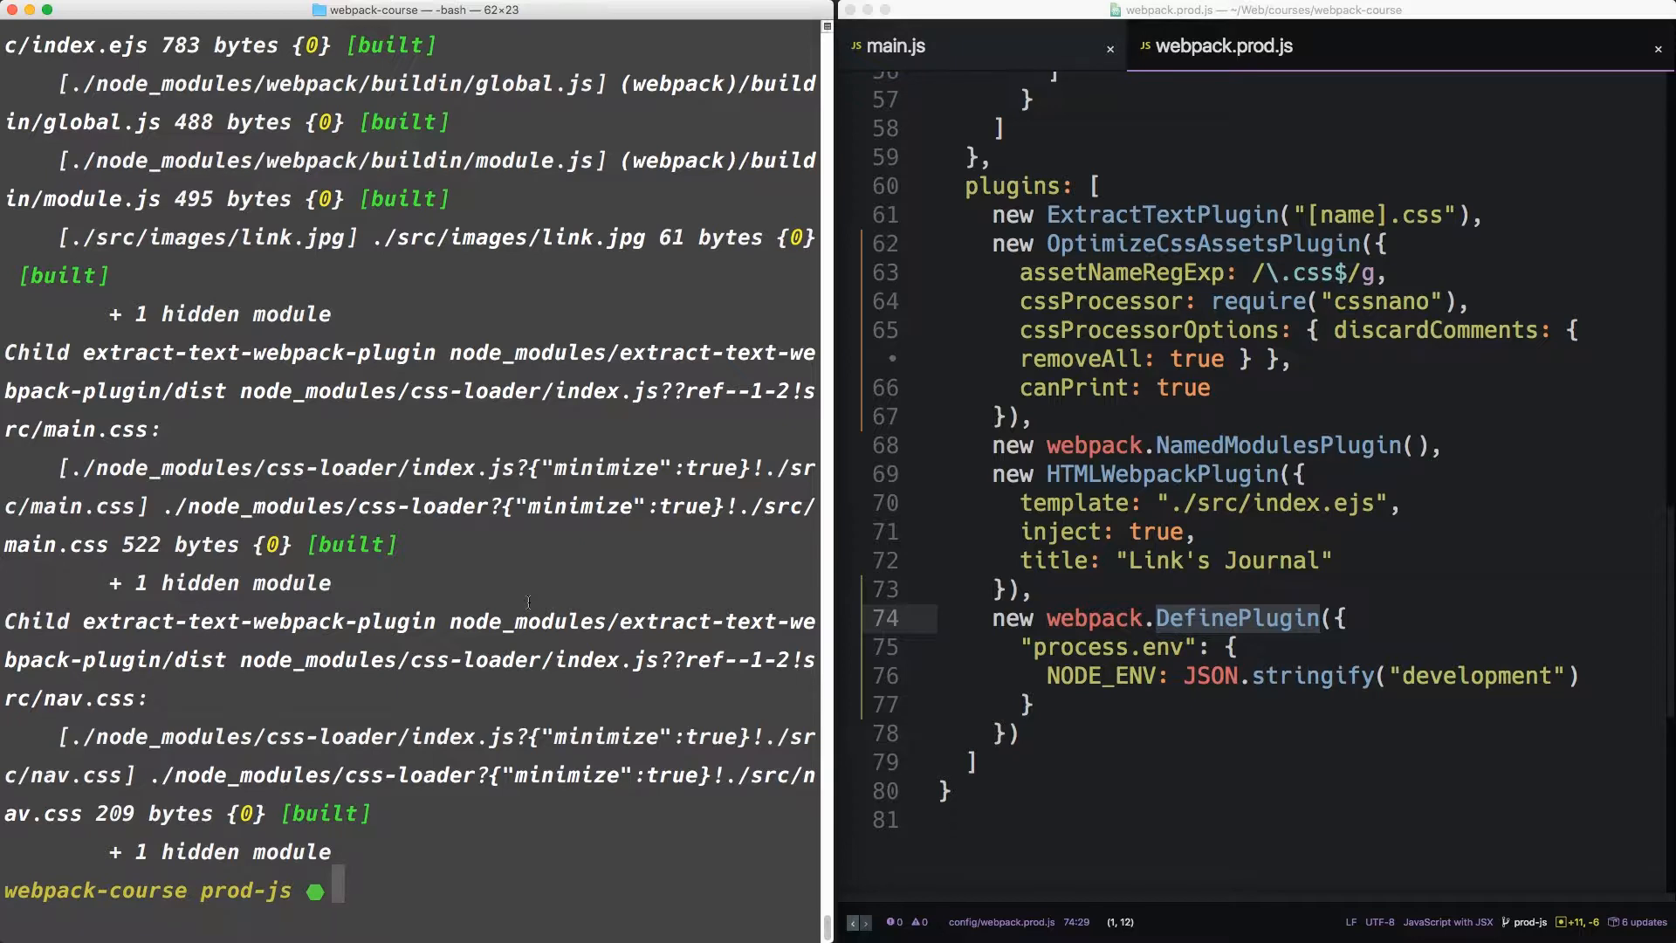
pyautogui.moveTo(1106, 781)
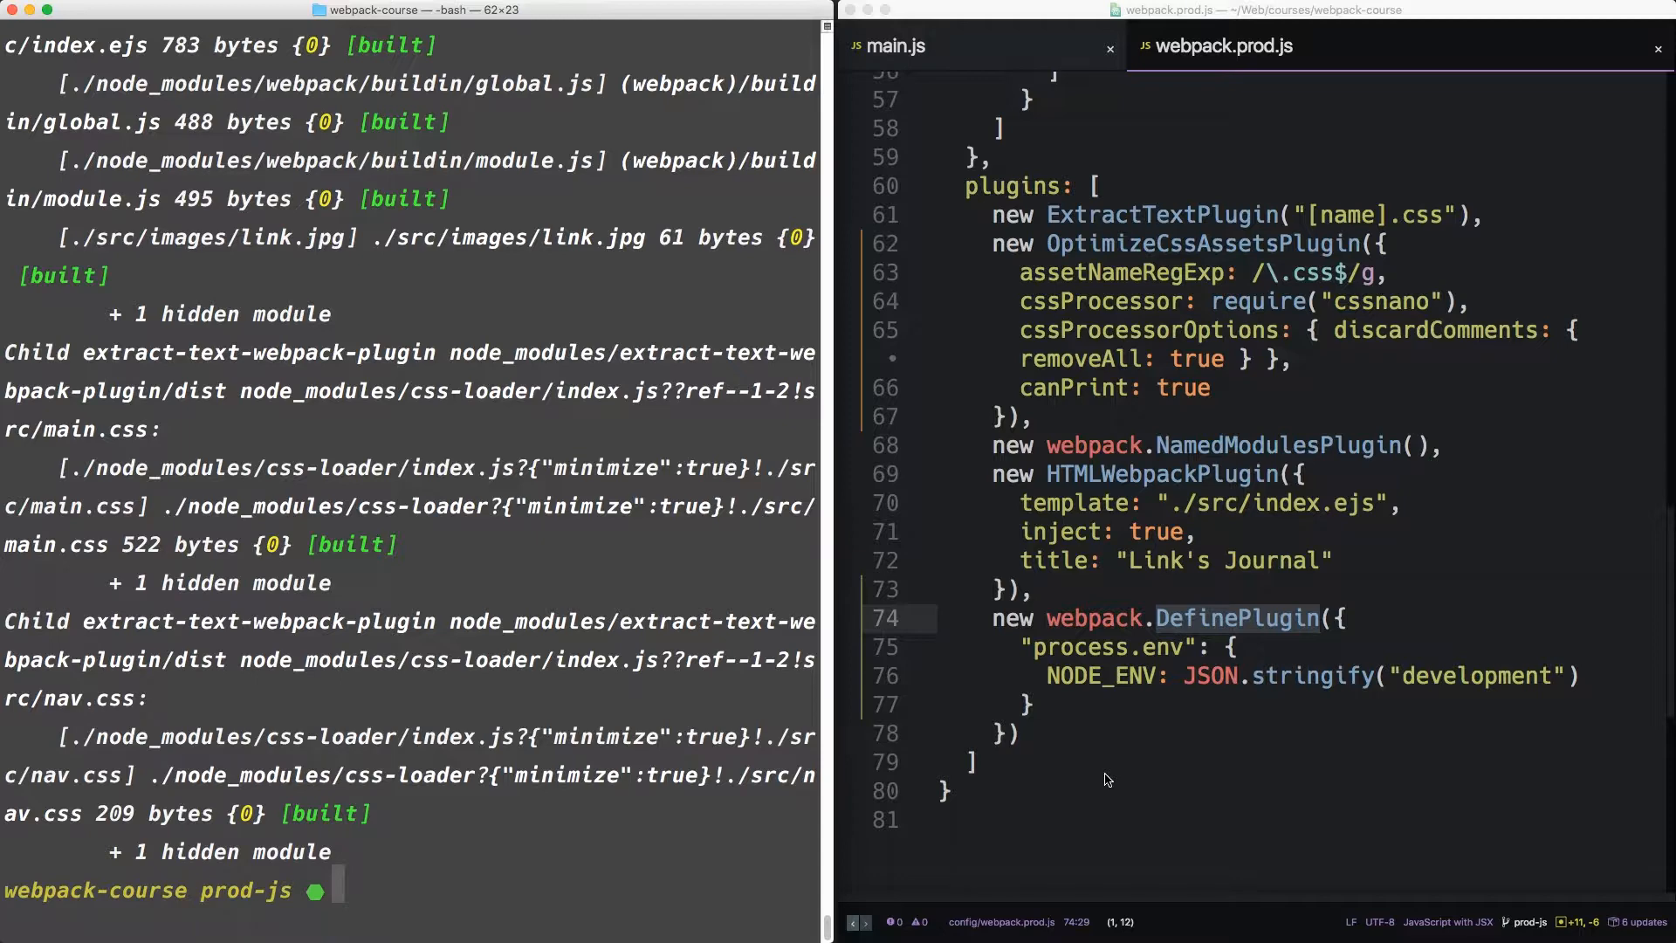
pyautogui.scroll(3)
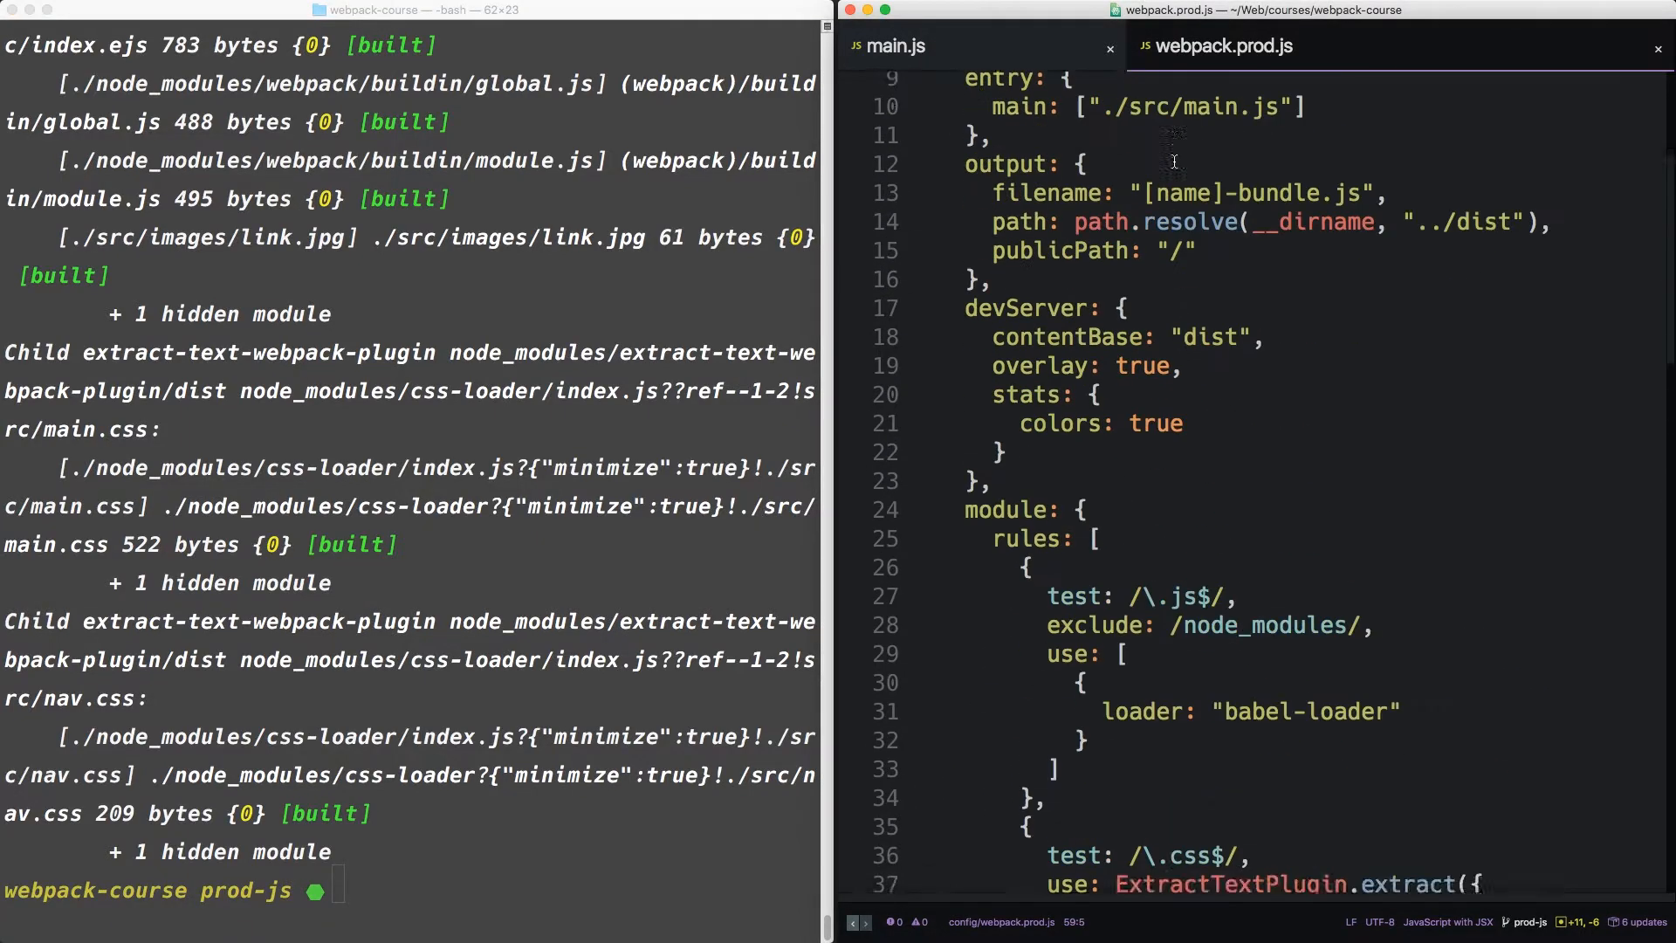
# Wrap webpack.prod.js's config object in module.exports = env => { return {...} }
pyautogui.scroll(3)
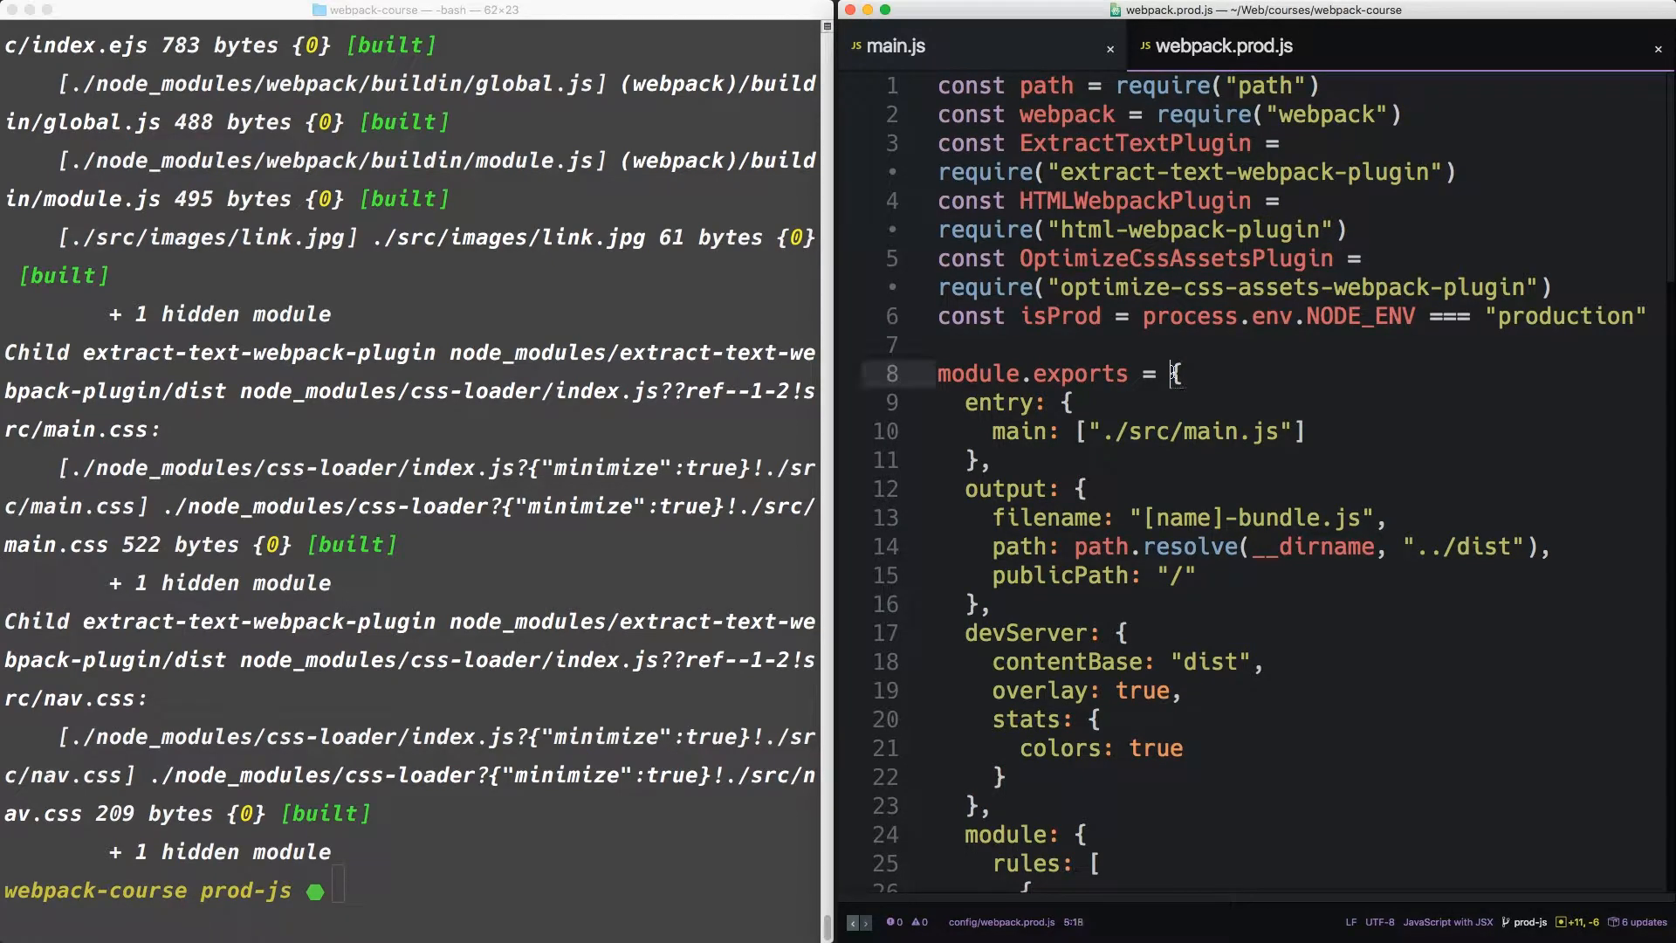
pyautogui.click(1185, 372)
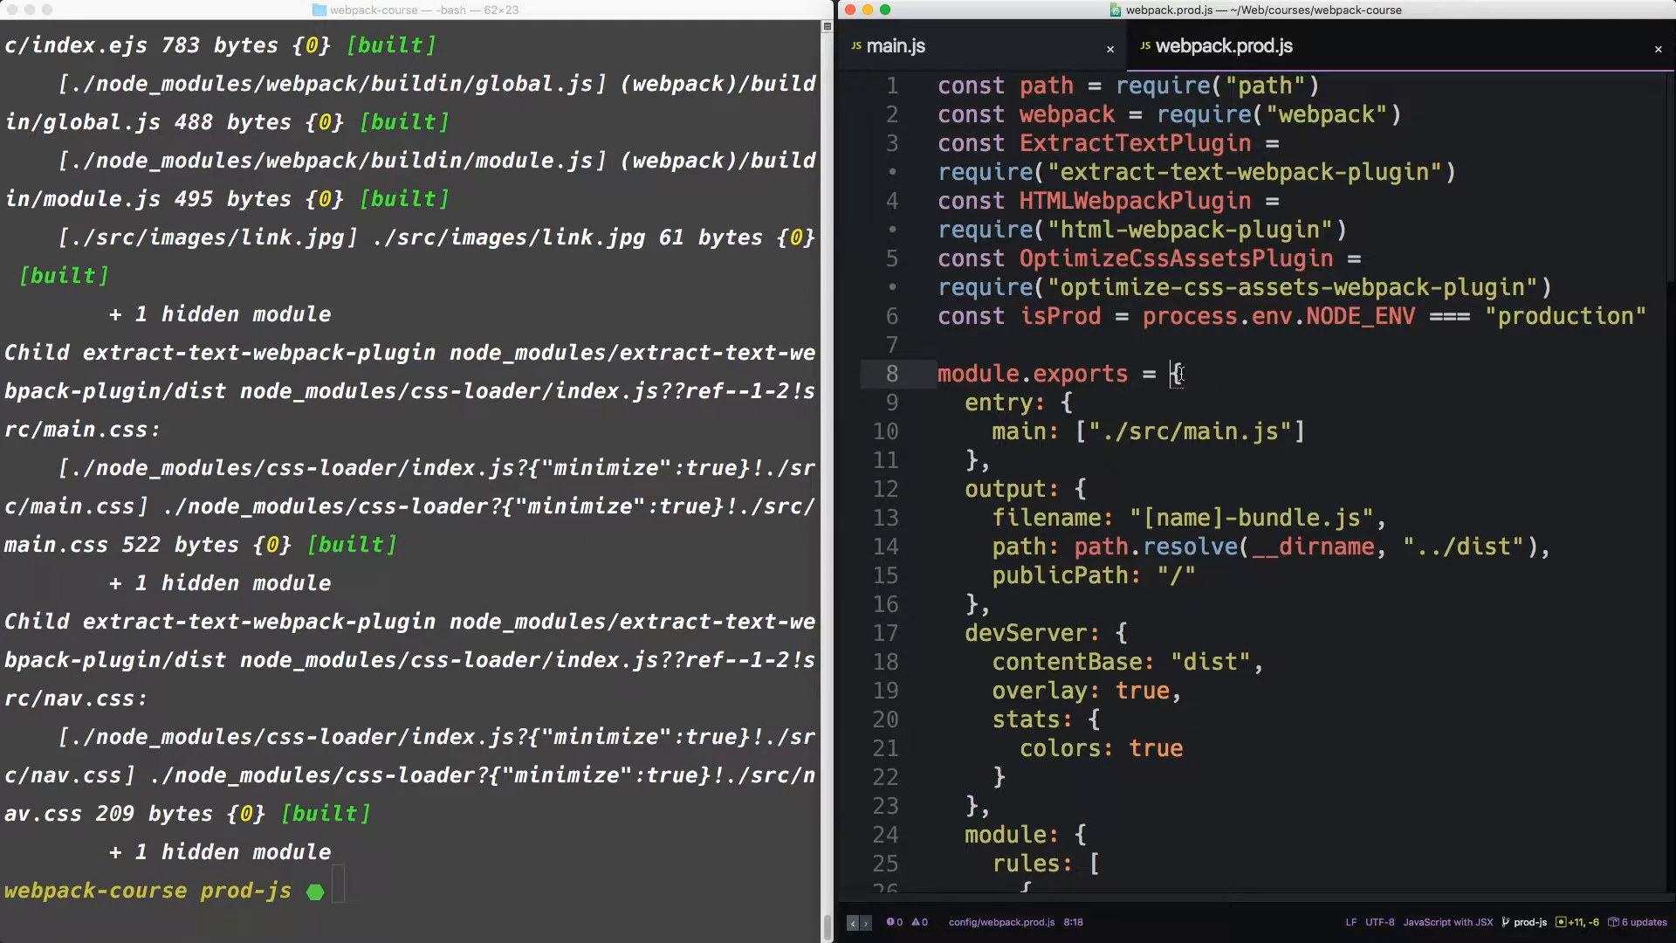
pyautogui.write('env')
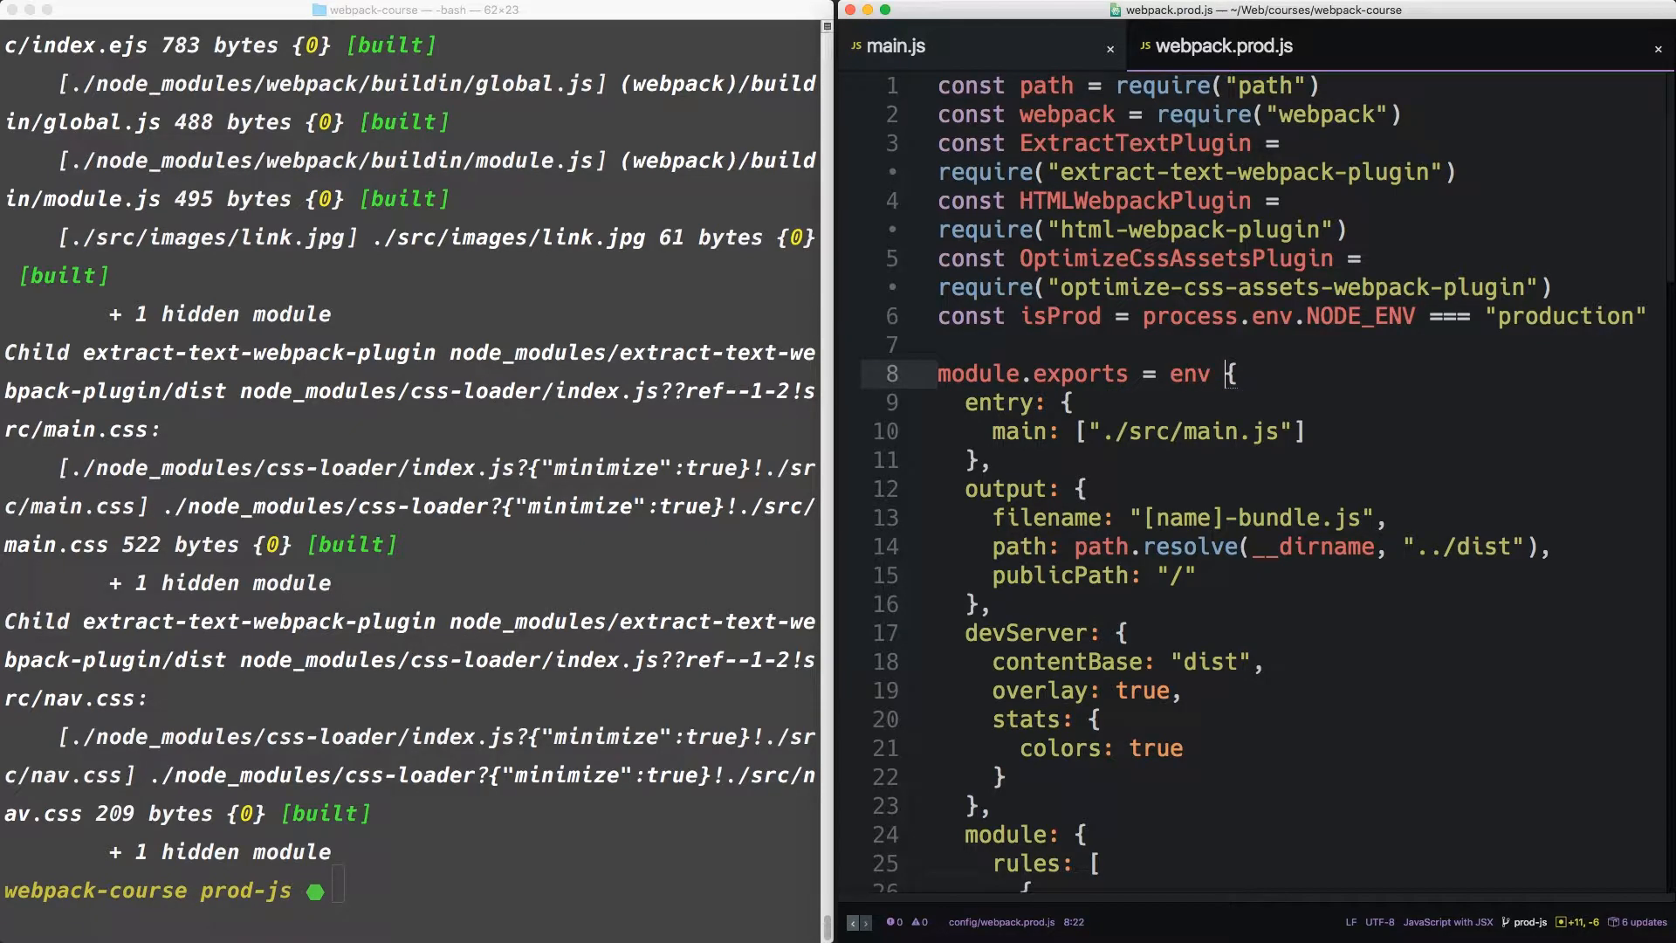
pyautogui.write('=>')
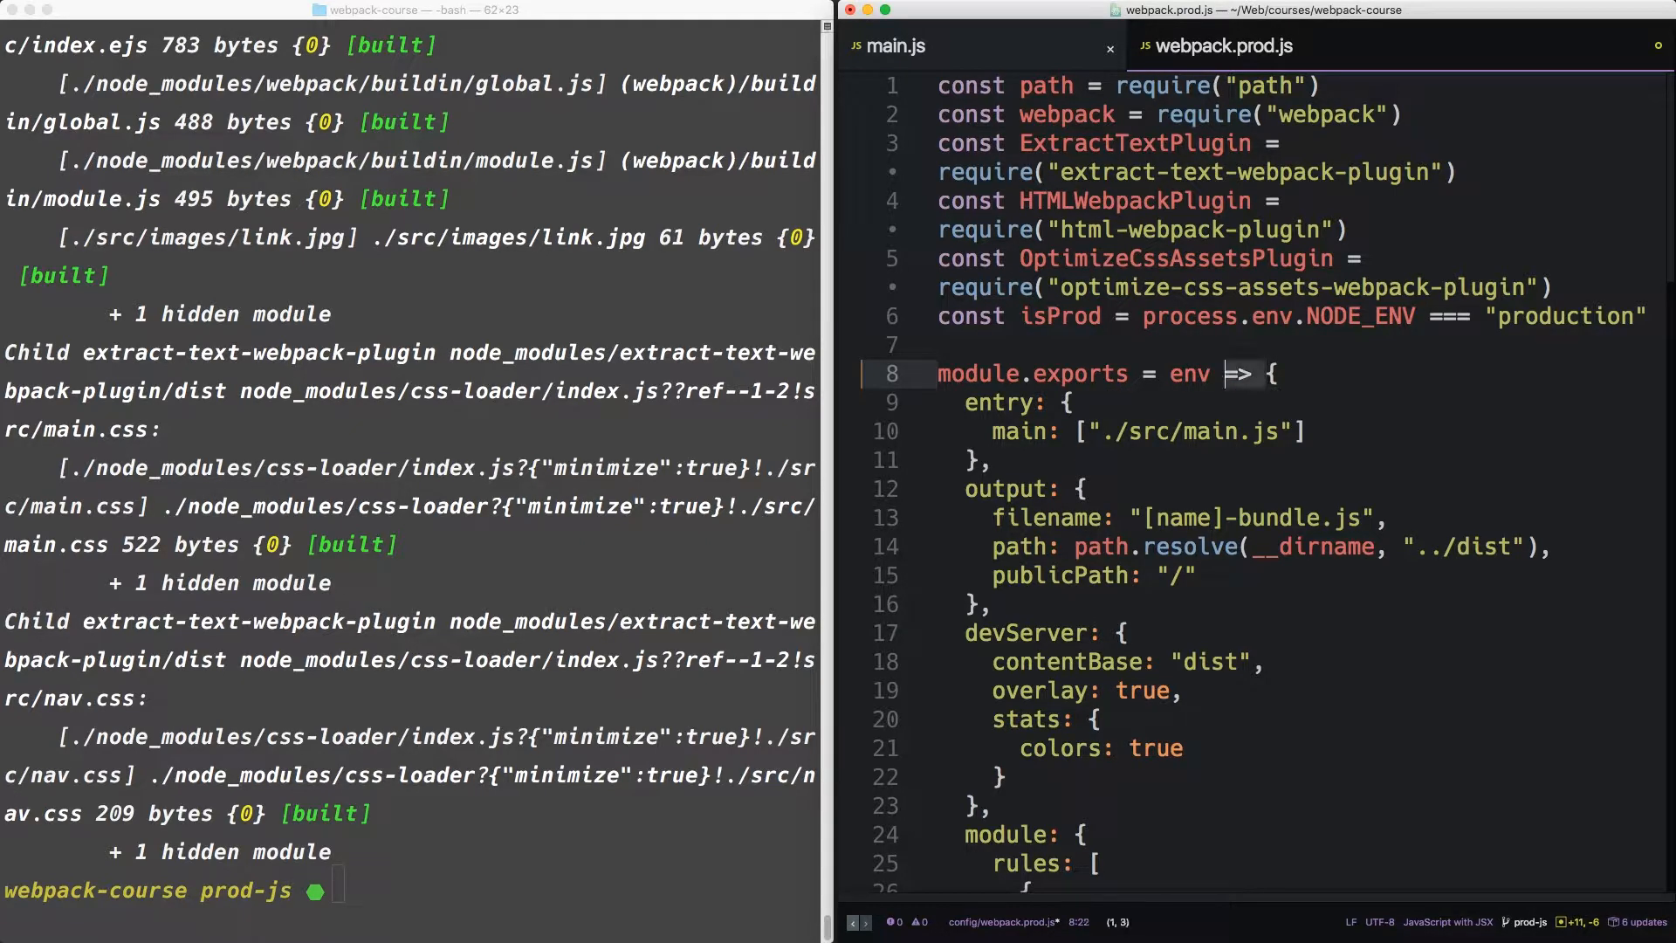
pyautogui.press('enter')
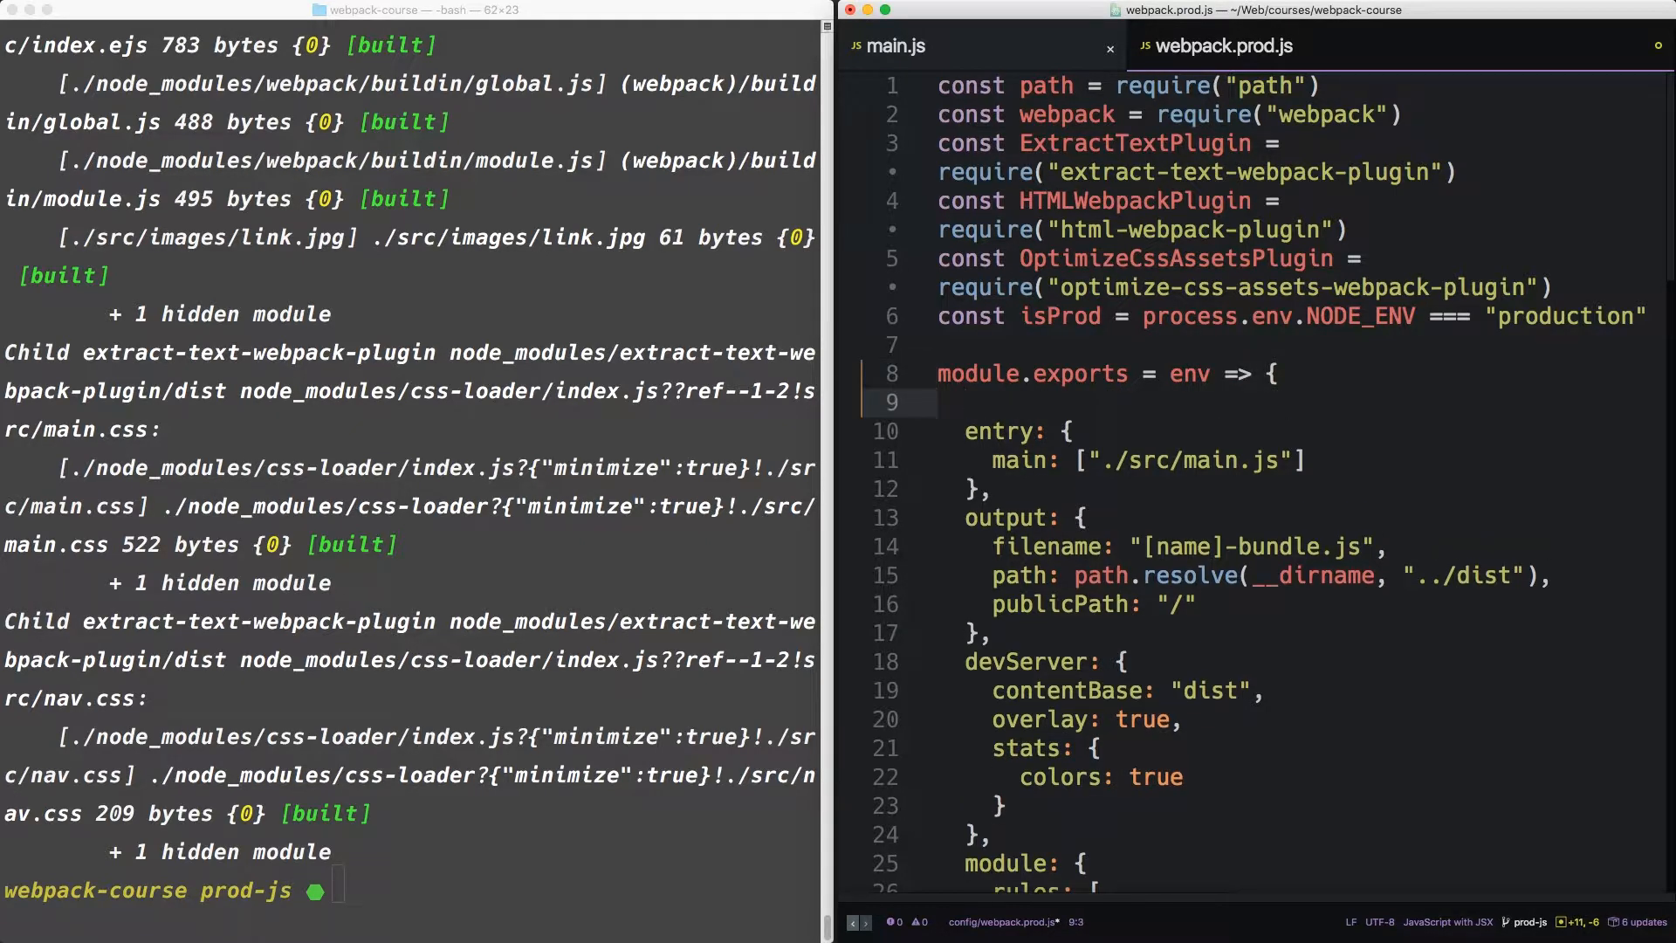
pyautogui.write('return')
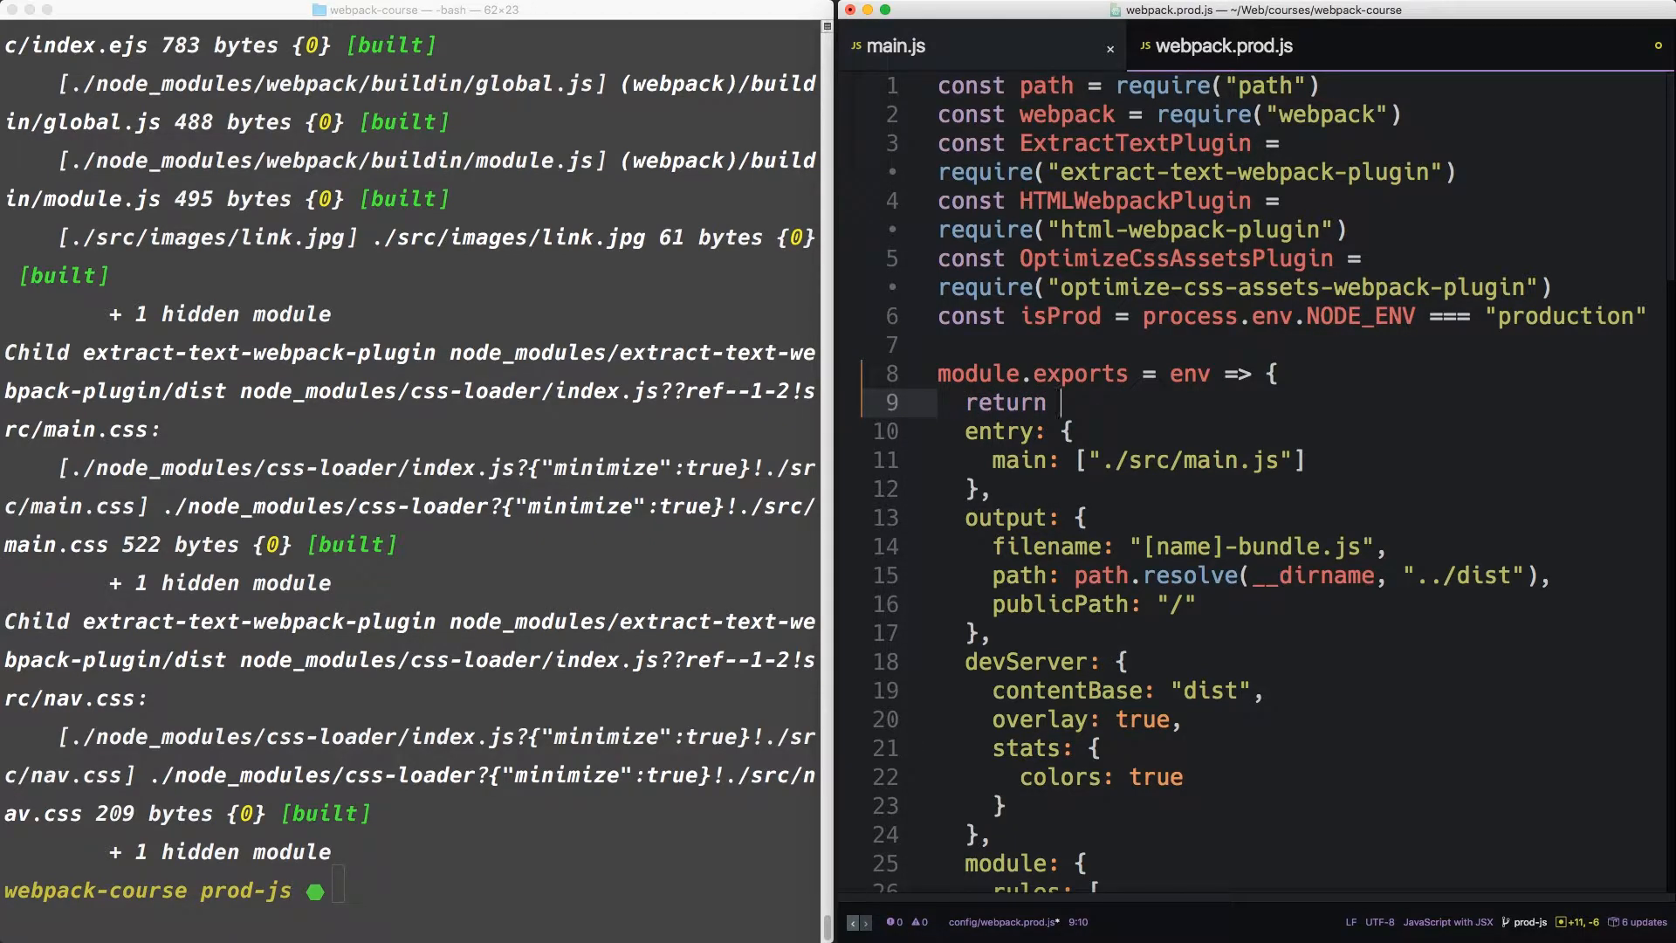
pyautogui.press('enter')
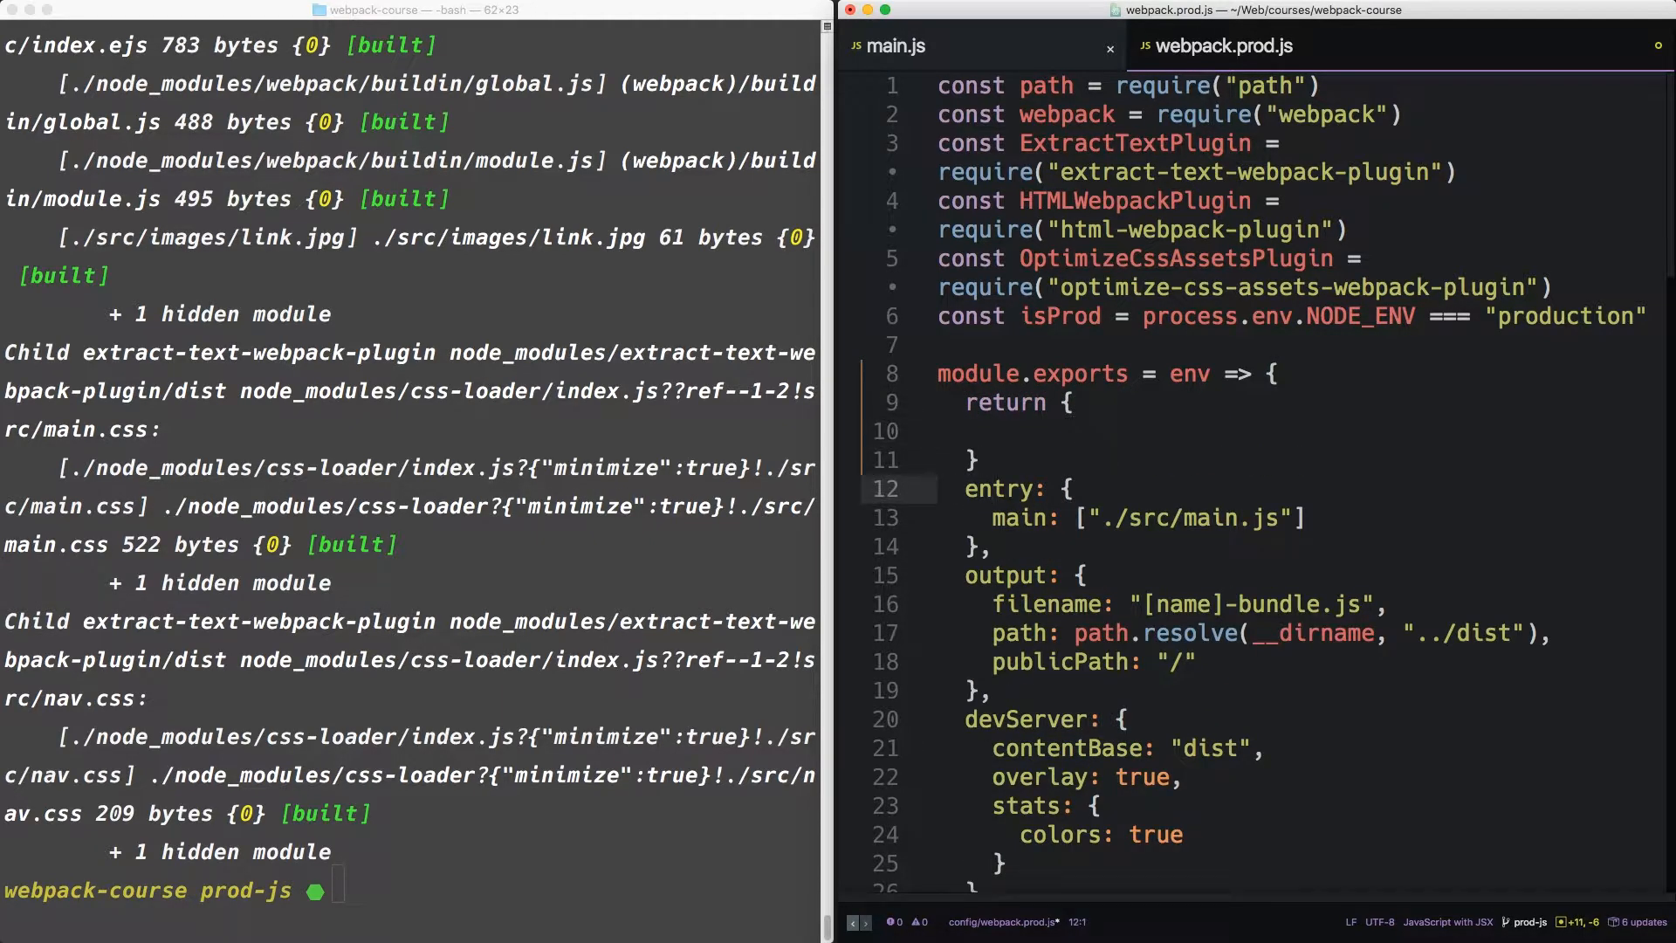
# Replace the hardcoded "development" in DefinePlugin's JSON.stringify with env.NODE_ENV
pyautogui.scroll(-3)
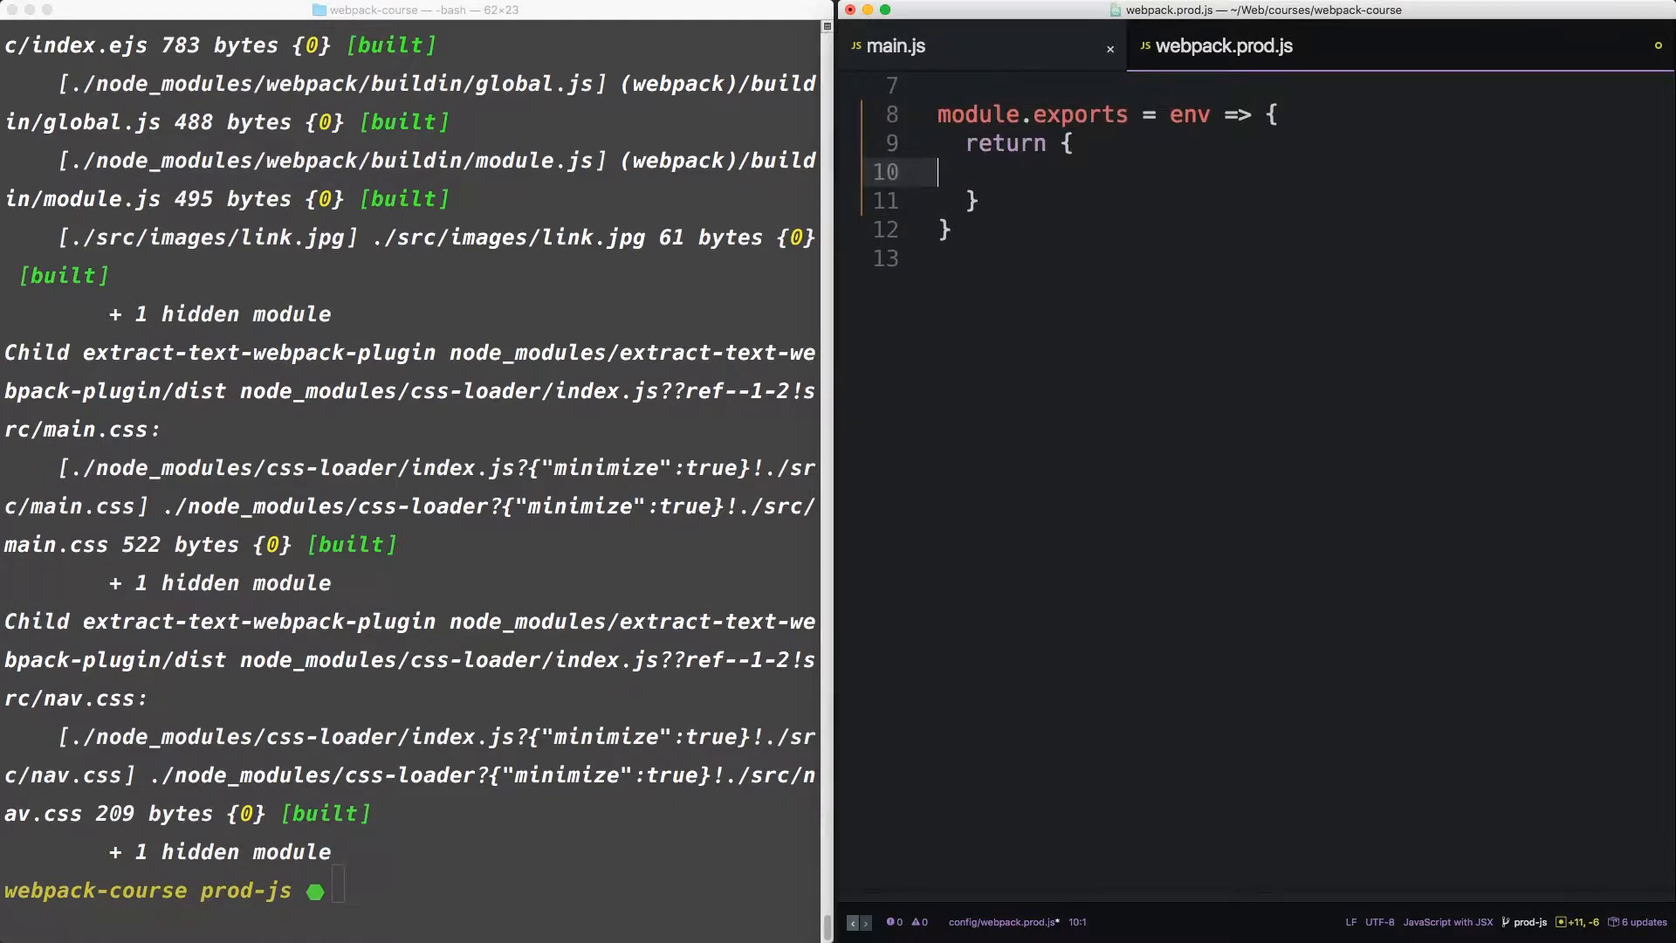
pyautogui.scroll(-3)
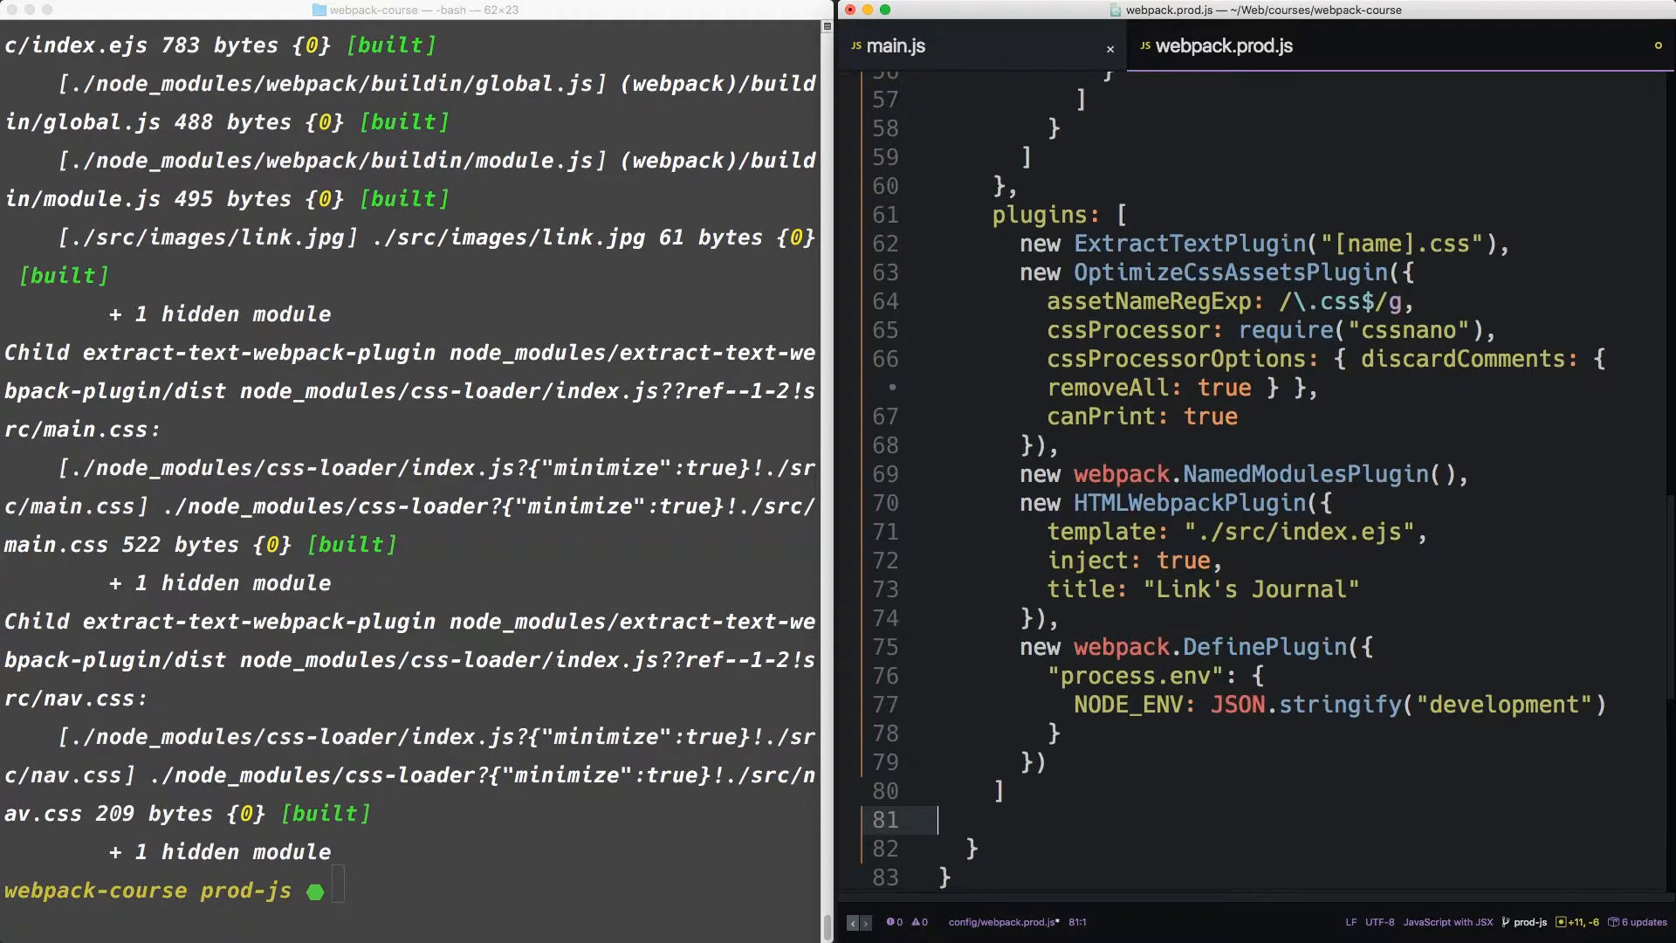
pyautogui.scroll(3)
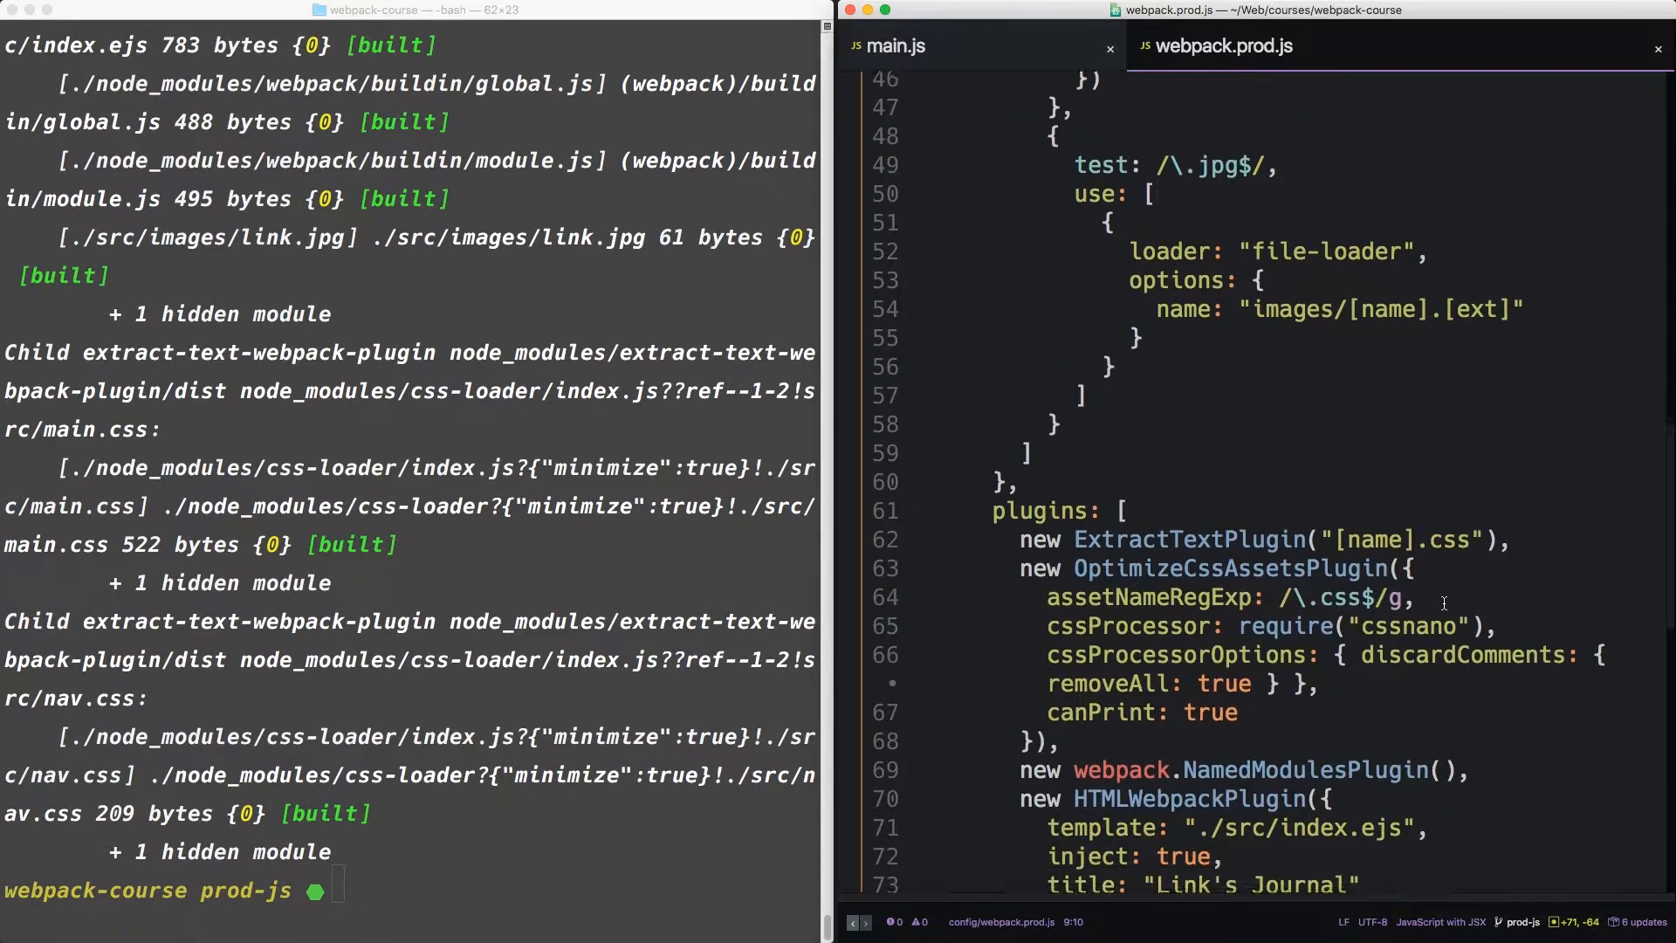
pyautogui.scroll(-3)
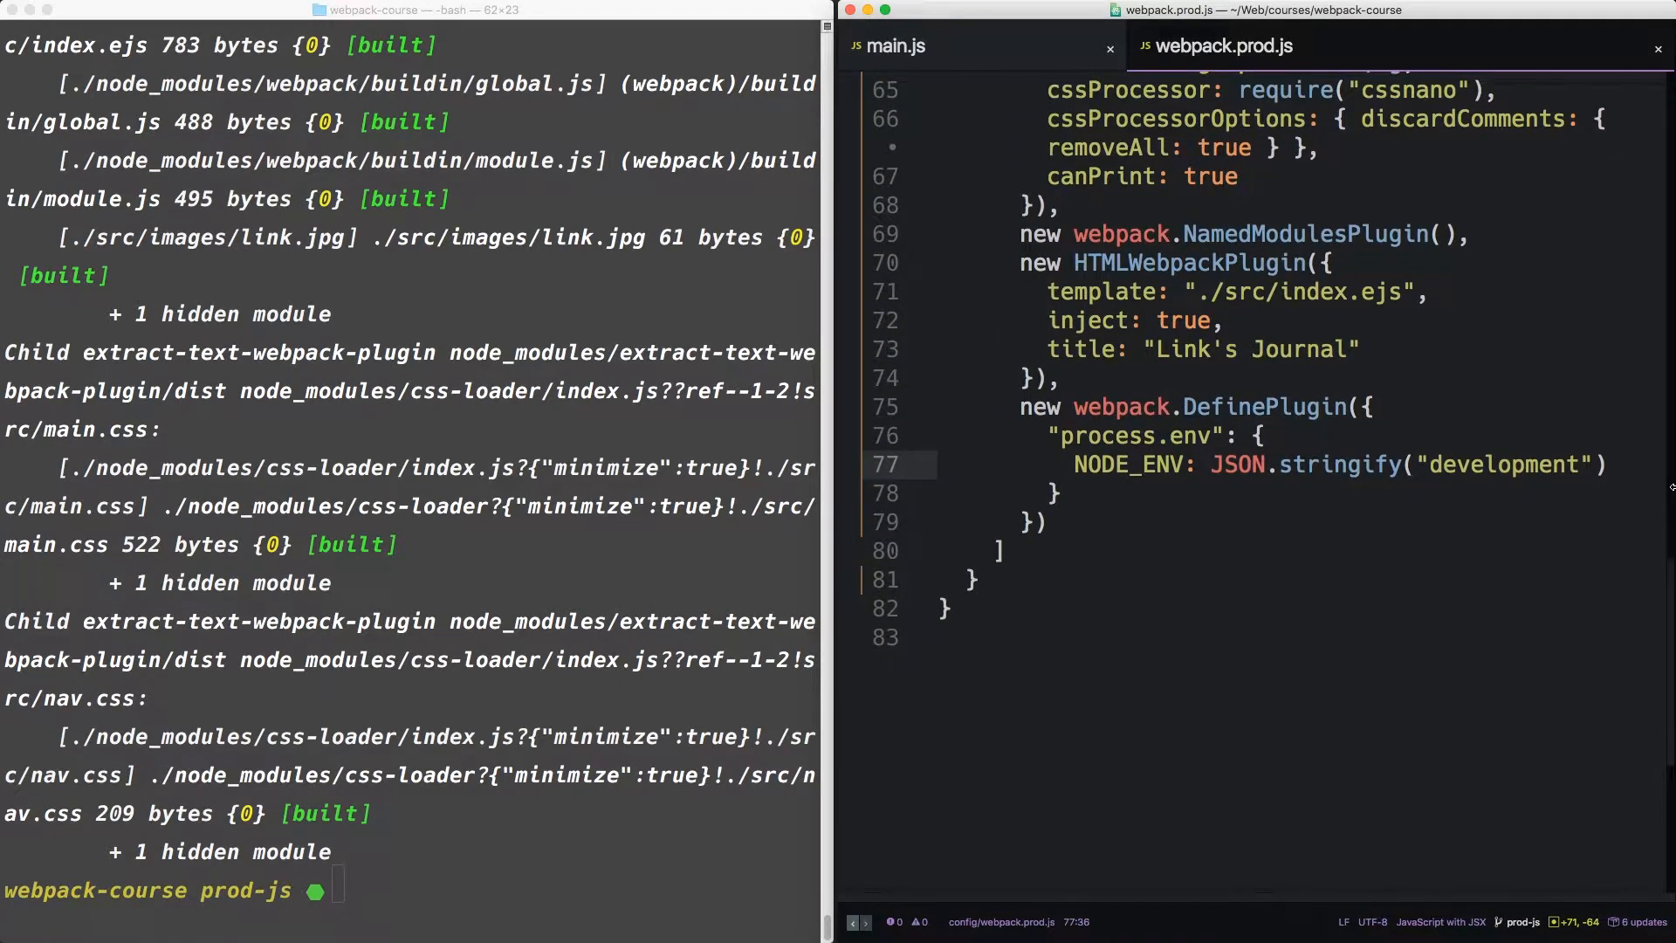
pyautogui.press('Backspace')
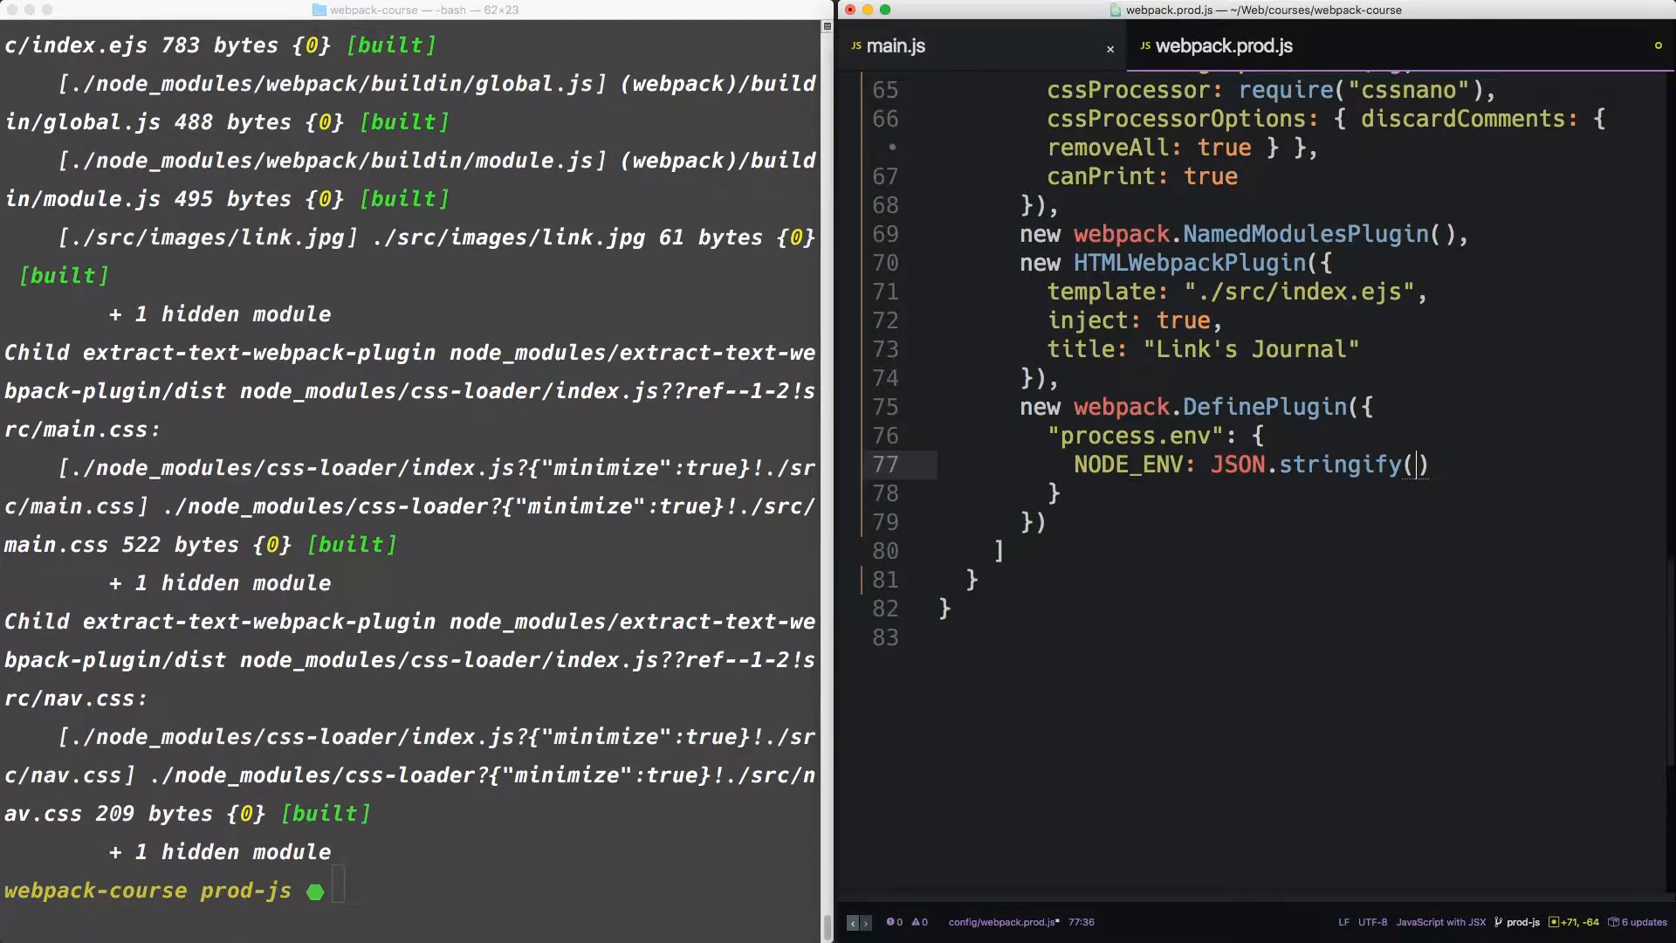
pyautogui.write('env.NODE_')
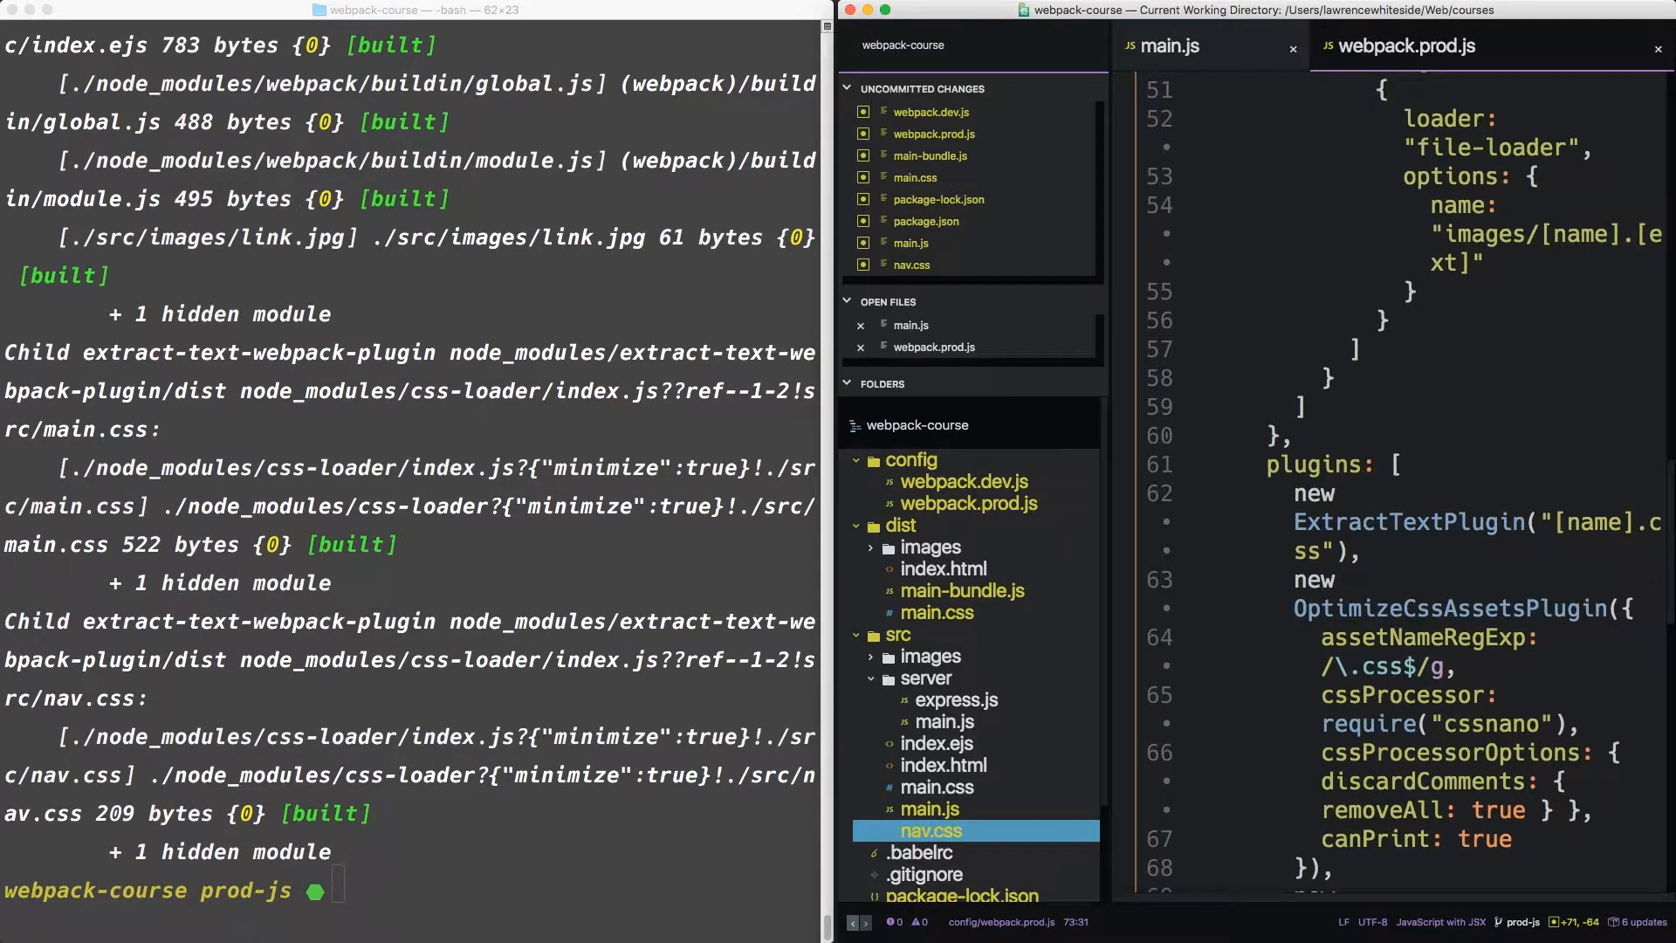
# Append --env.NODE_ENV=production to the build script in package.json
pyautogui.write('pa')
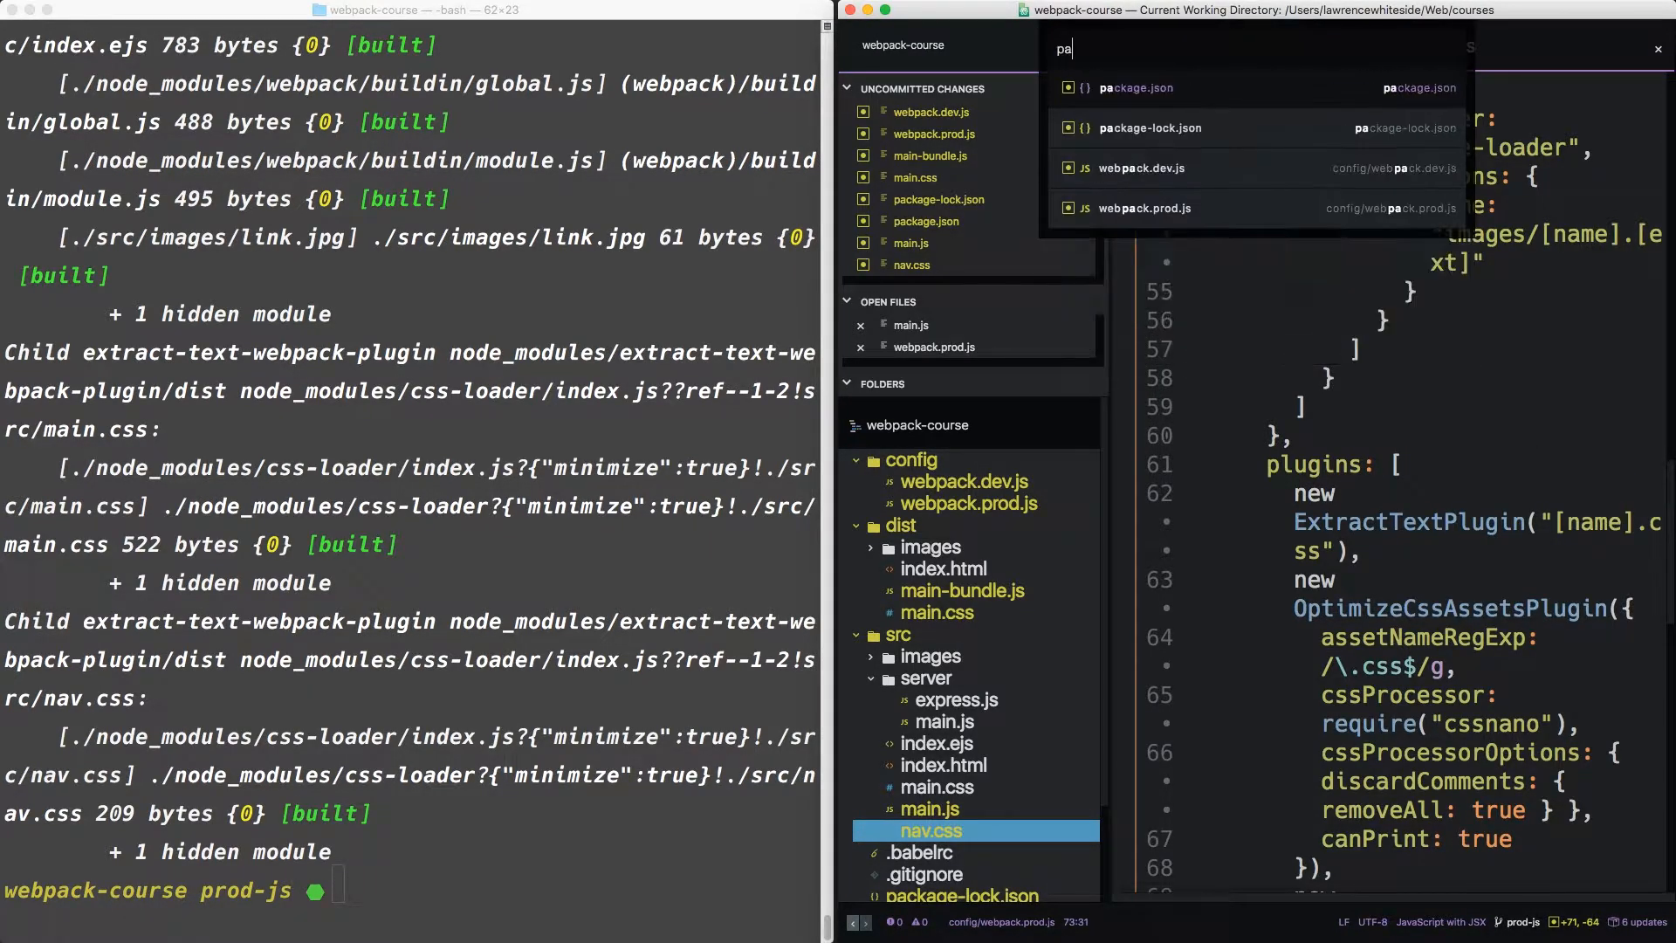
pyautogui.click(1137, 88)
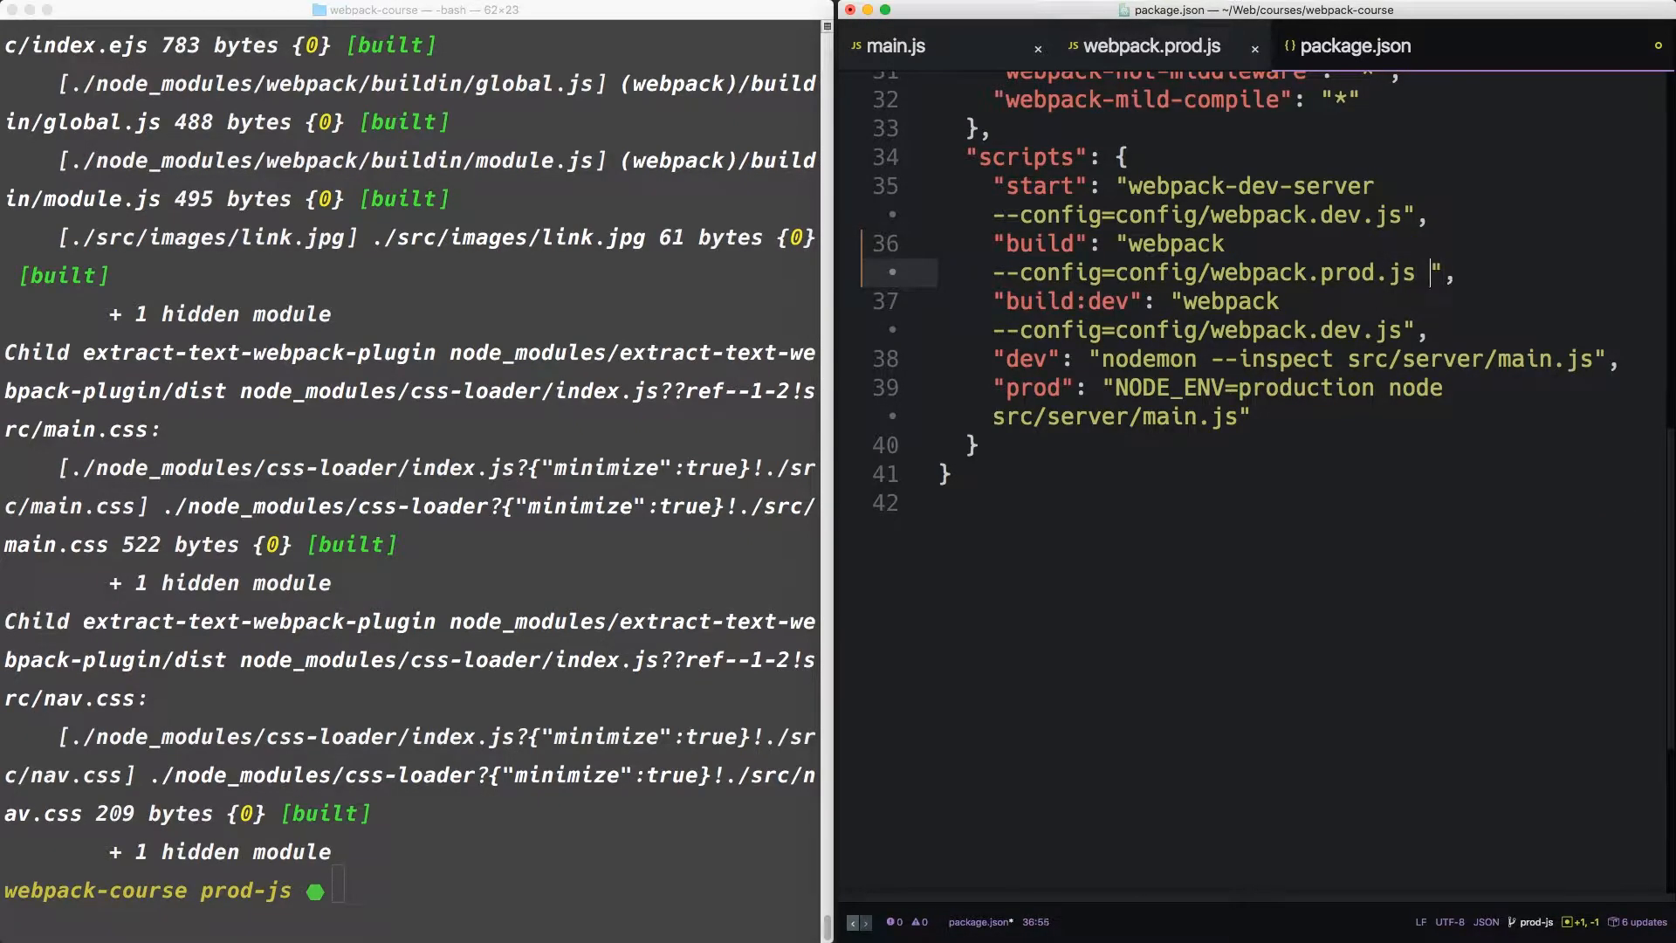
pyautogui.write('--env')
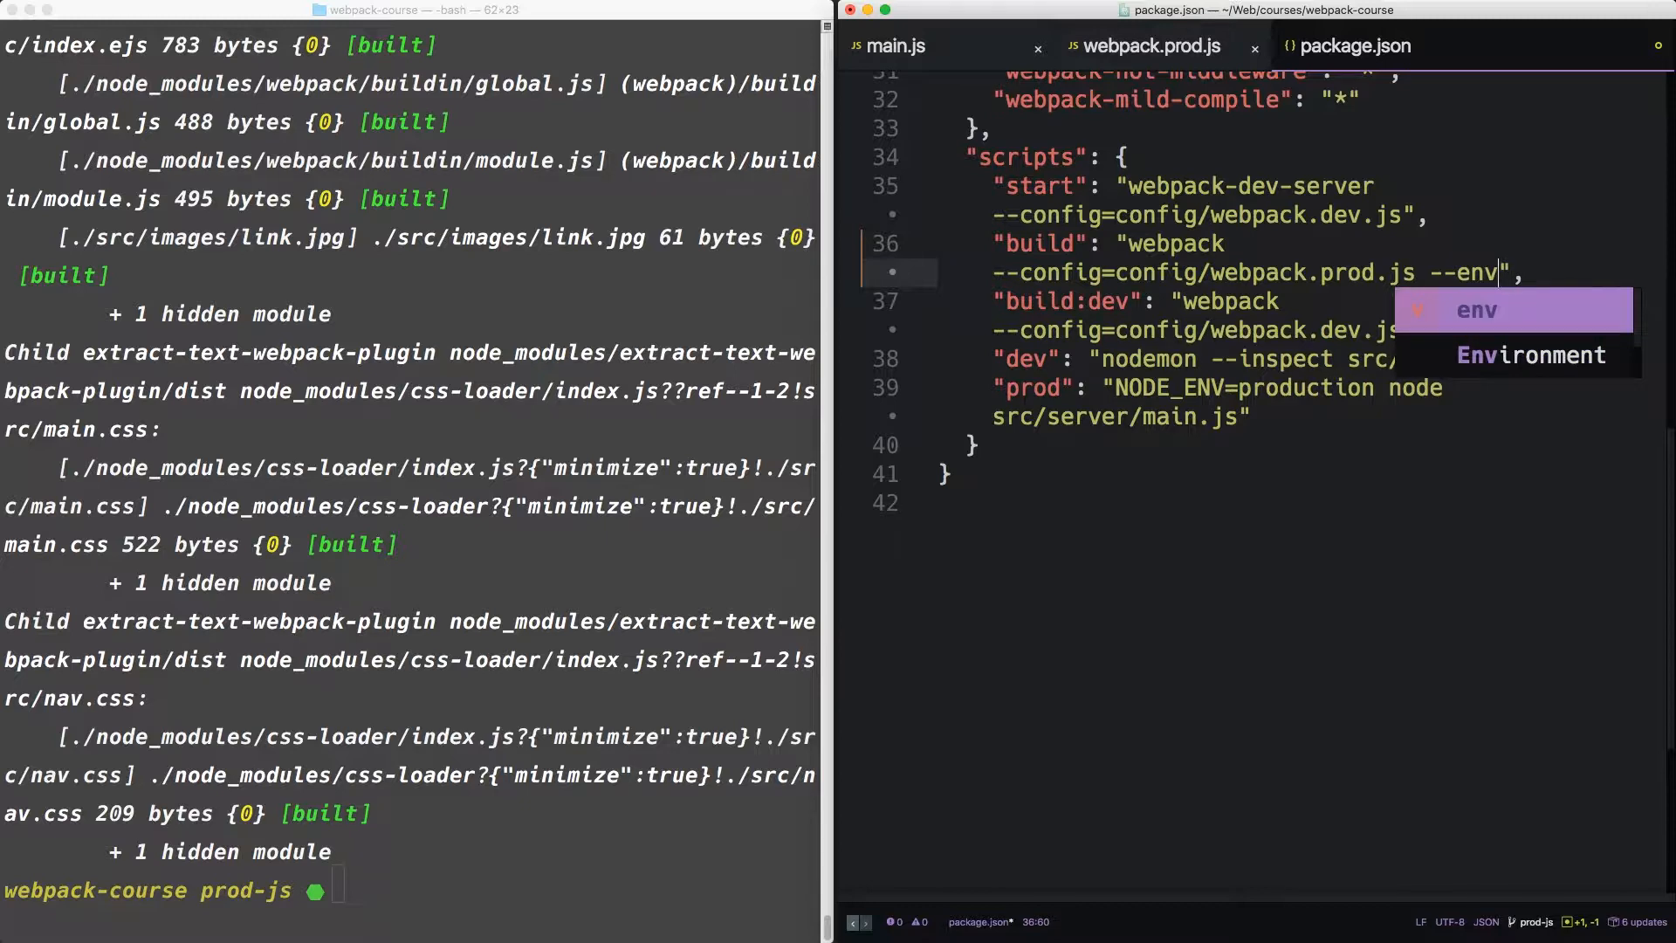
pyautogui.write('.NODE_ENV=production')
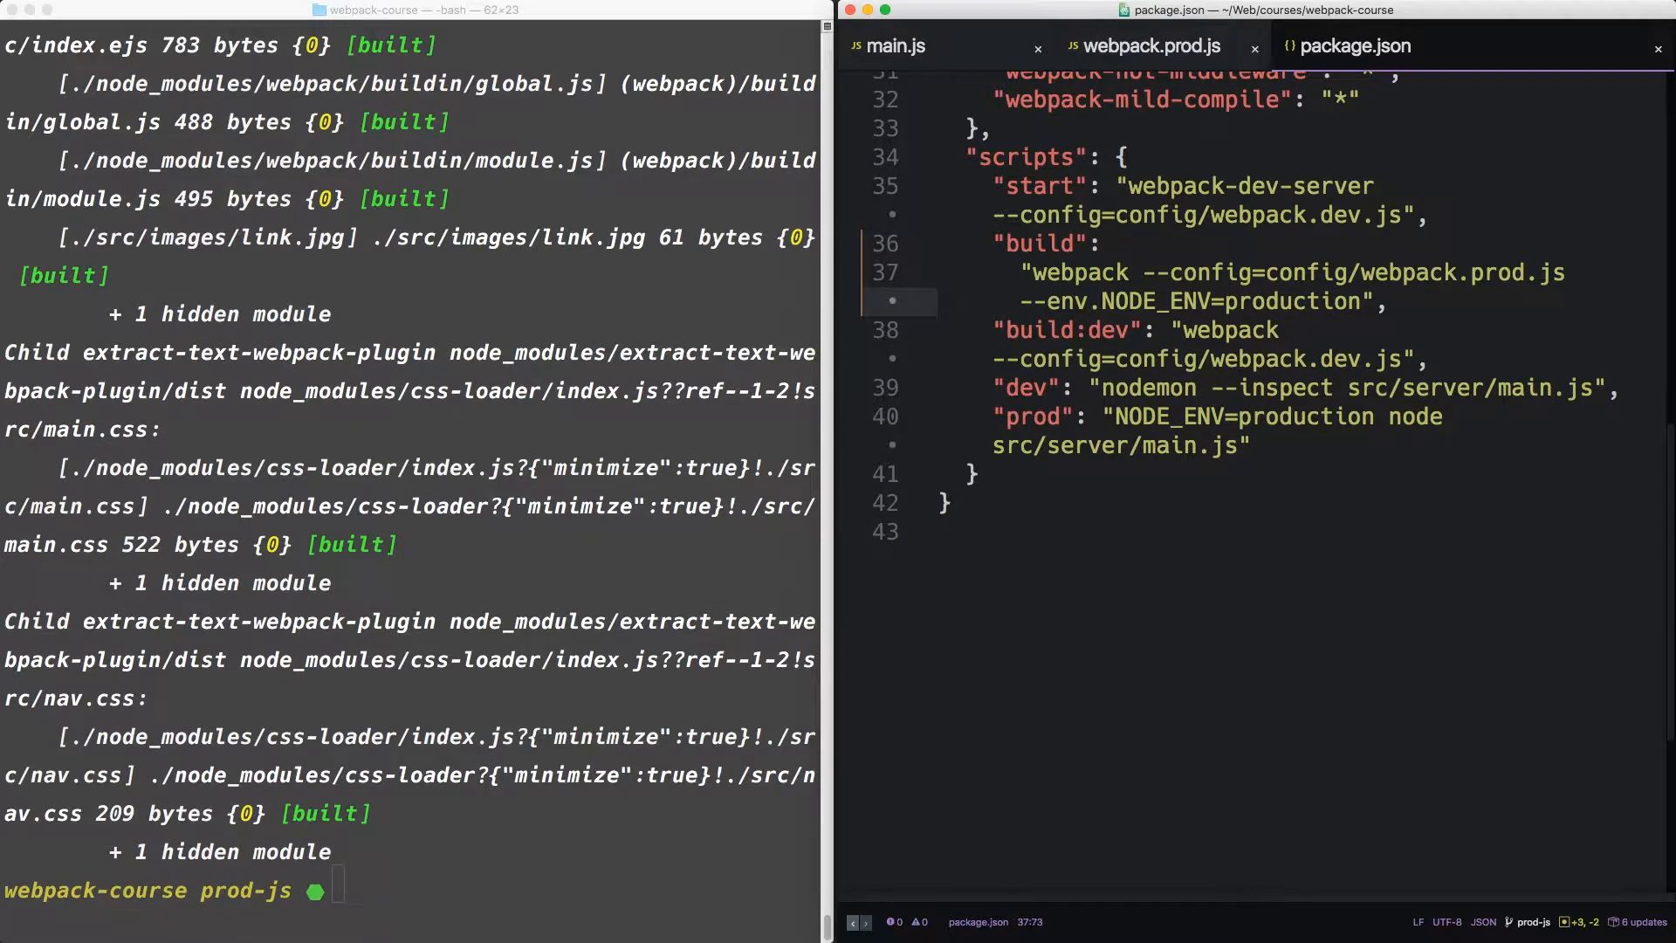
pyautogui.click(1109, 300)
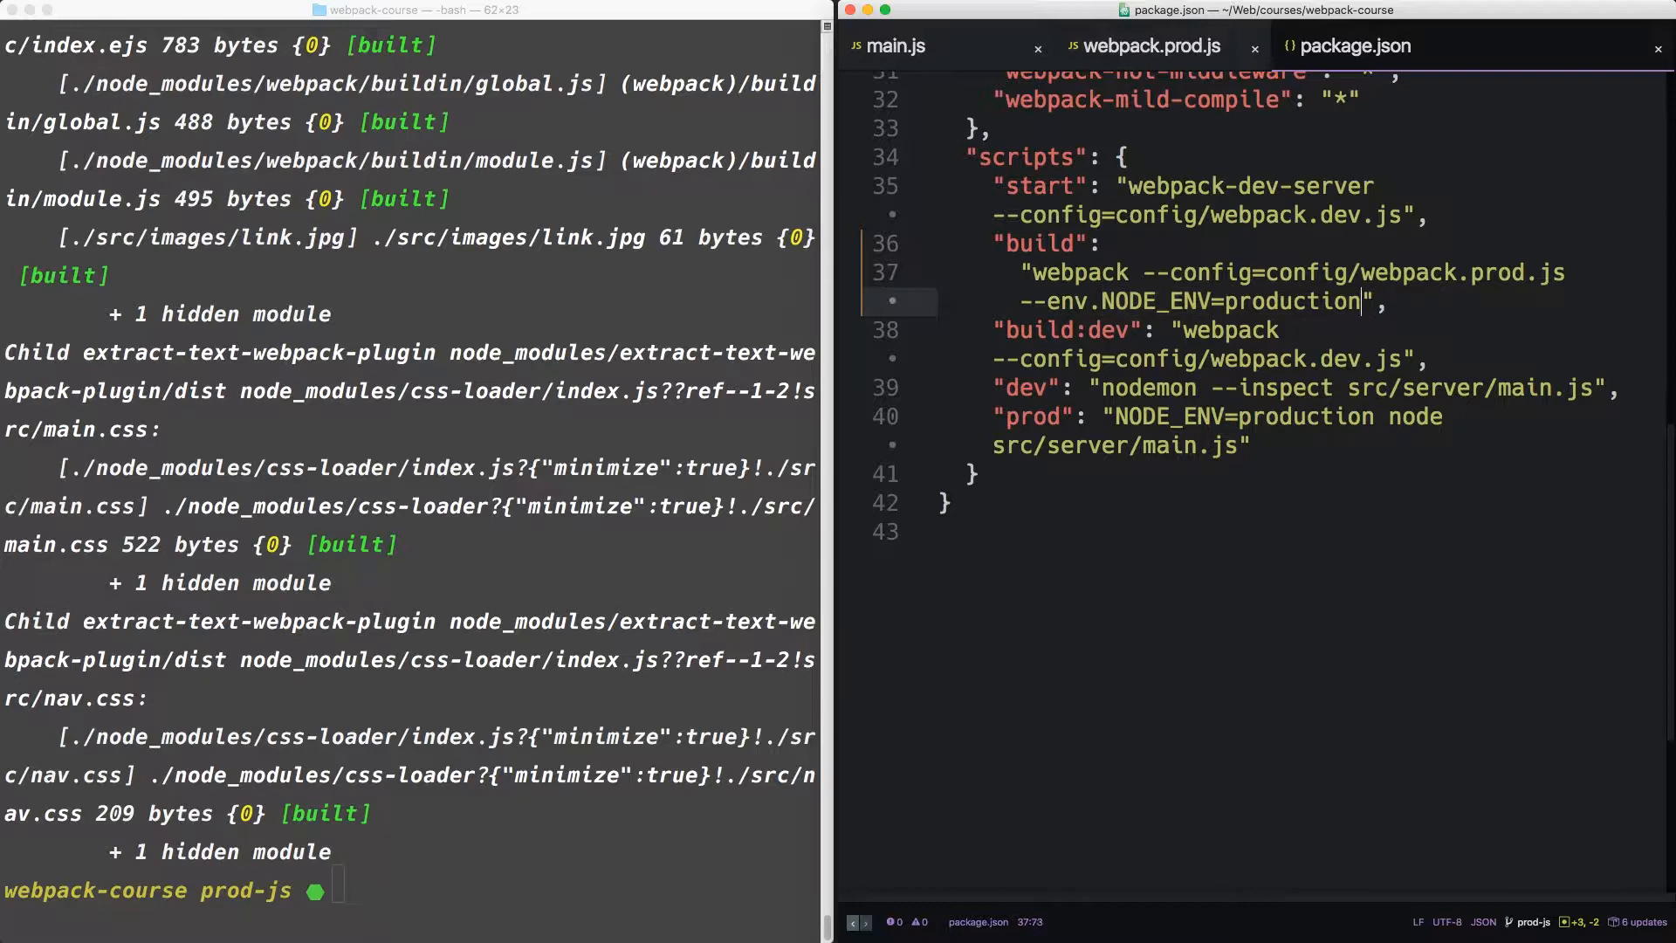
pyautogui.write('--env.ANYTHIN')
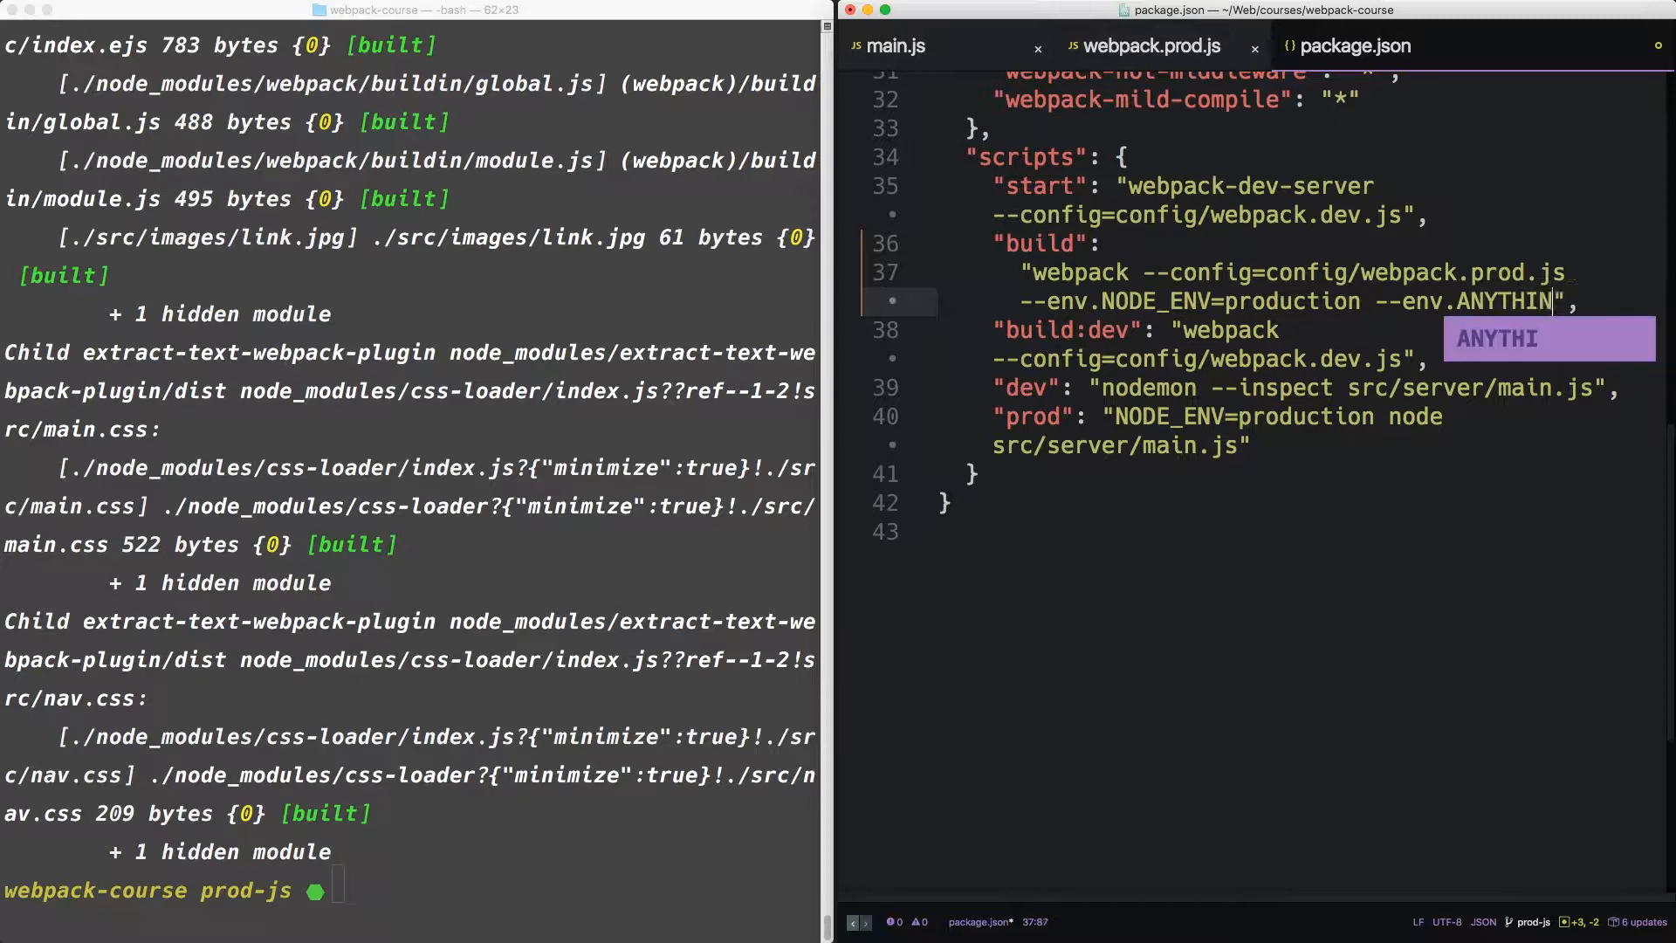
pyautogui.write('G=')
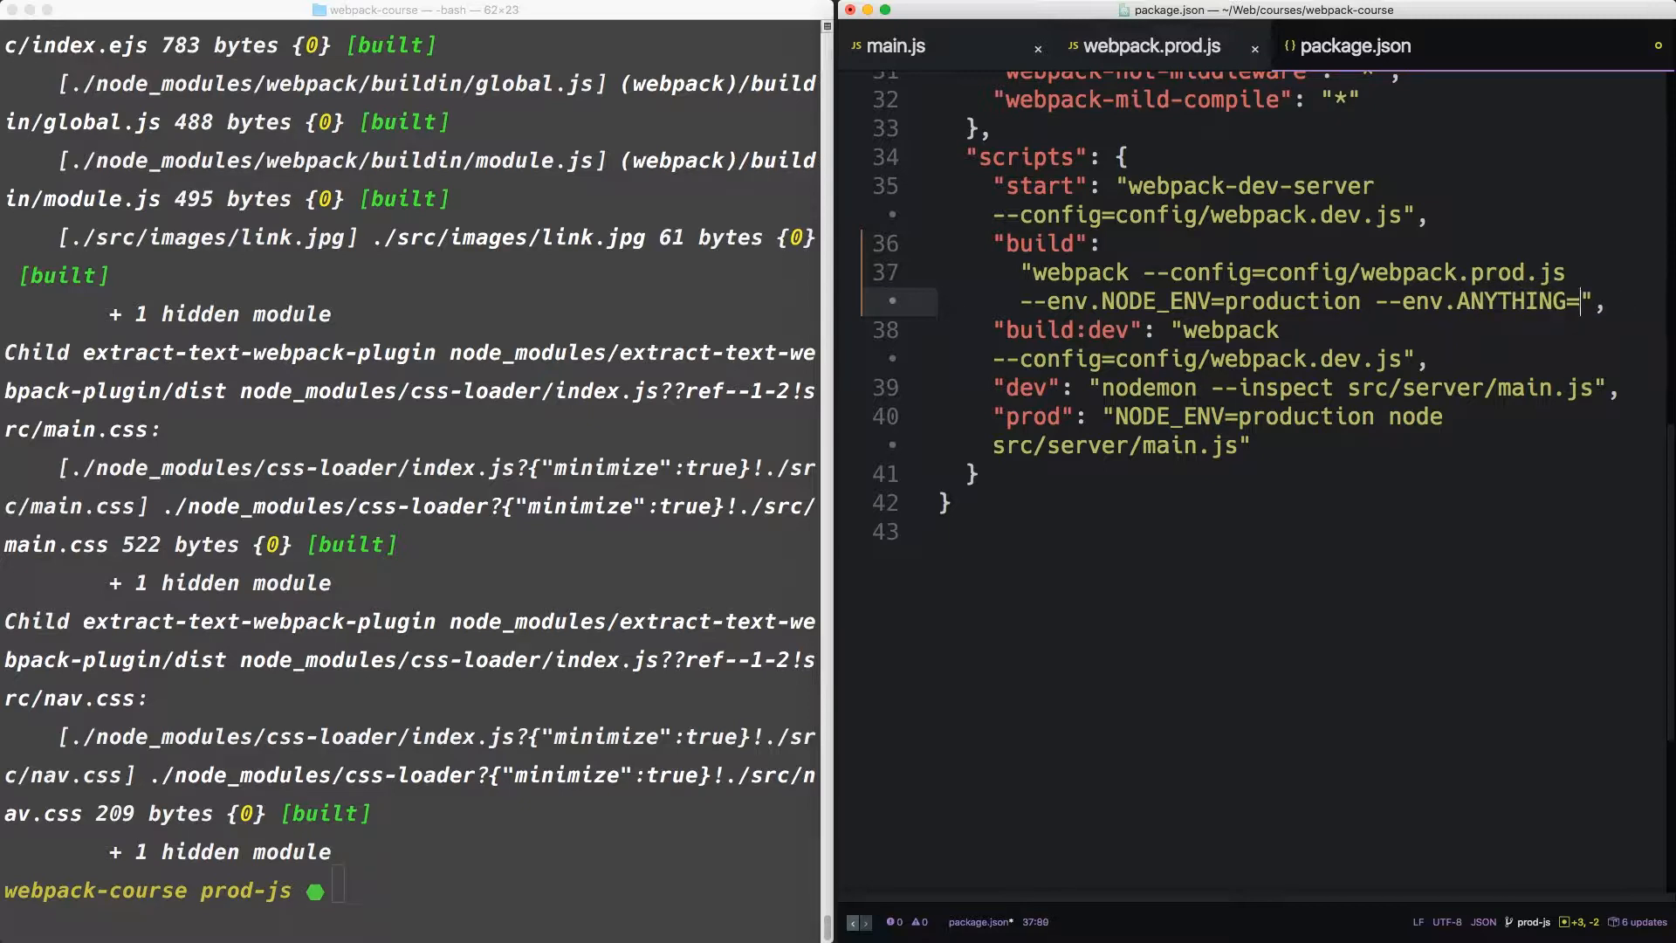
pyautogui.write('value')
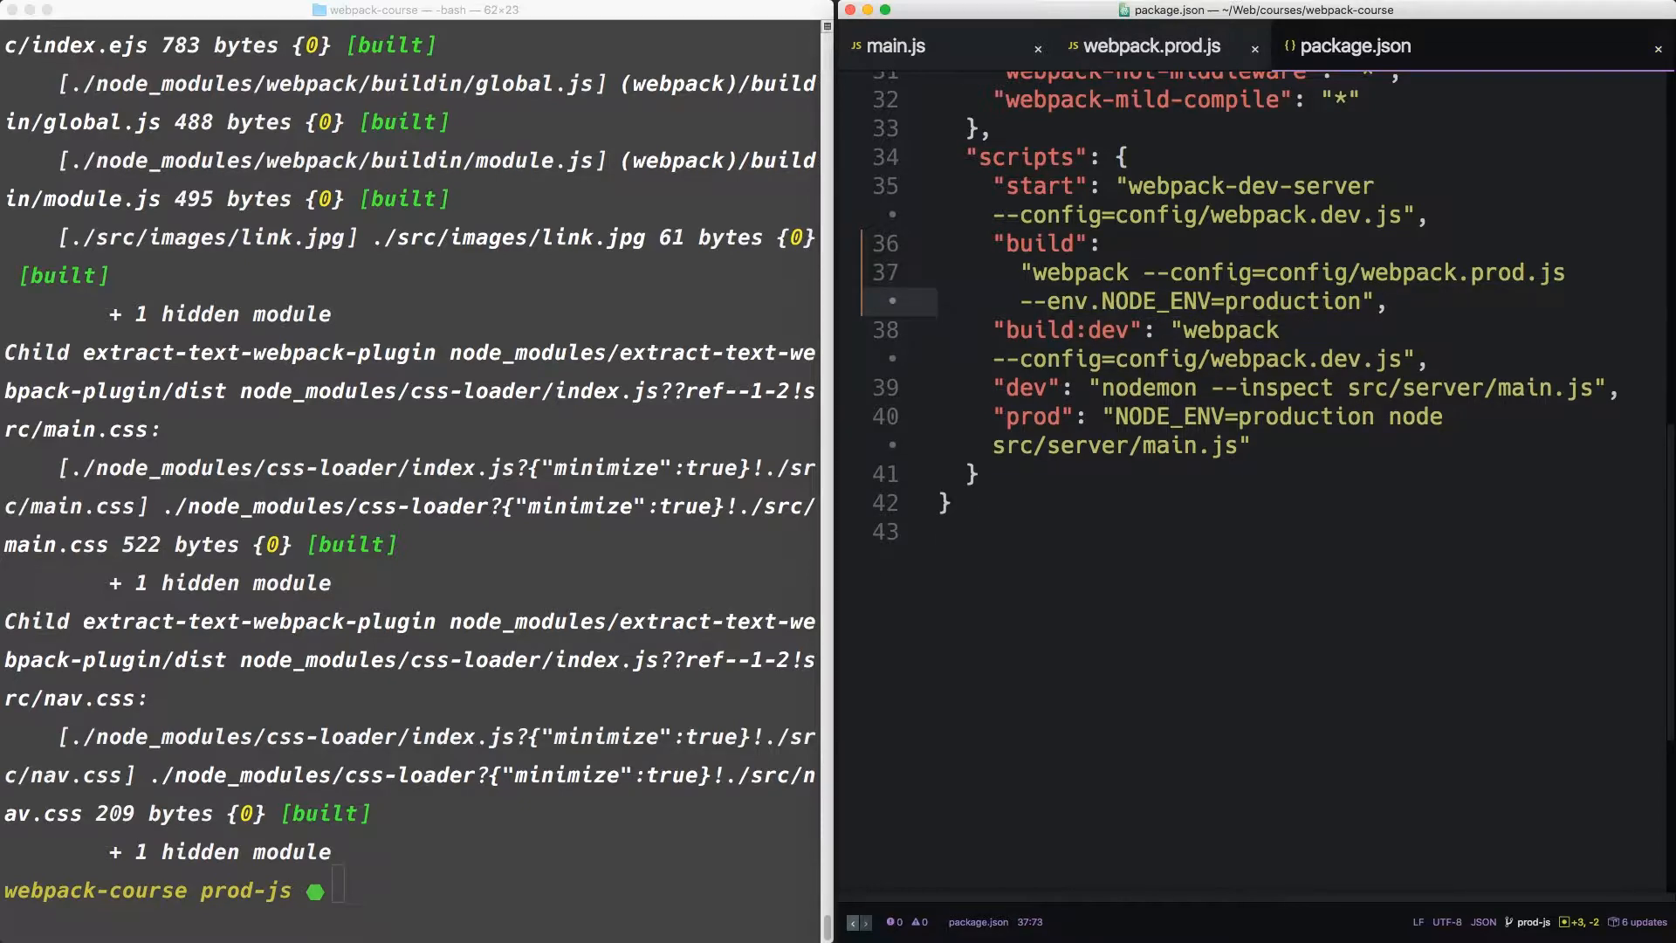
pyautogui.click(1358, 301)
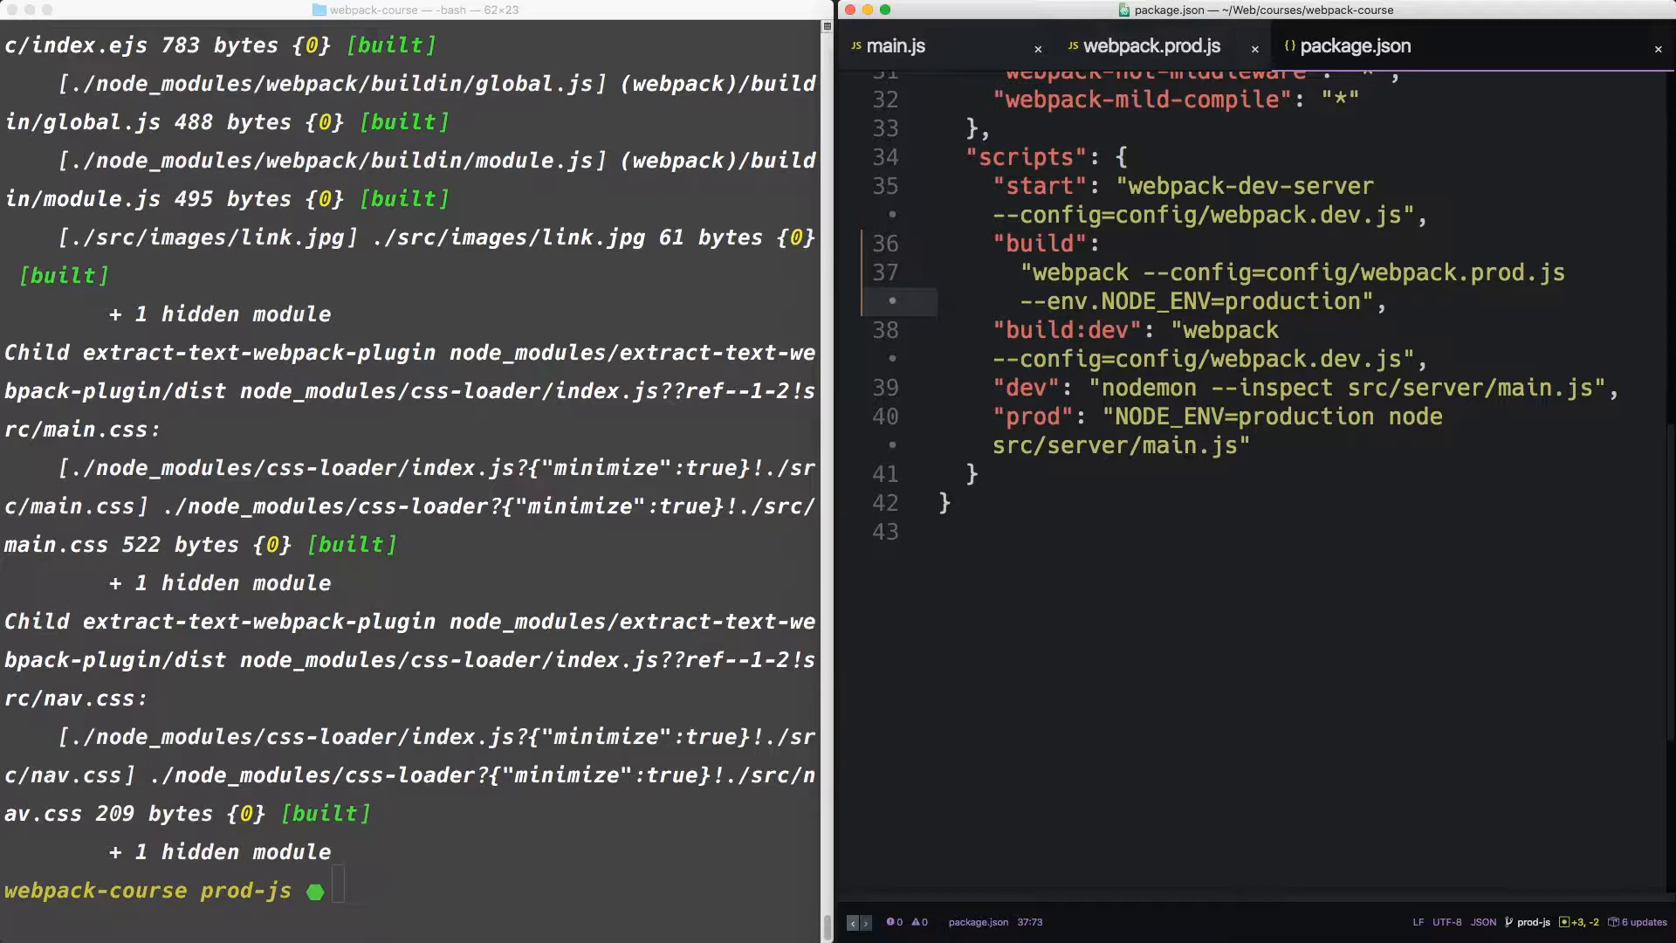
pyautogui.click(1358, 300)
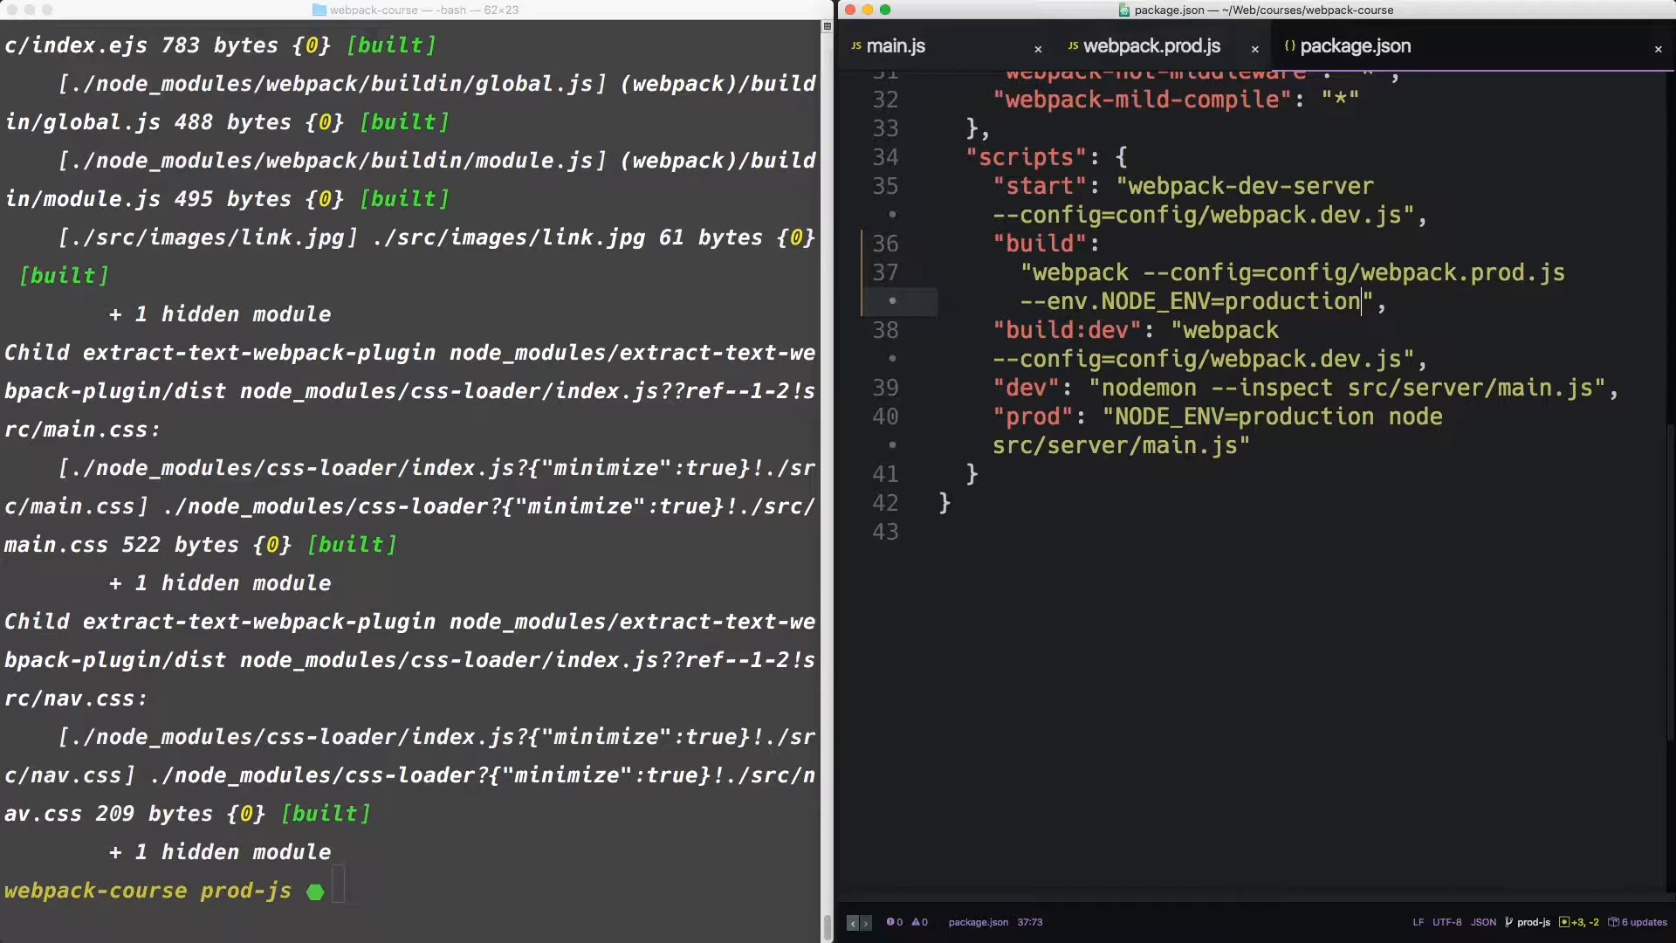
pyautogui.click(1144, 46)
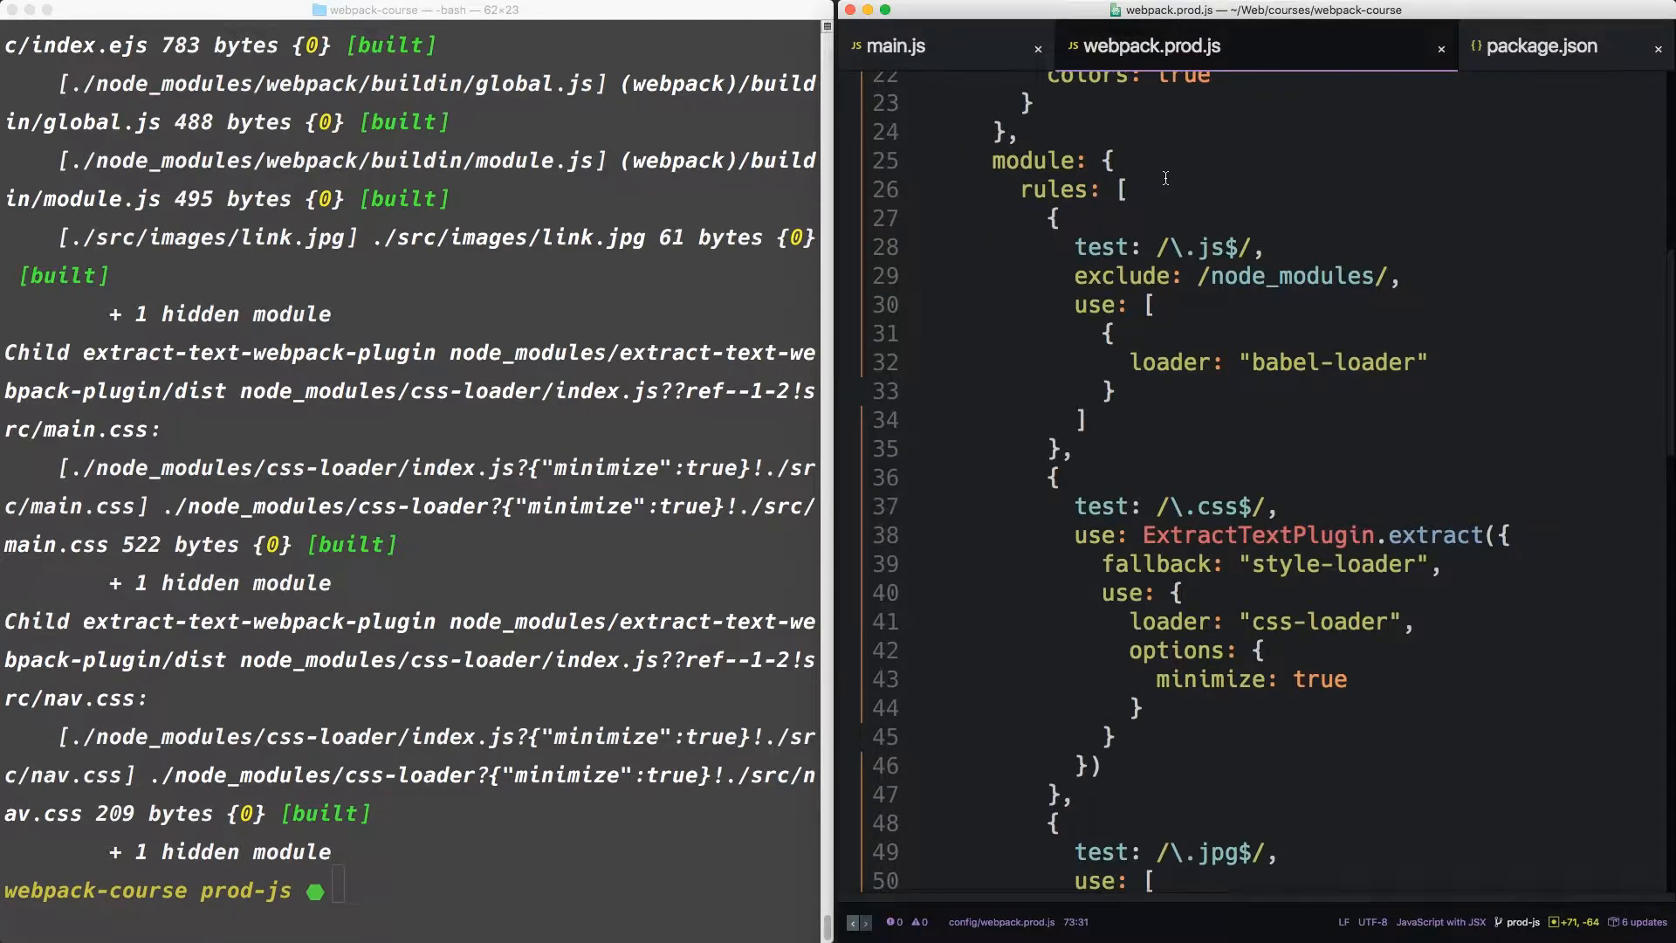
# Scroll through webpack.prod.js to review the production configuration
pyautogui.scroll(3)
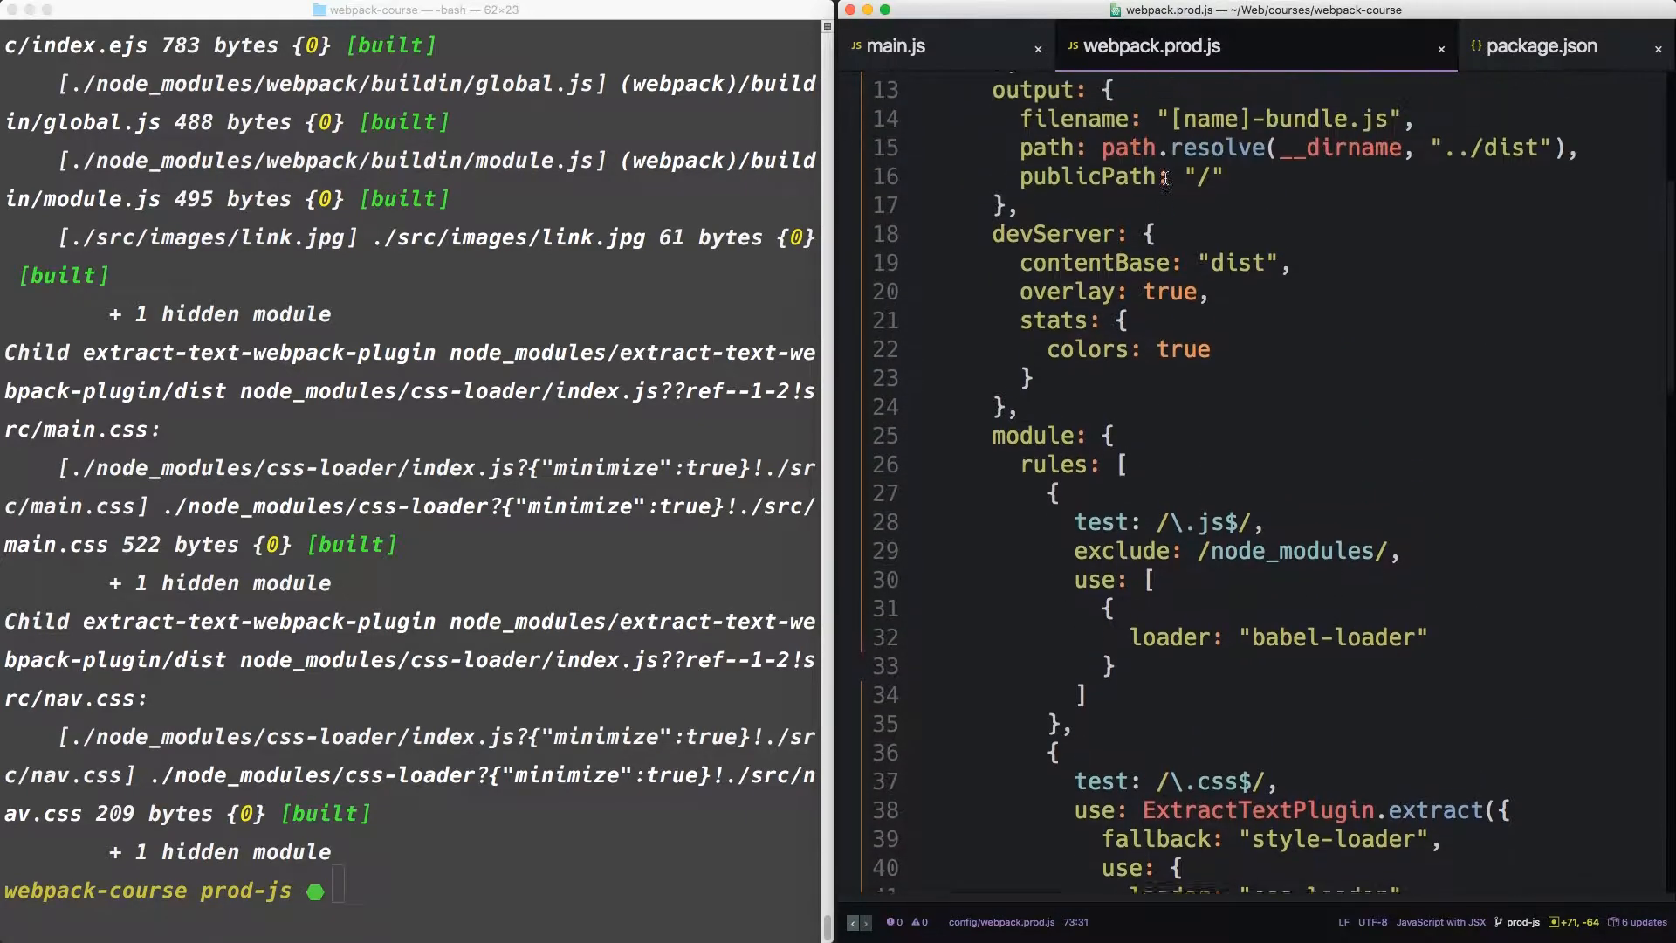
pyautogui.scroll(3)
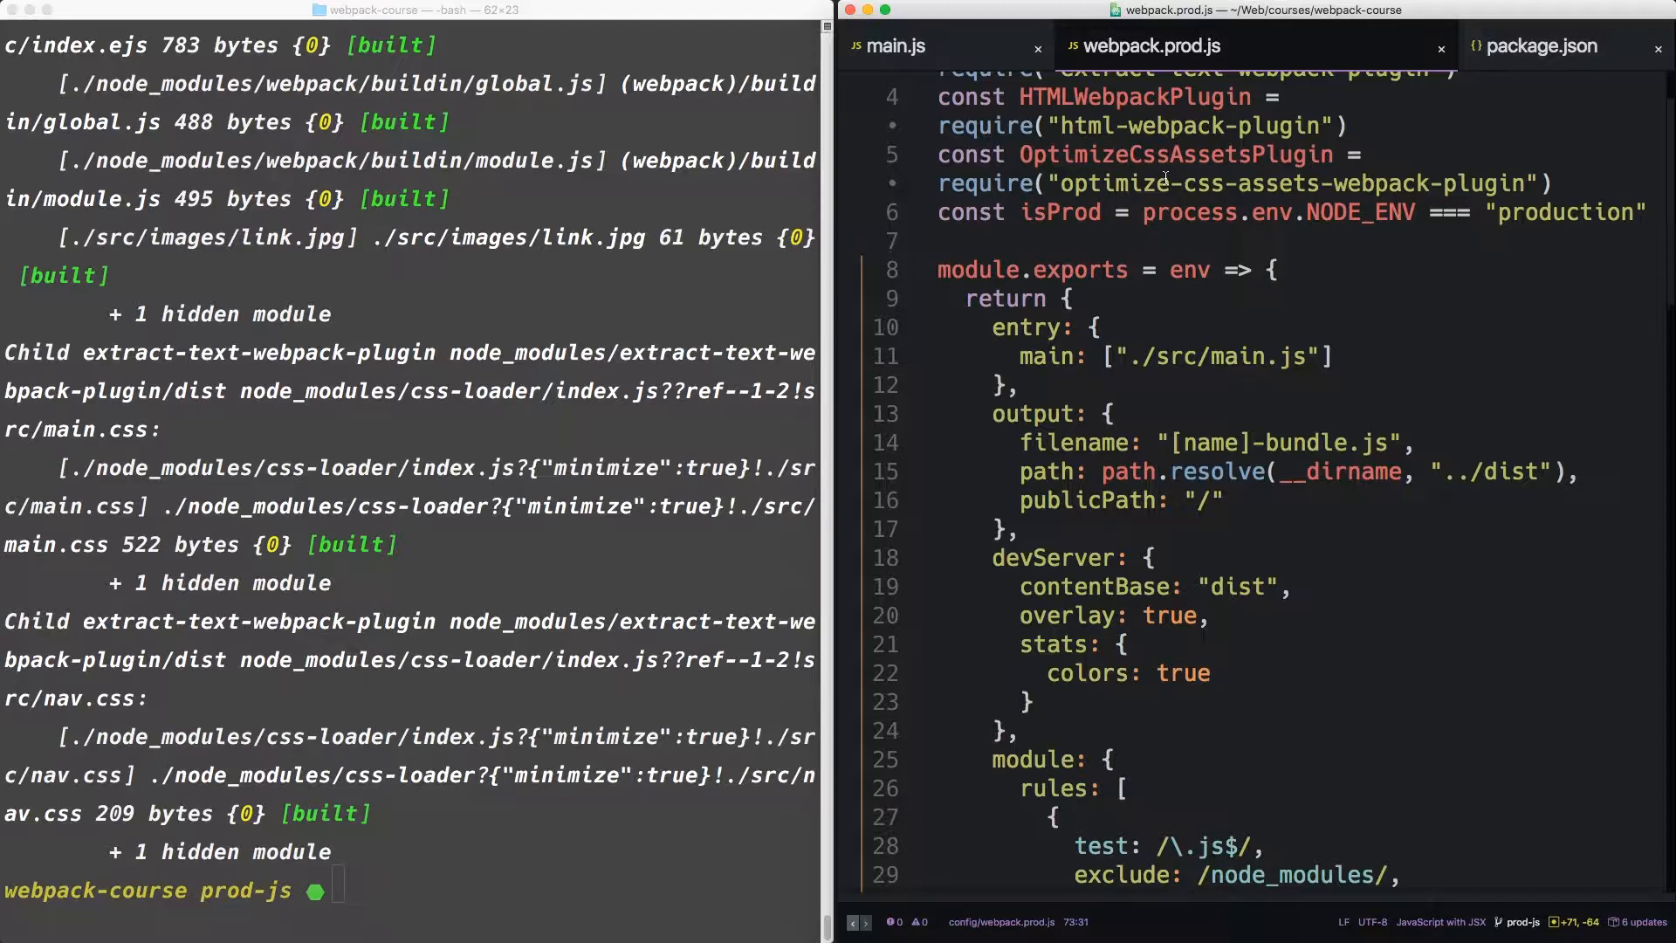
pyautogui.scroll(-3)
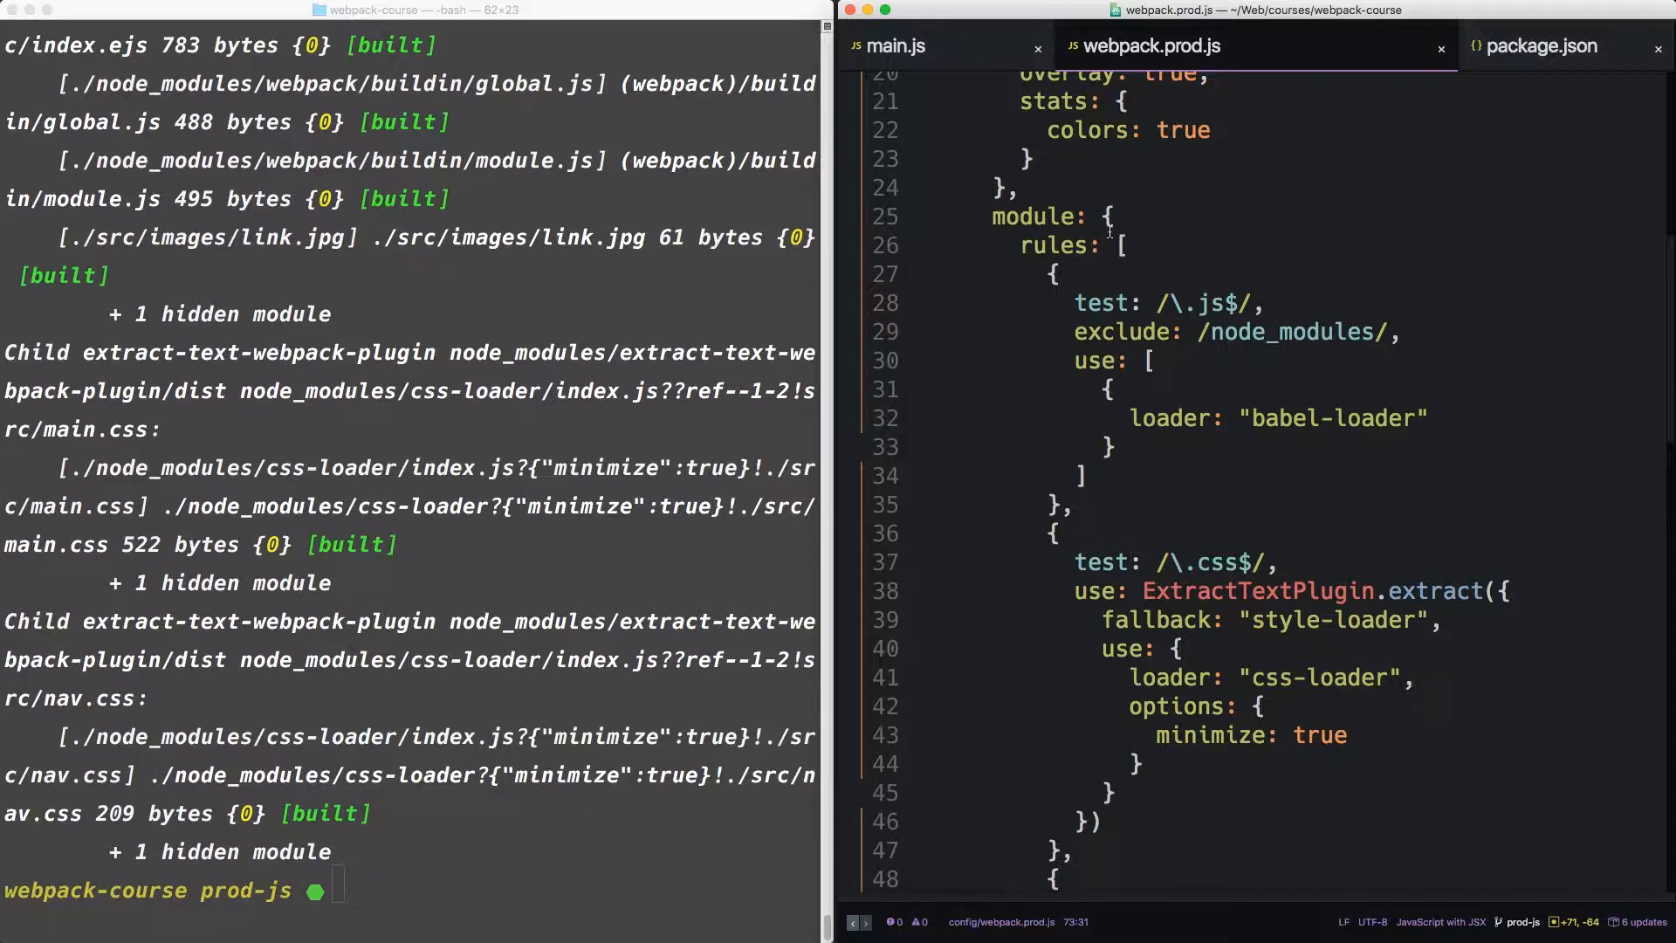
pyautogui.scroll(-3)
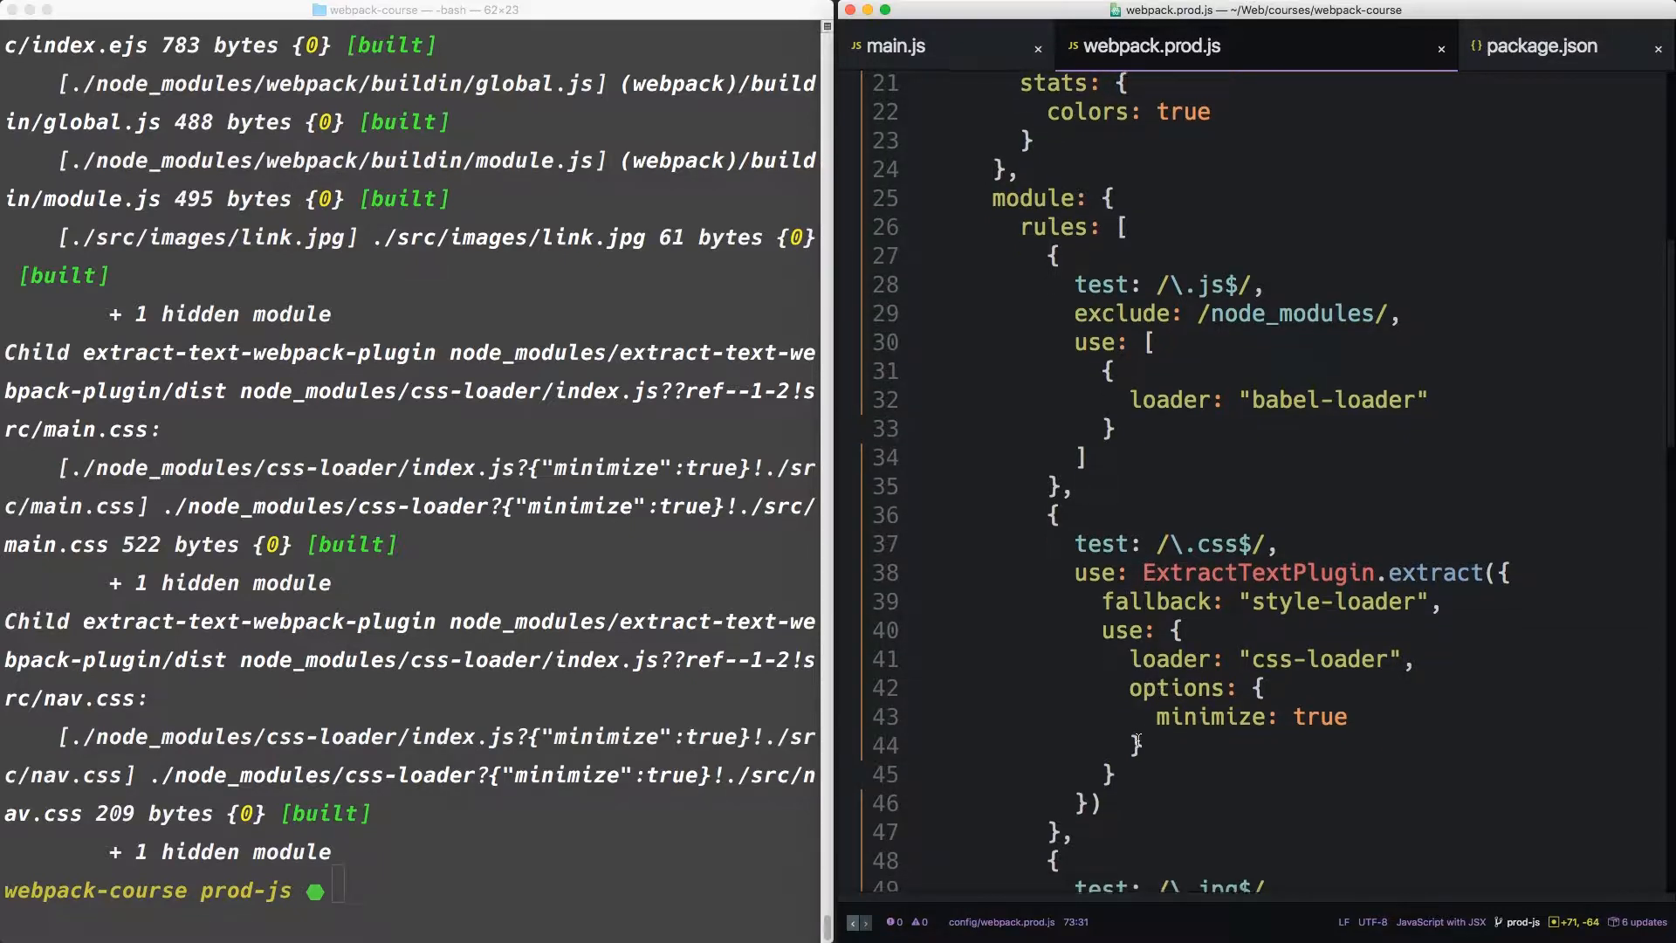
pyautogui.scroll(-3)
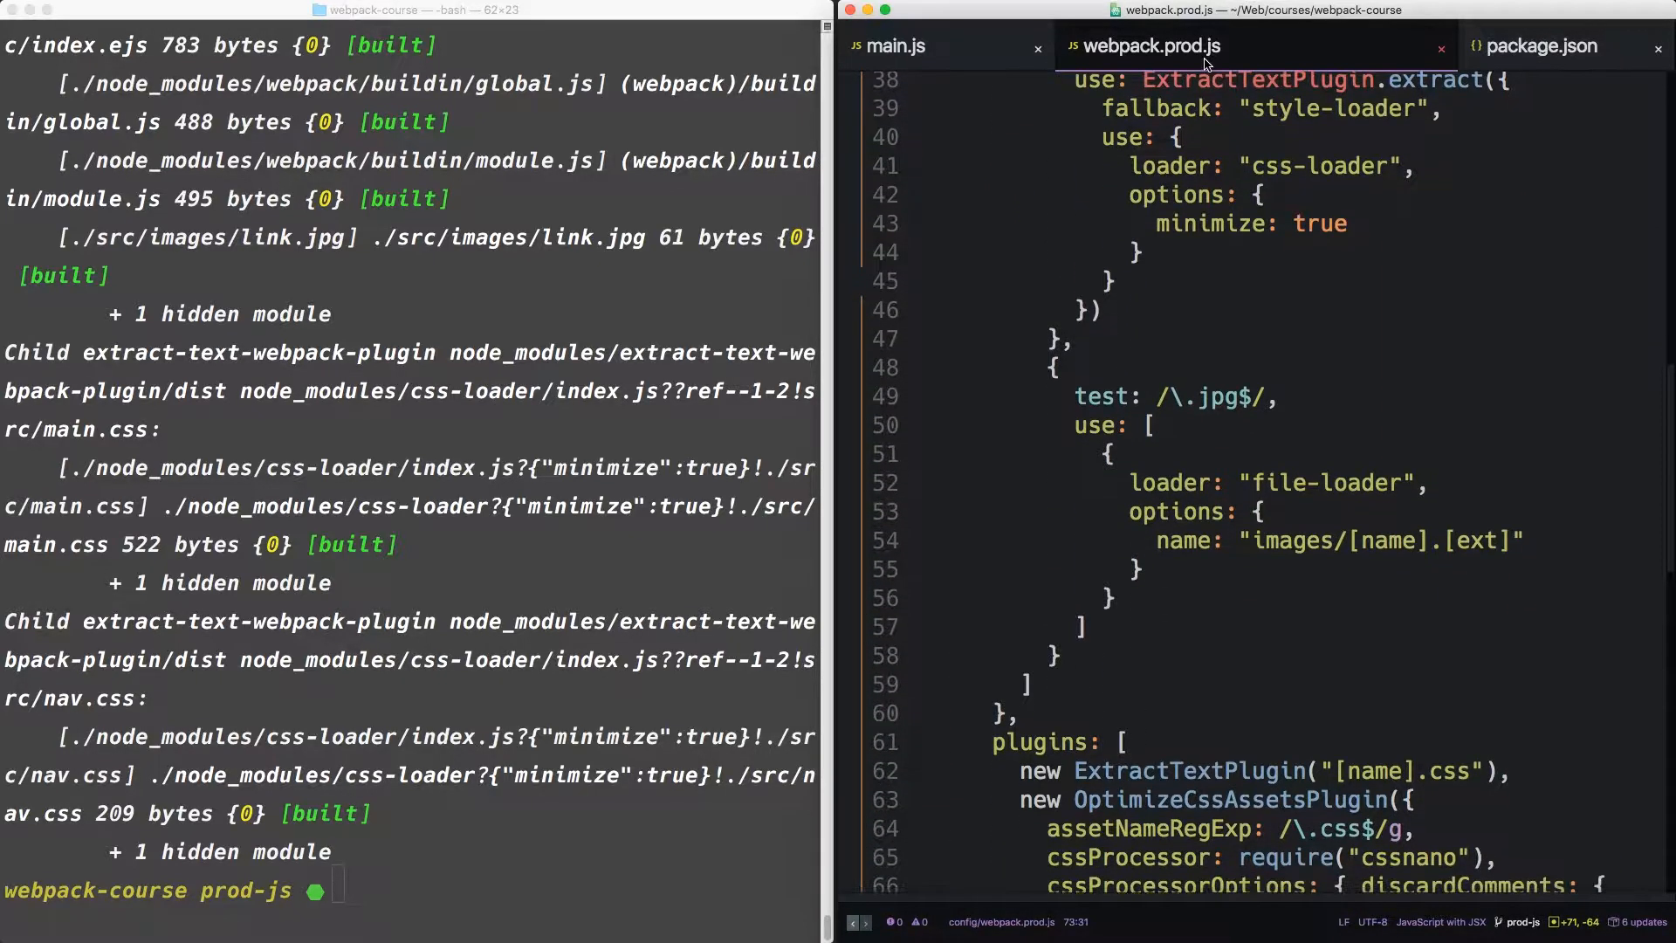
# Look over webpack.dev.js for comparison, then return to package.json's scripts
pyautogui.click(1272, 46)
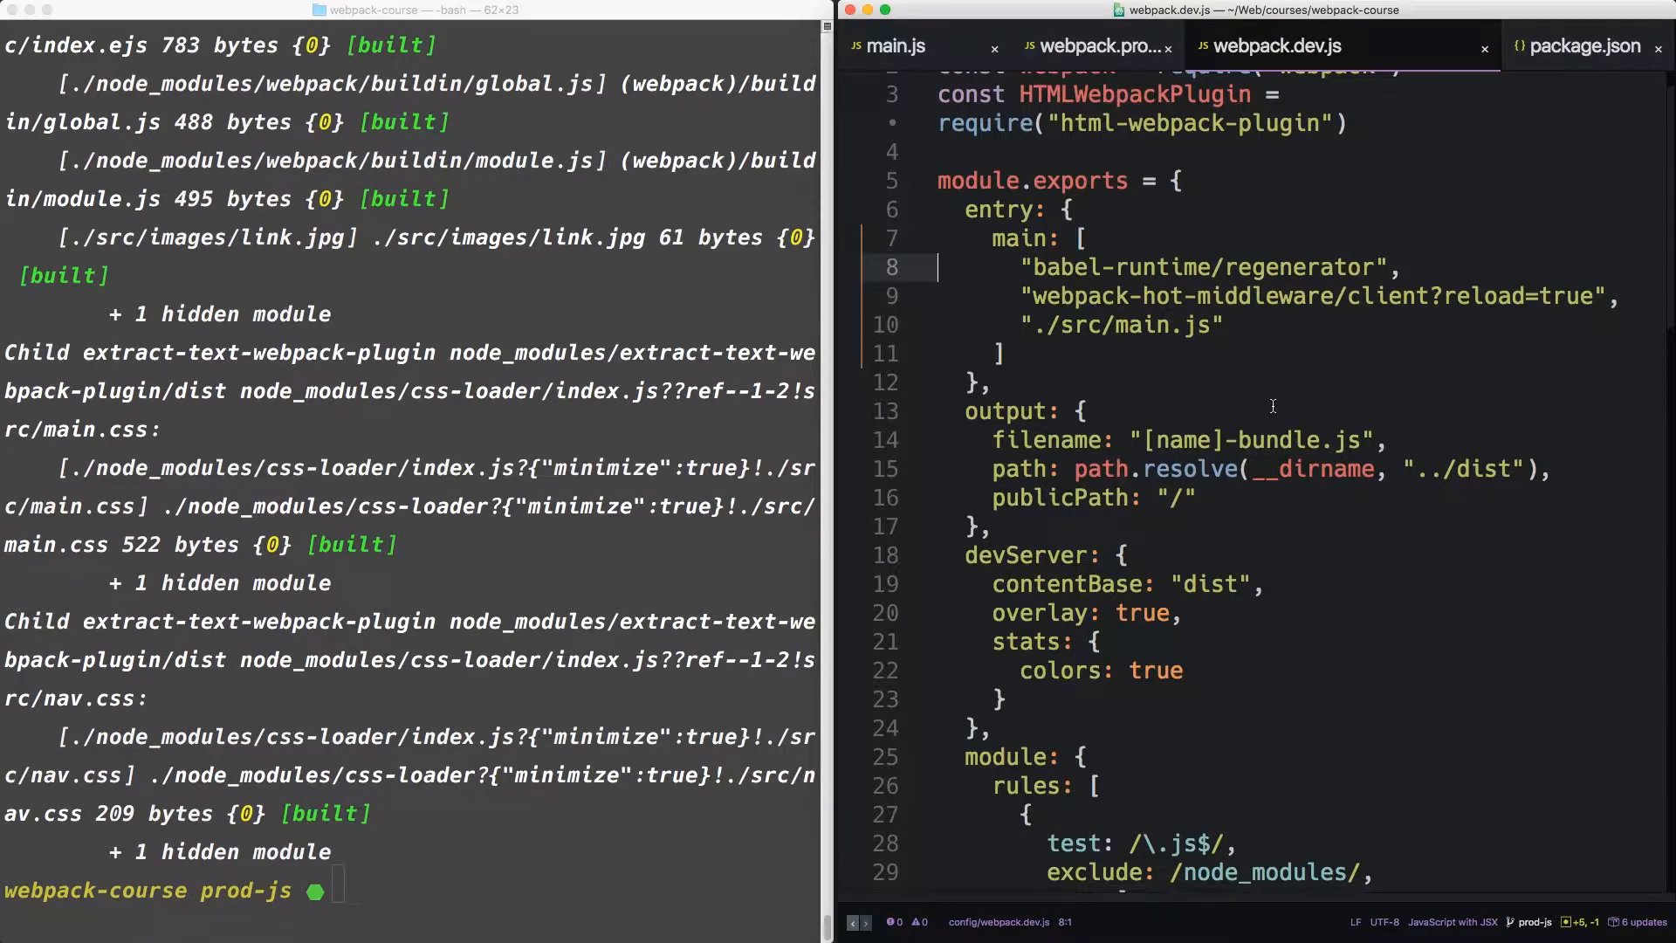
pyautogui.scroll(-3)
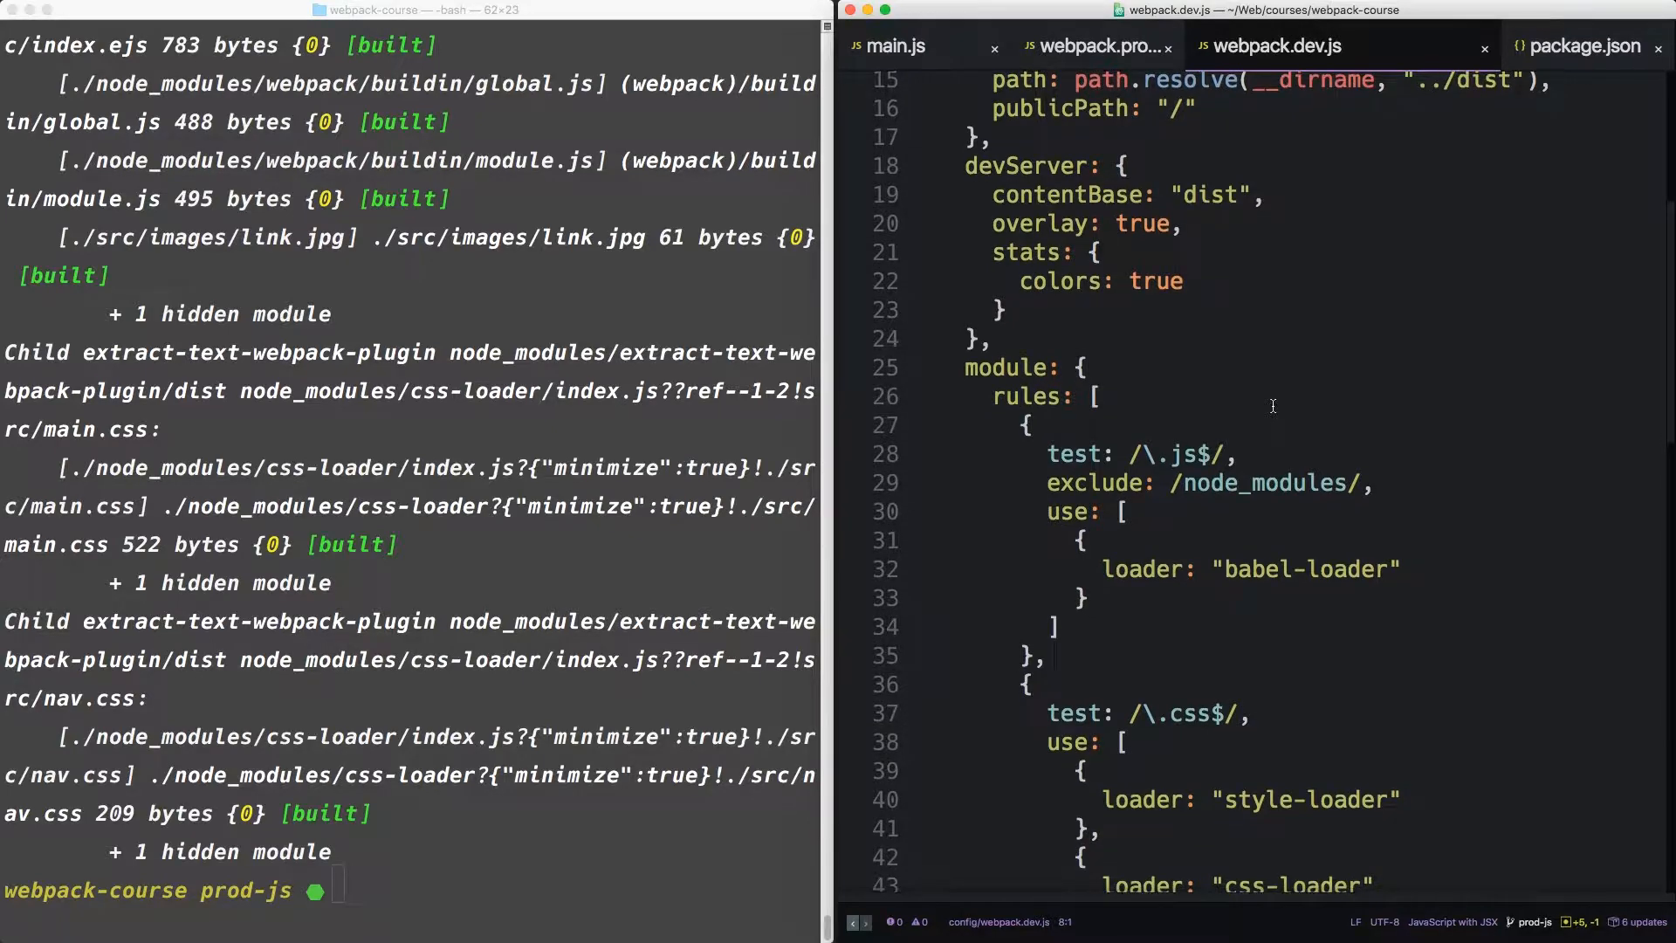
pyautogui.click(1582, 46)
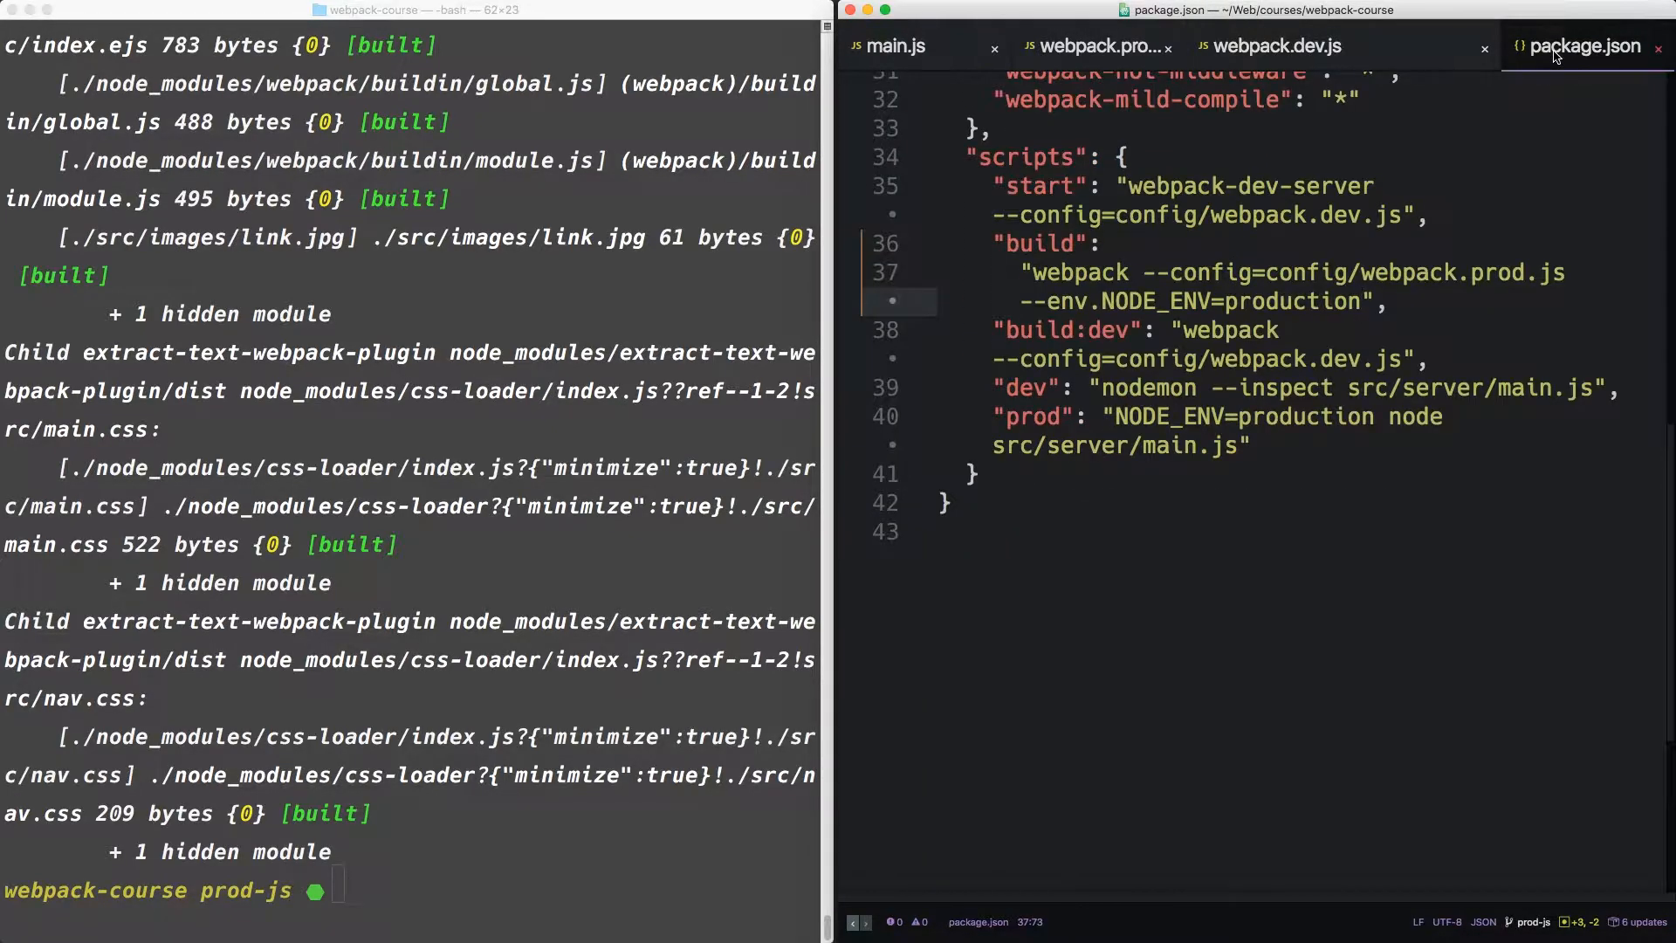